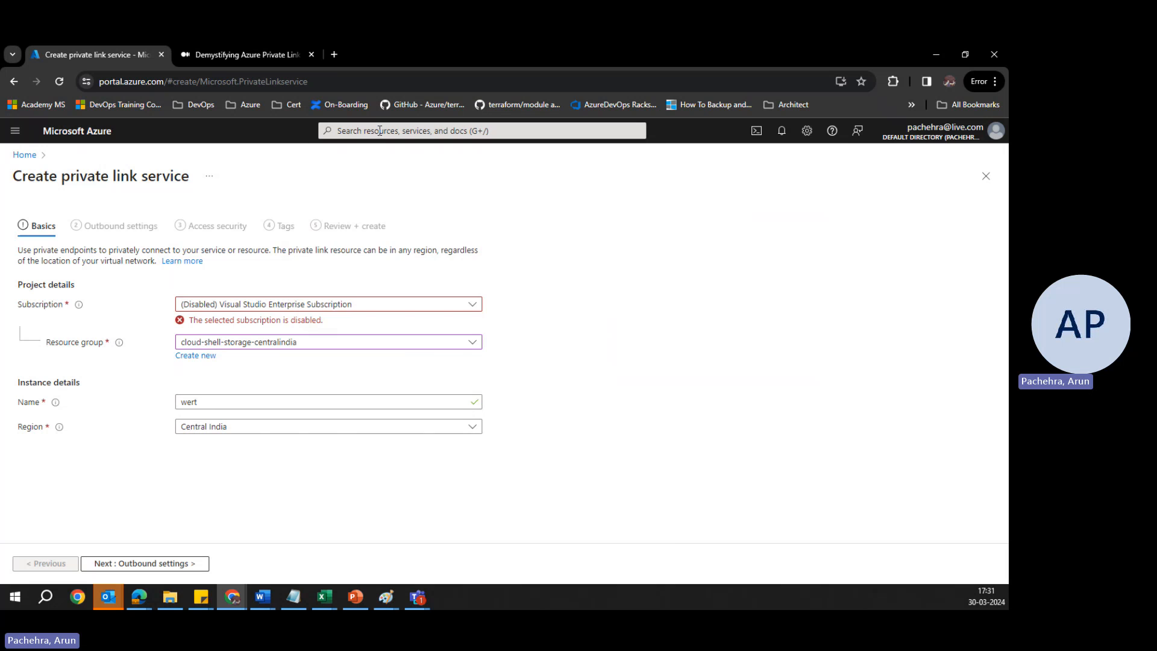
- Discard the unfinished private link service draft and open the Private link services list
{"action": "left_click", "coordinate": [480, 131]}
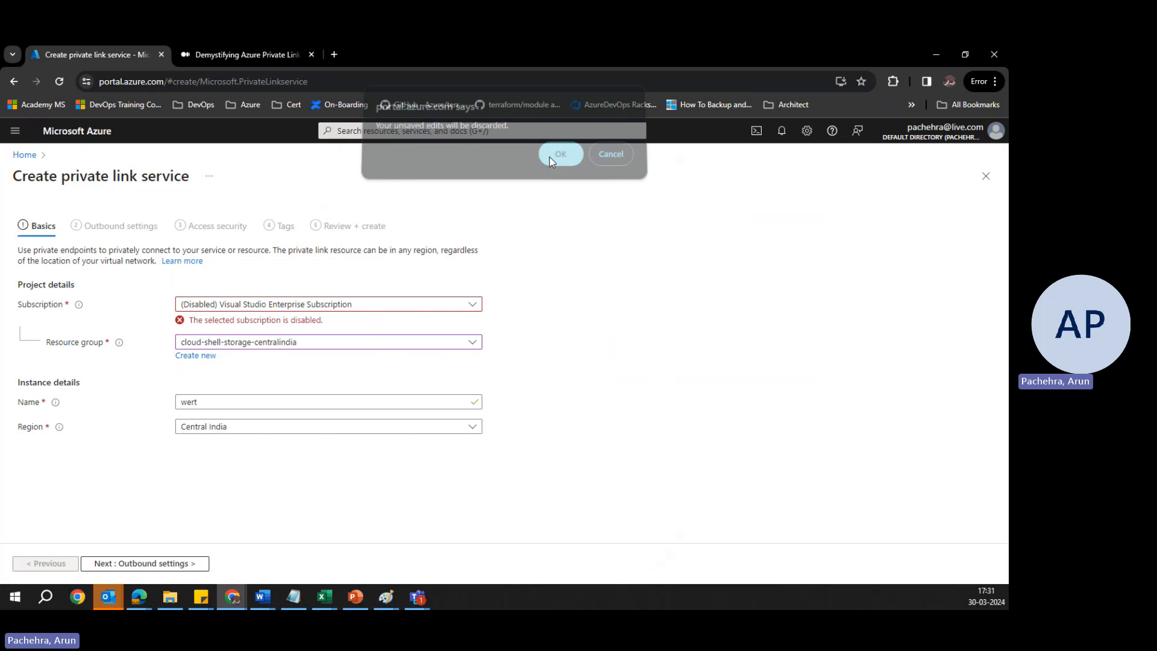
{"action": "left_click", "coordinate": [559, 154]}
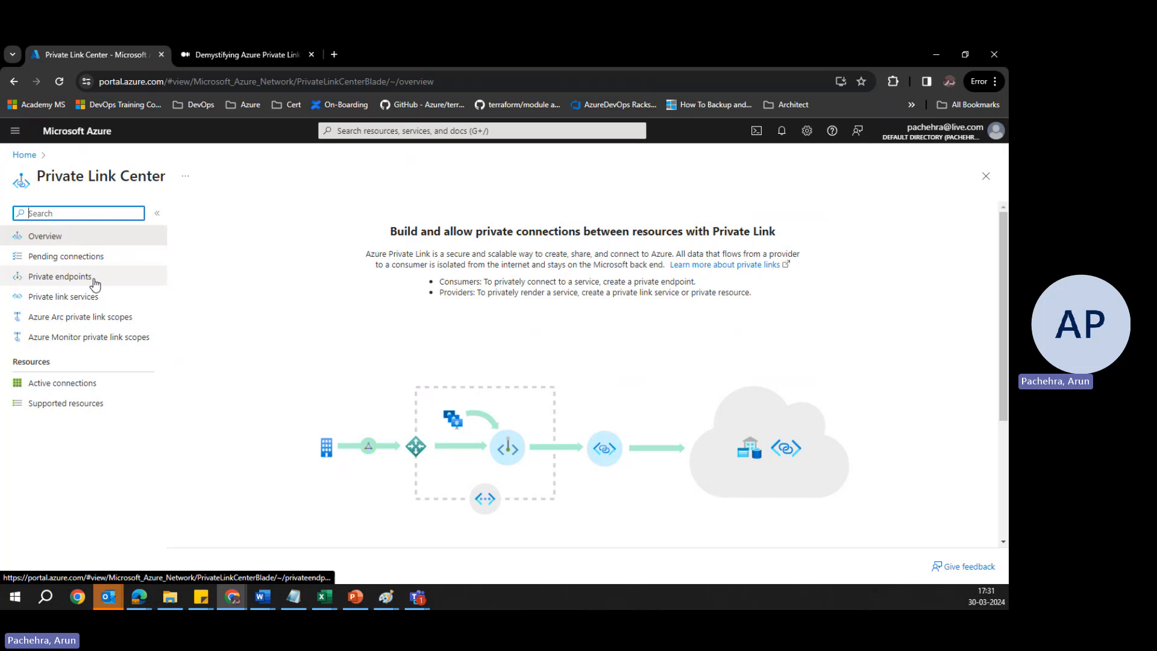
{"action": "left_click", "coordinate": [63, 296]}
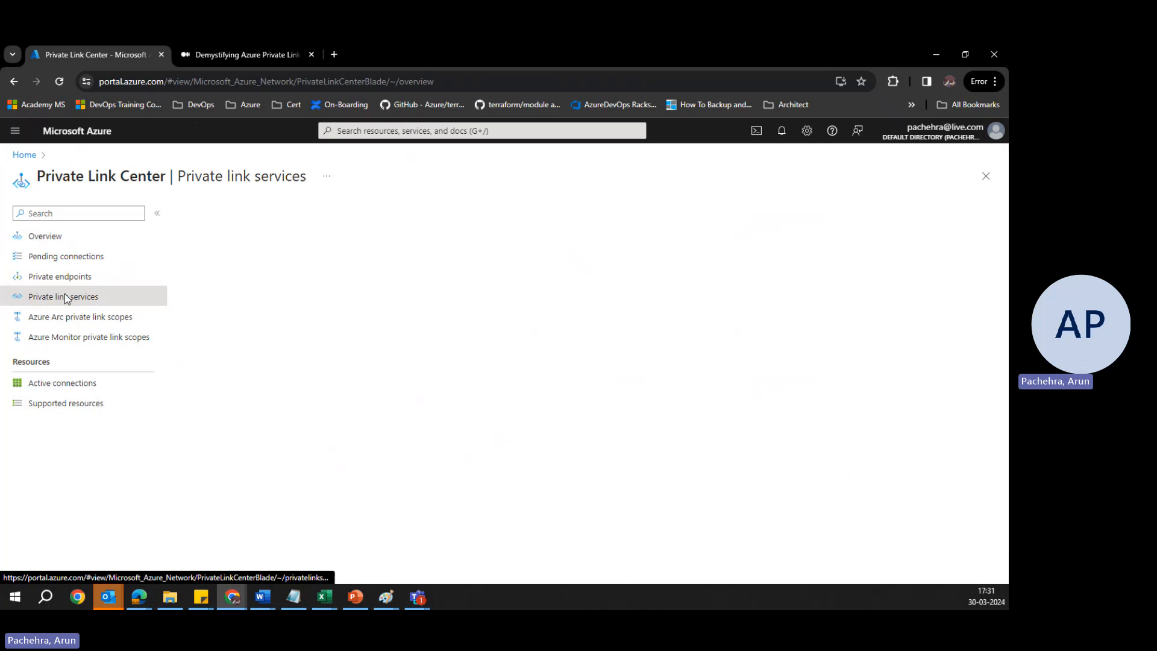
{"action": "left_click", "coordinate": [62, 296]}
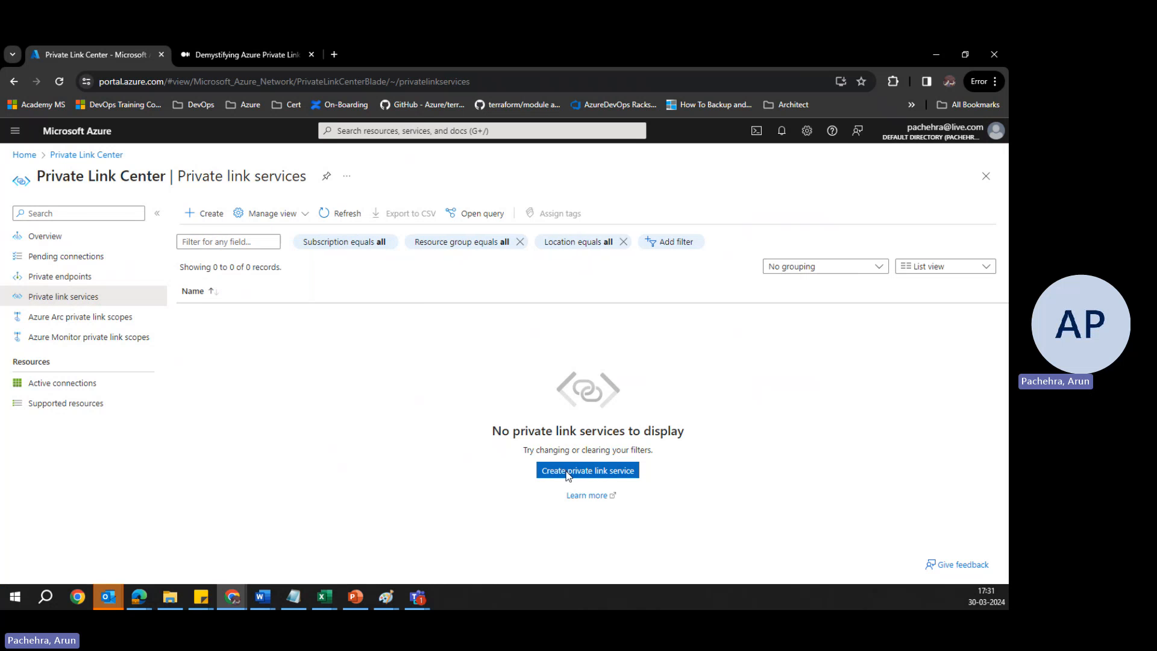
- Launch Create private link service from the empty Private link services page
{"action": "left_click", "coordinate": [586, 470]}
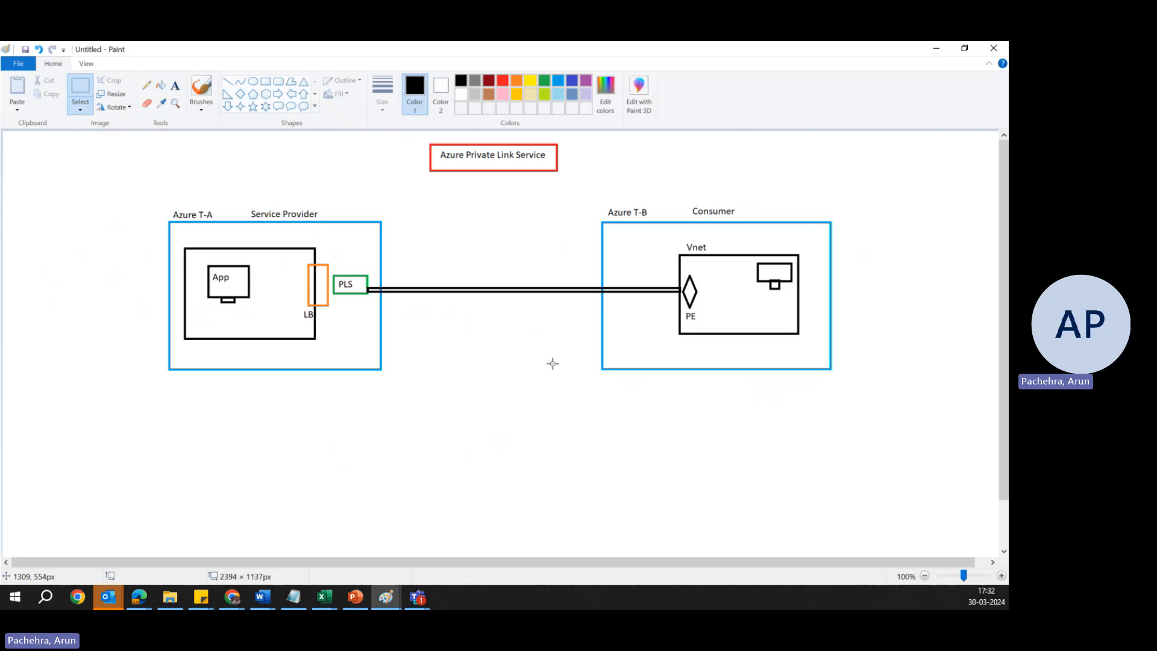
{"action": "mouse_move", "coordinate": [940, 456]}
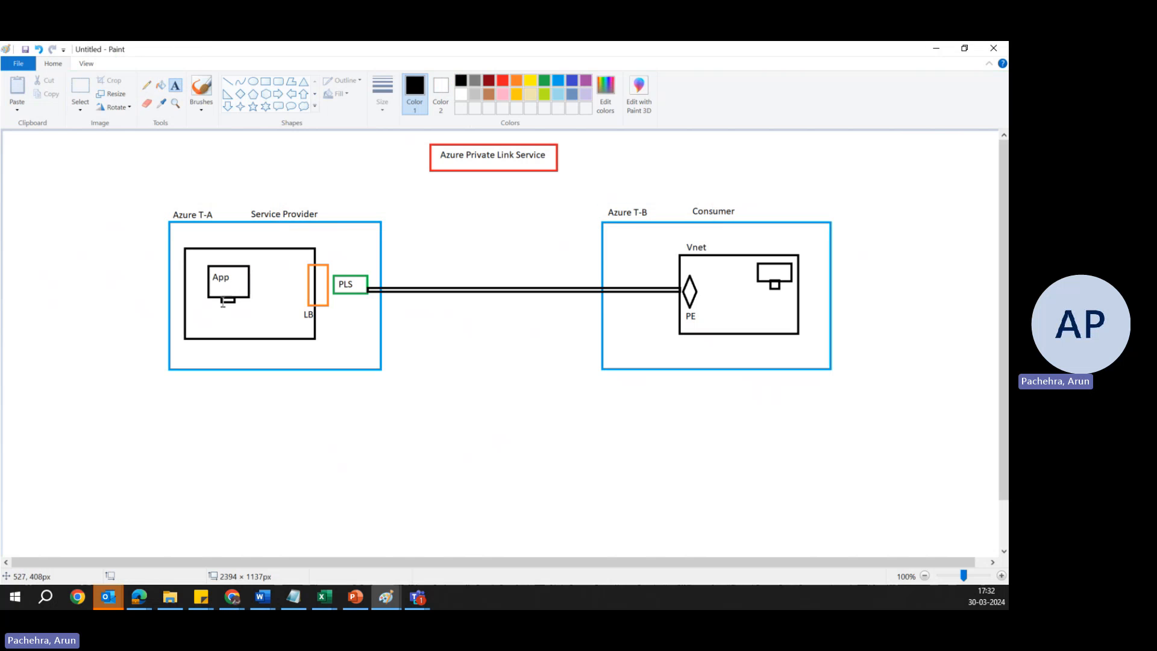
- Drag out an empty text box around the App monitor in the Azure T-A box
{"action": "left_click_drag", "start_coordinate": [203, 259], "coordinate": [315, 306]}
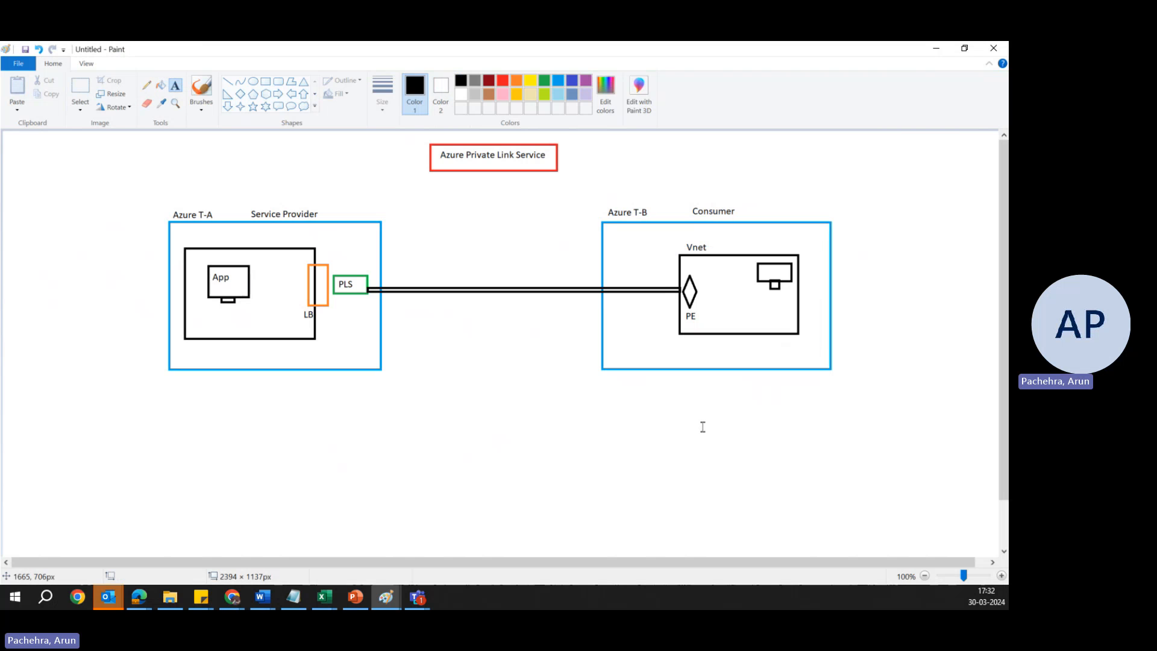
{"action": "mouse_move", "coordinate": [349, 394]}
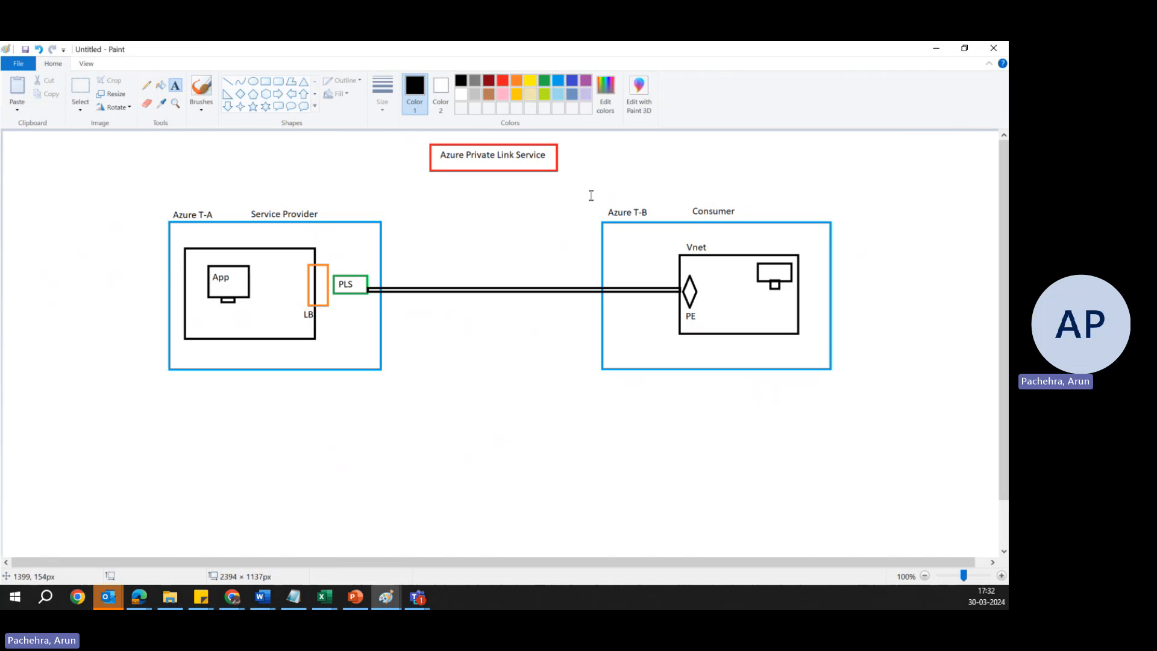
{"action": "left_click_drag", "start_coordinate": [590, 195], "coordinate": [865, 402]}
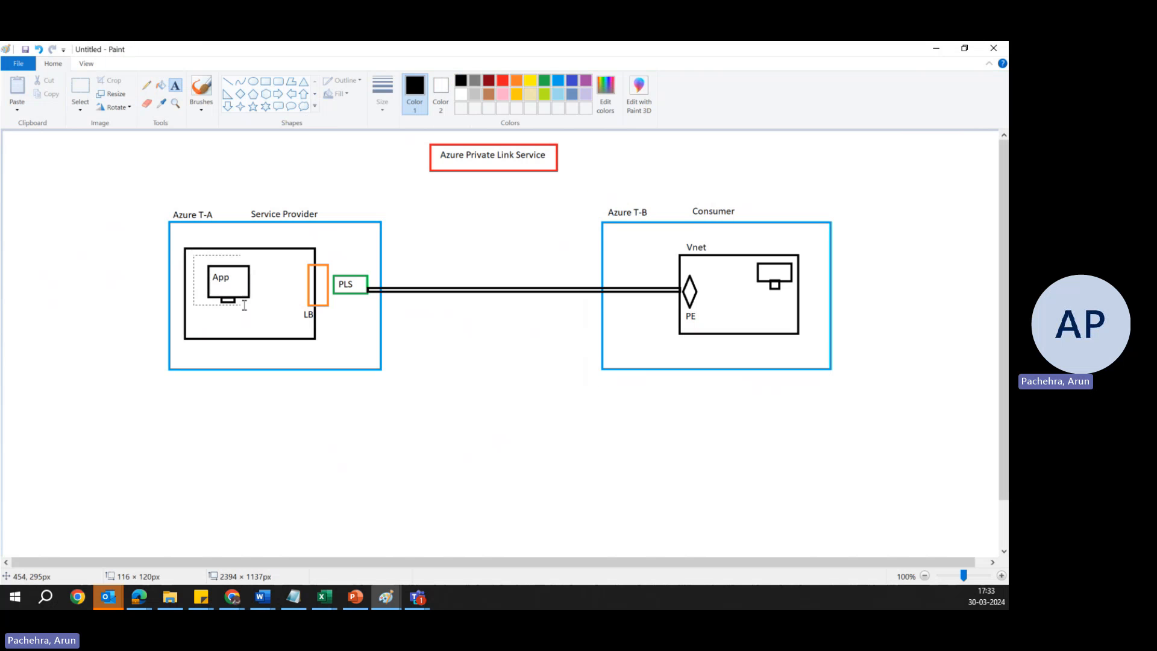
{"action": "left_click", "coordinate": [175, 86]}
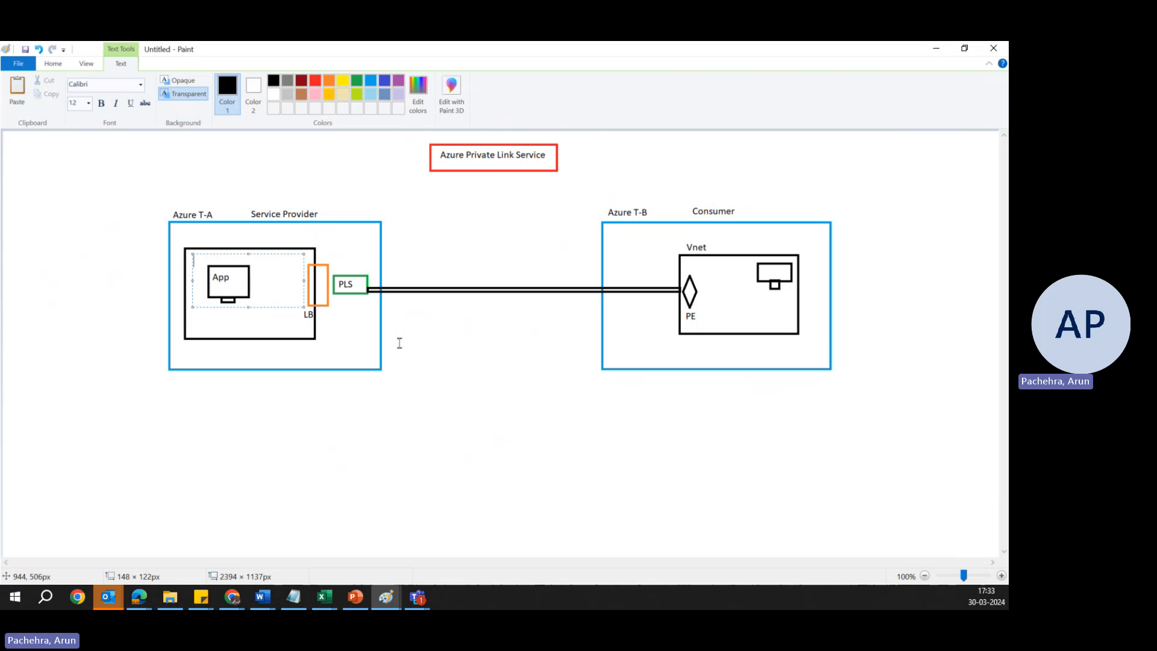
{"action": "mouse_move", "coordinate": [351, 209]}
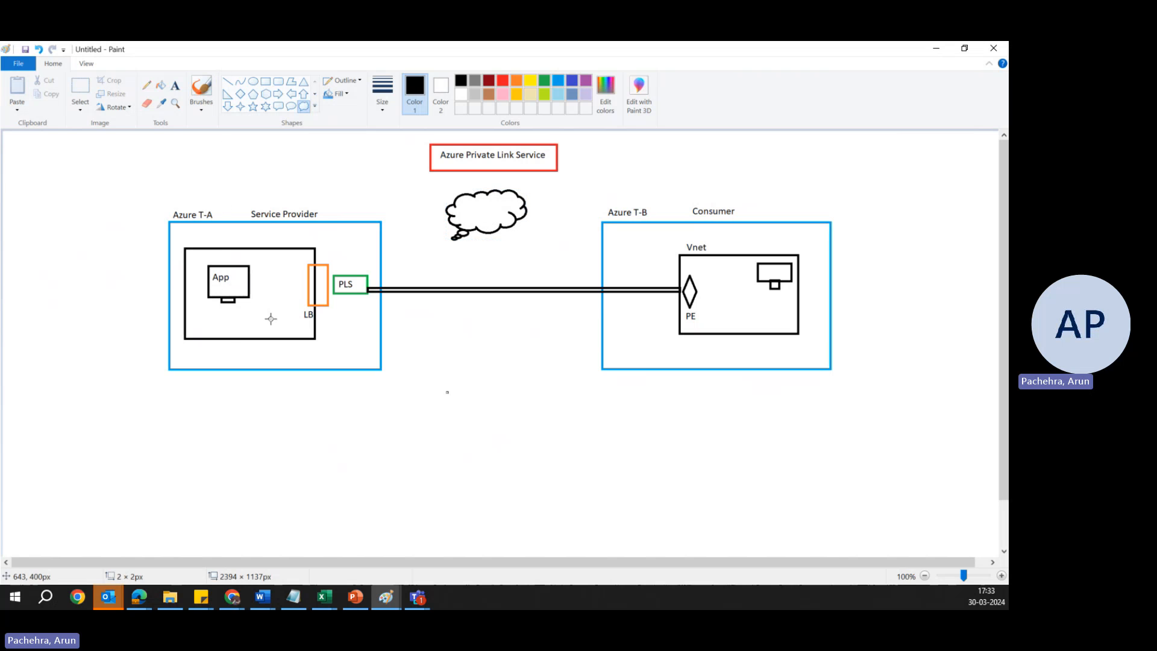
{"action": "mouse_move", "coordinate": [239, 66]}
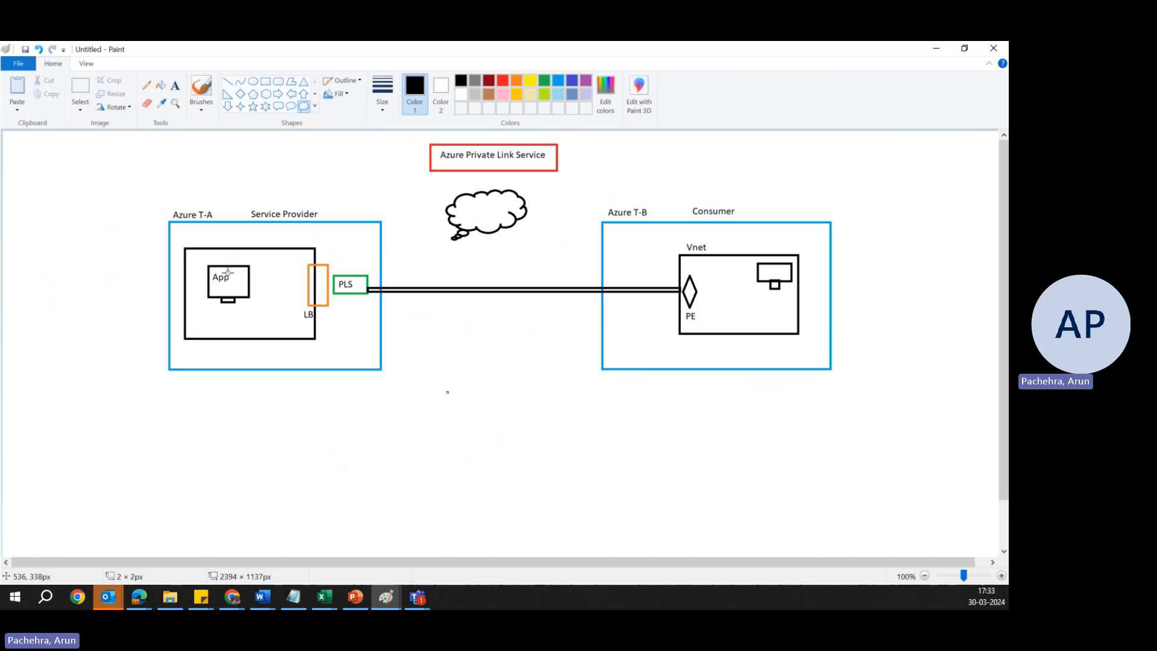
{"action": "mouse_move", "coordinate": [263, 248]}
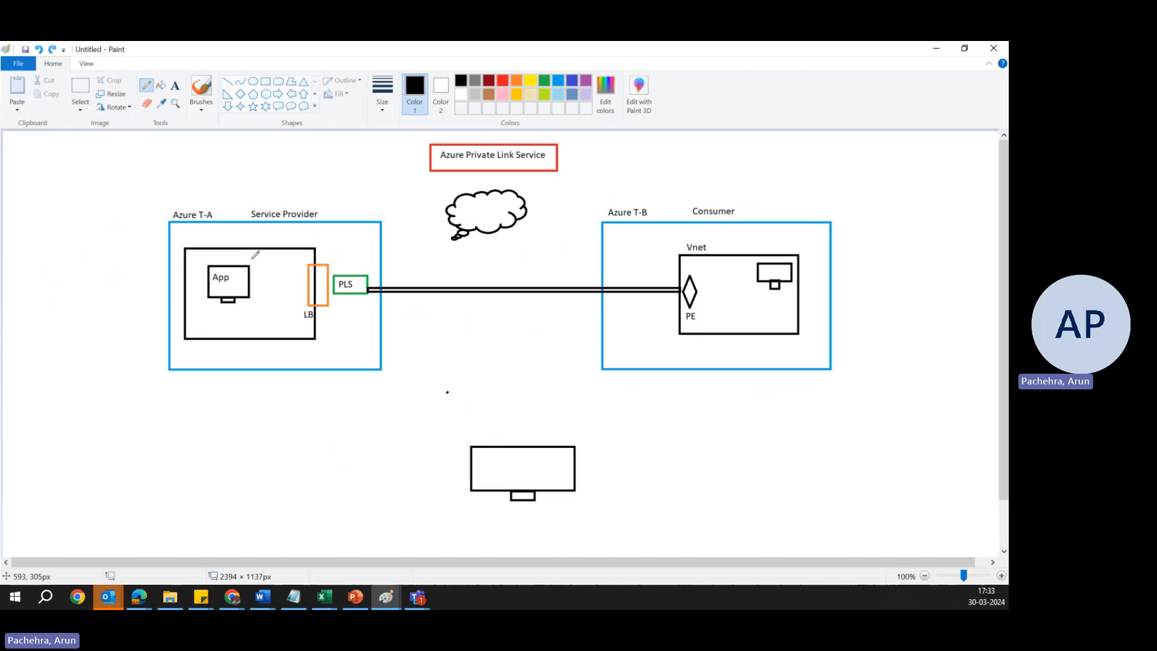
- Draw a cloud shape between the tenants and a monitor-shaped box below the diagram
{"action": "left_click_drag", "start_coordinate": [251, 254], "coordinate": [229, 296]}
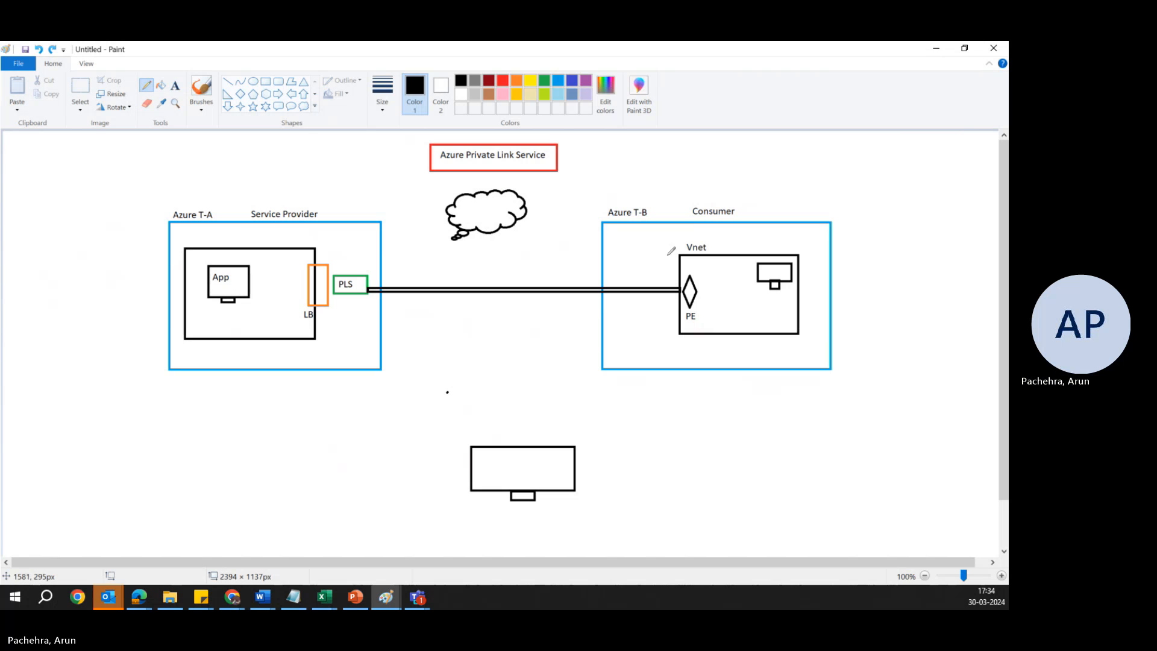
{"action": "mouse_move", "coordinate": [286, 205]}
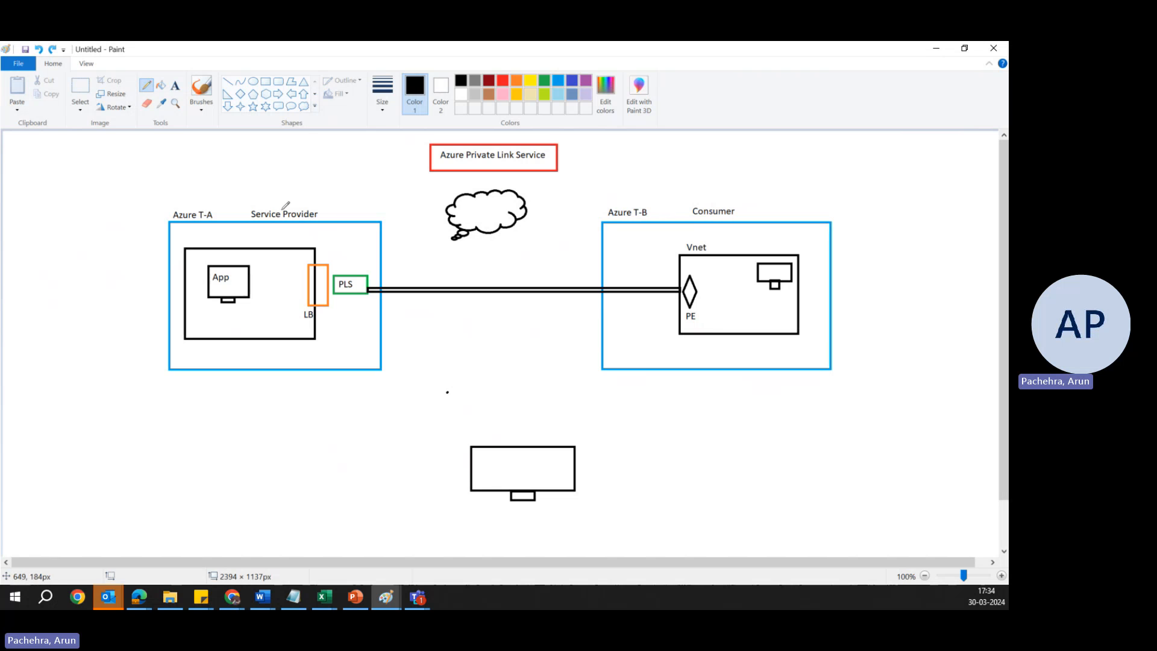
{"action": "mouse_move", "coordinate": [226, 284]}
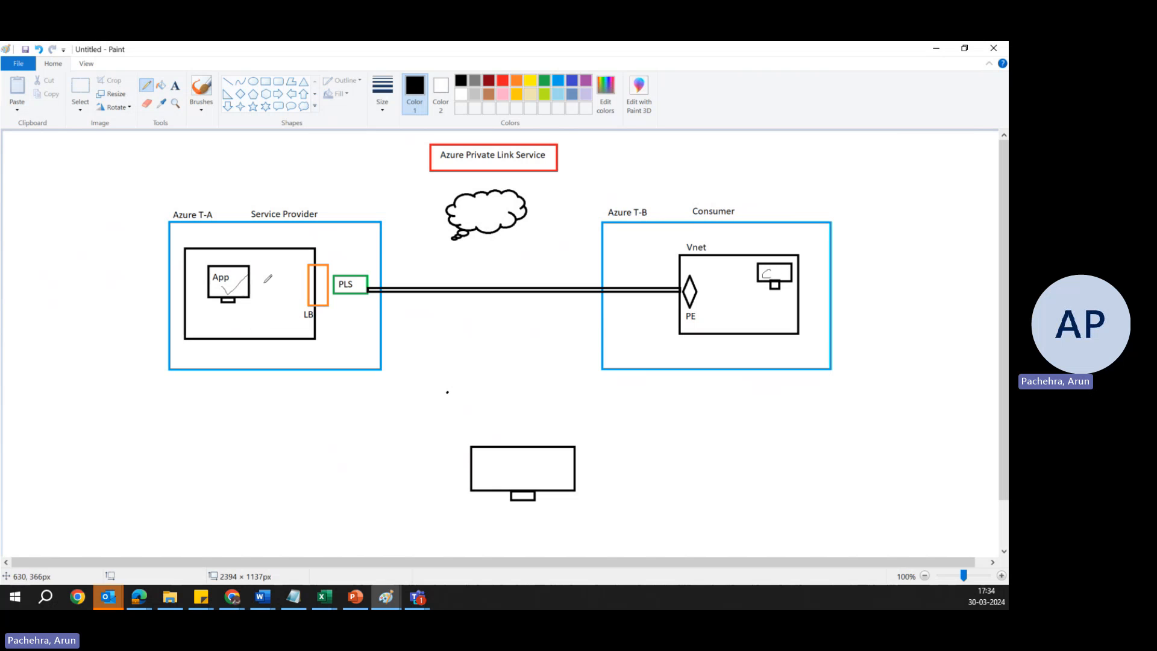
{"action": "mouse_move", "coordinate": [775, 284]}
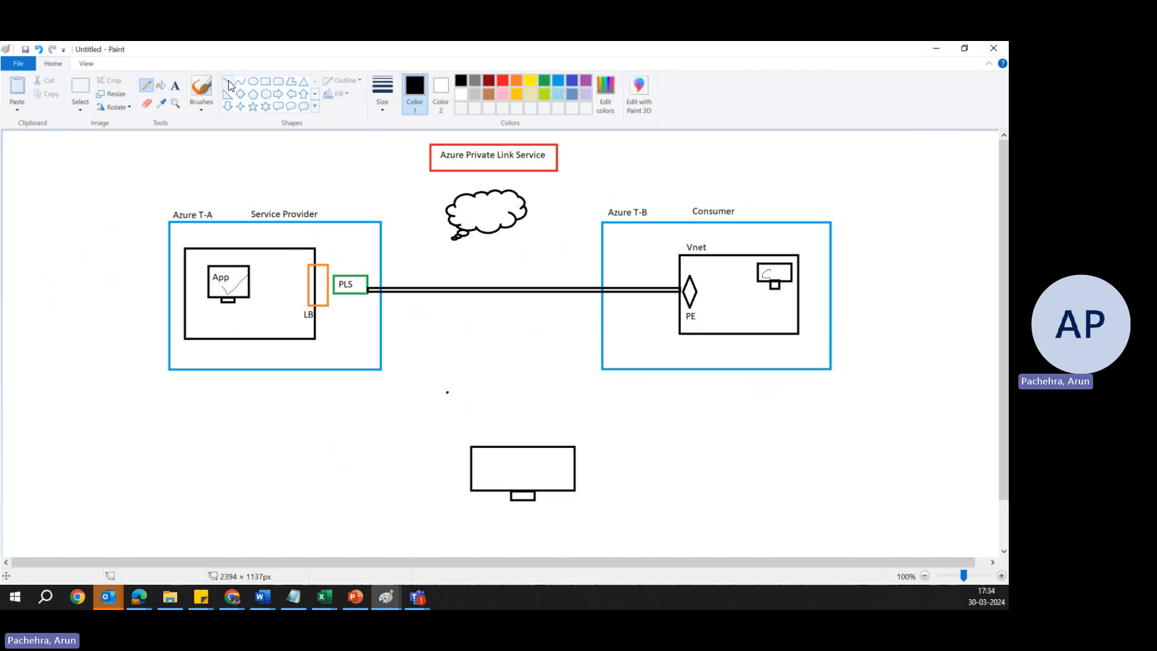
- Draw a line linking App to the load balancer, then go back to the Pencil
{"action": "left_click_drag", "start_coordinate": [254, 282], "coordinate": [305, 282]}
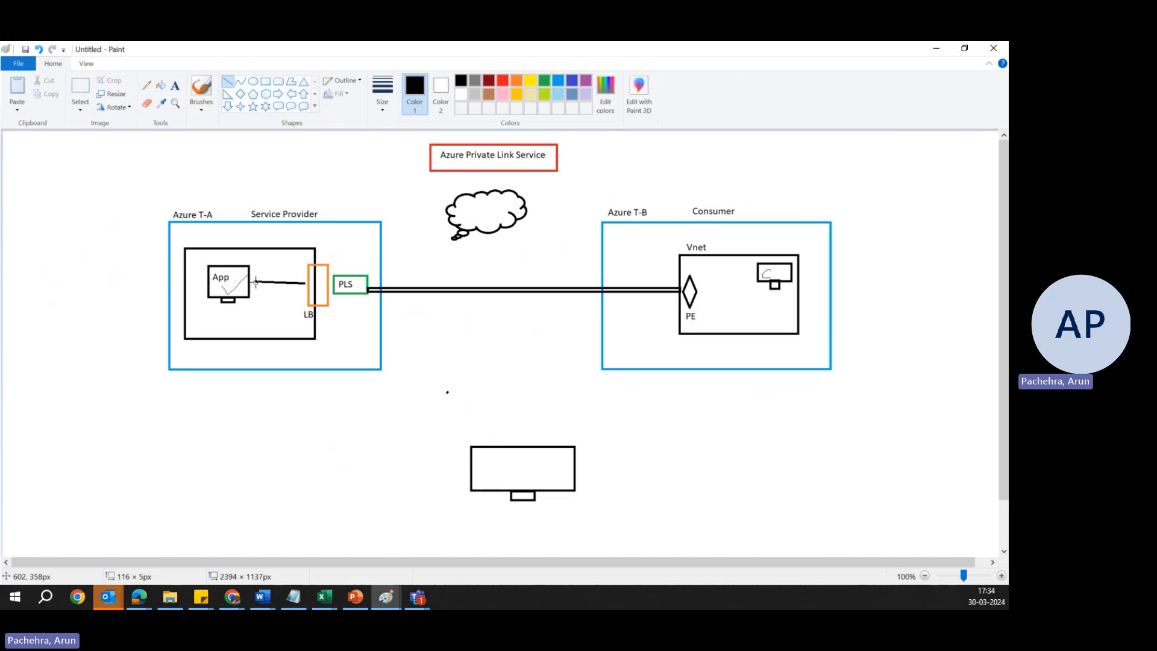
{"action": "left_click_drag", "start_coordinate": [254, 282], "coordinate": [303, 282]}
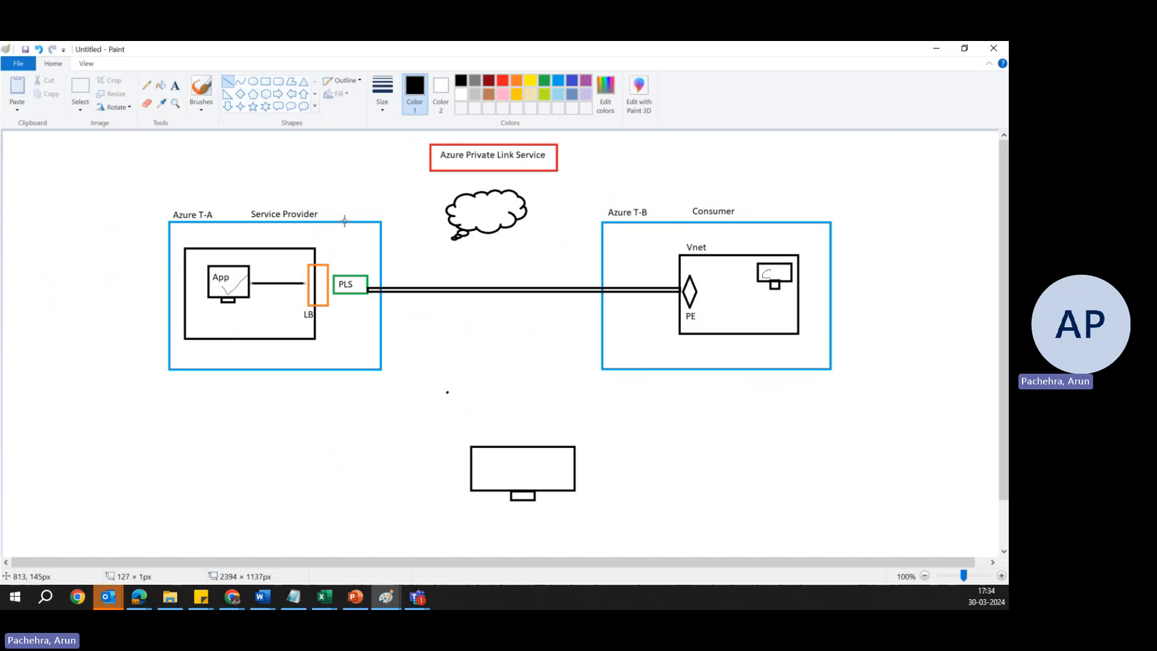
{"action": "mouse_move", "coordinate": [353, 299]}
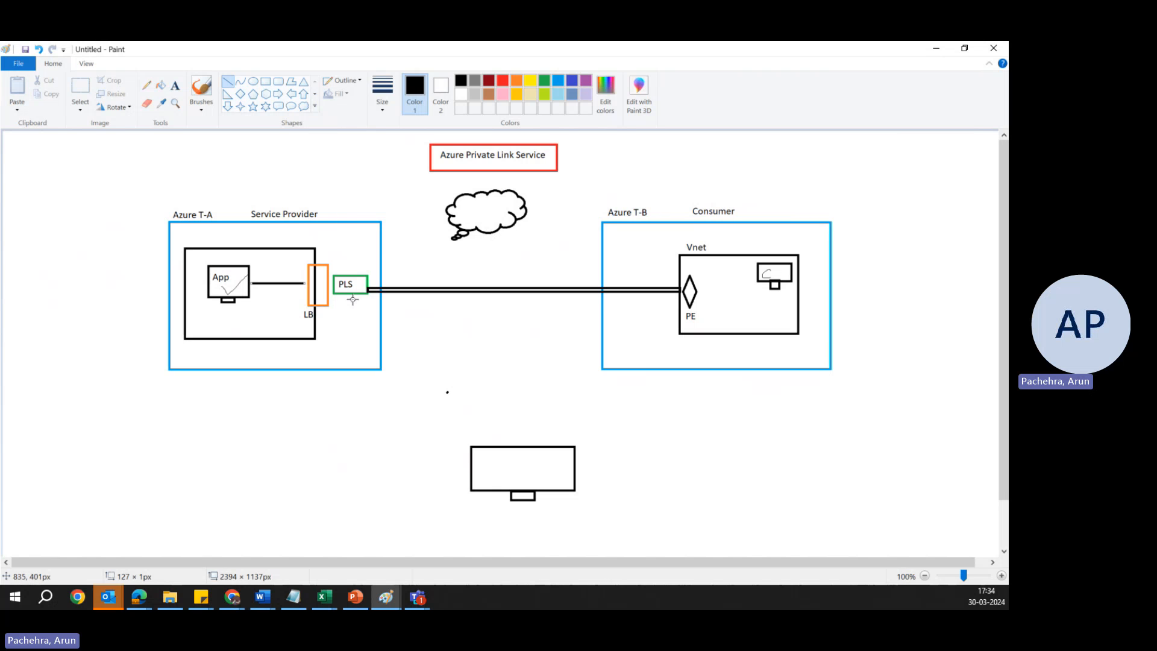
{"action": "mouse_move", "coordinate": [313, 318]}
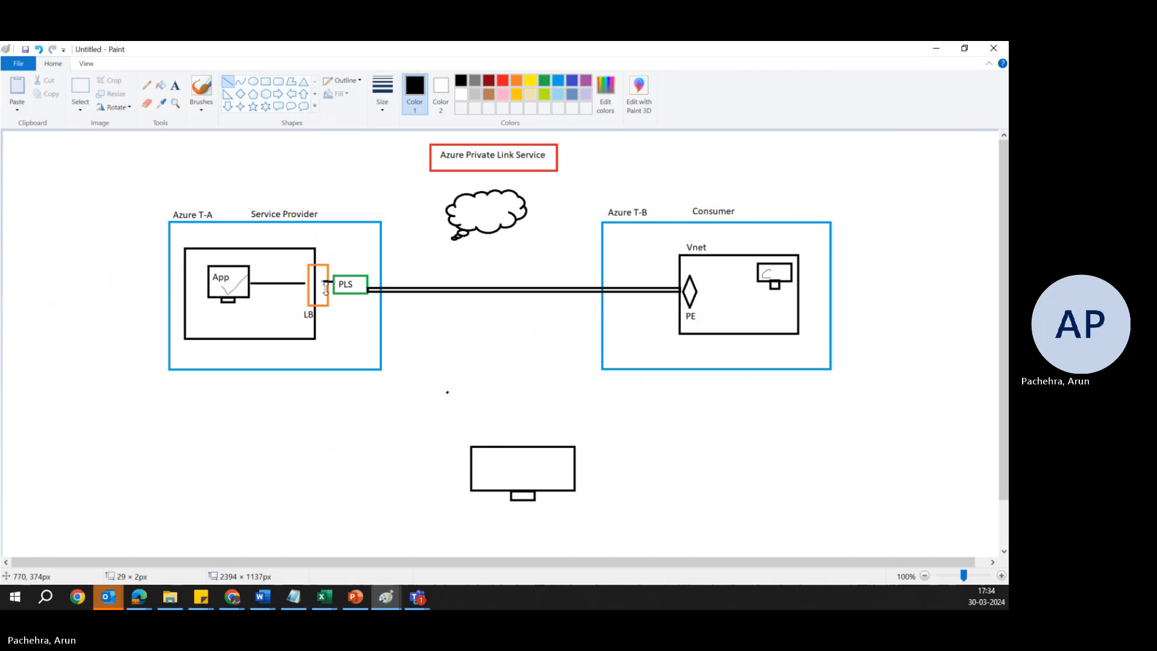
{"action": "mouse_move", "coordinate": [354, 268]}
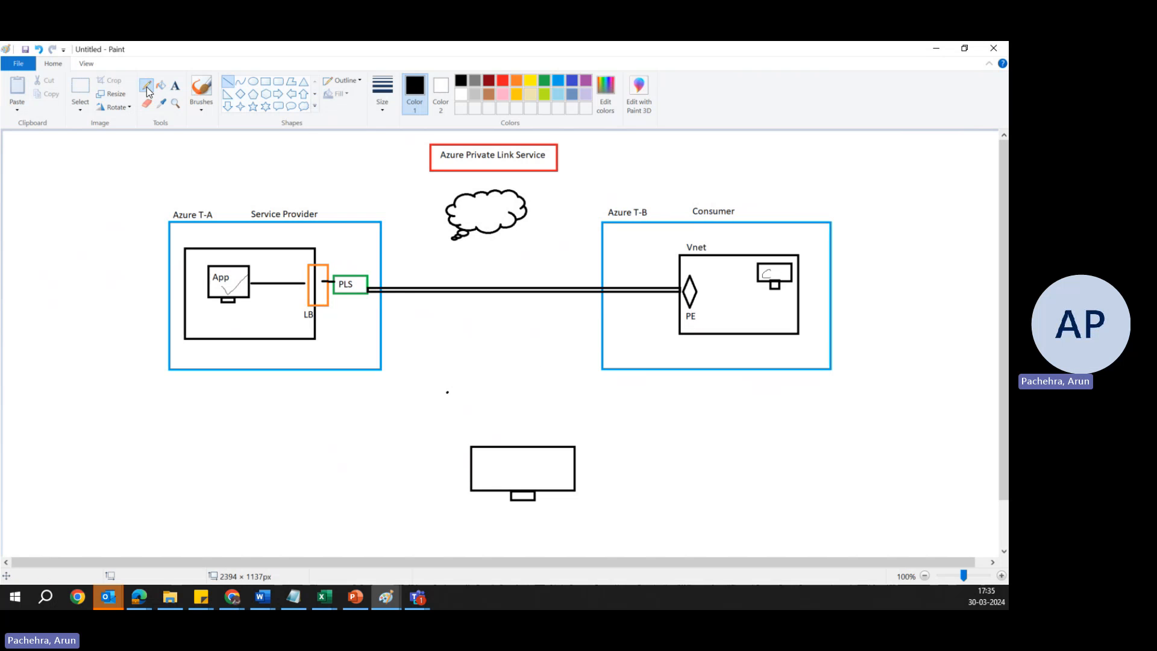
{"action": "left_click", "coordinate": [146, 83]}
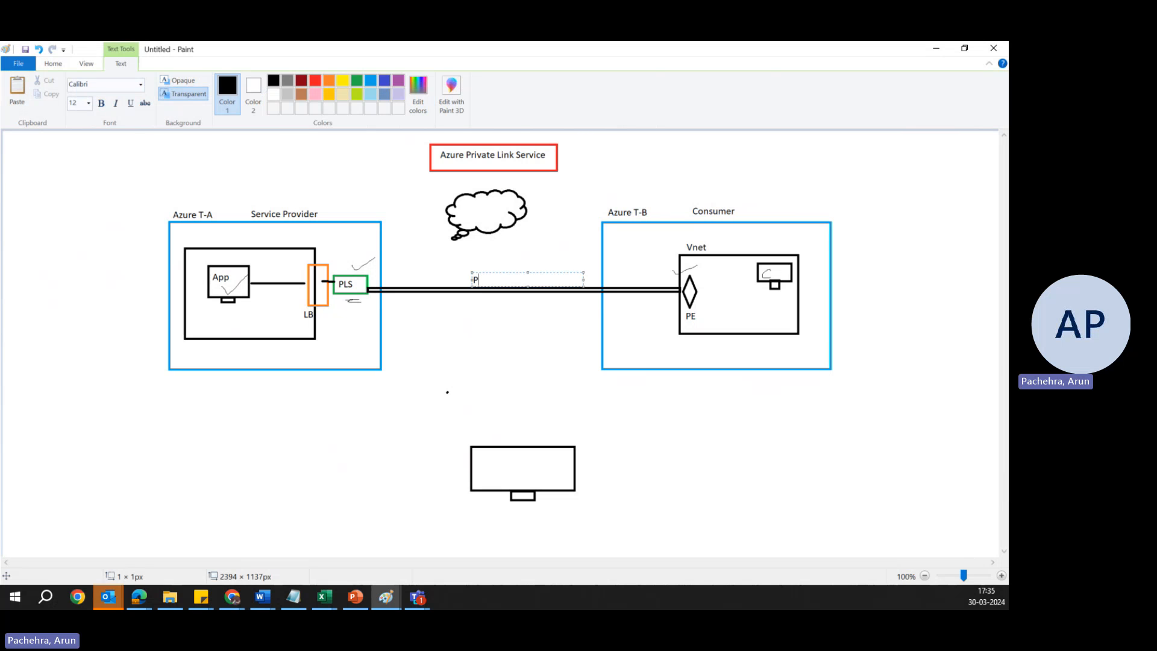
- Finish the 'Private link' label and add 'NAT IP' beneath the green PLS box
{"action": "type", "text": "Private link"}
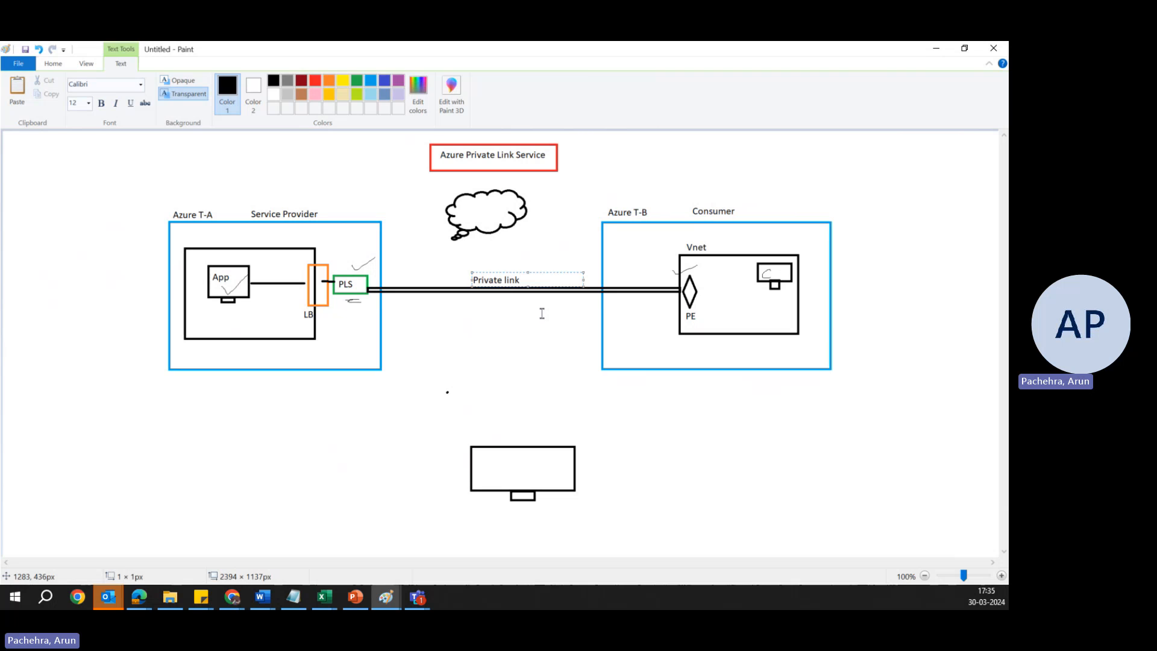
{"action": "left_click", "coordinate": [463, 323]}
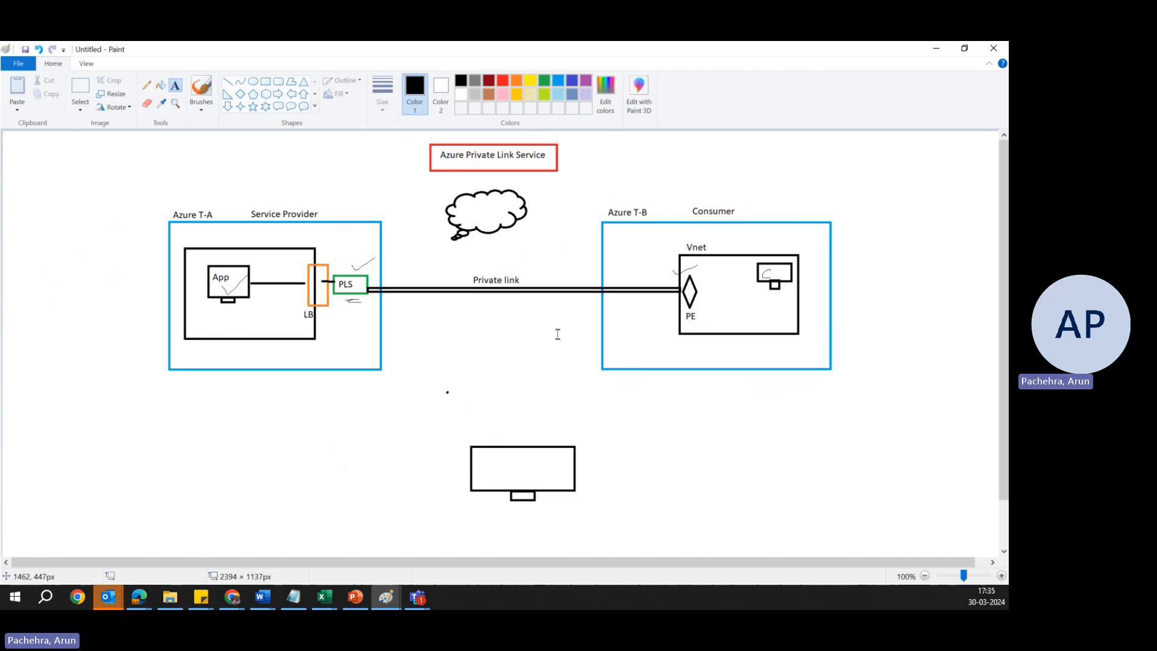
{"action": "mouse_move", "coordinate": [706, 303]}
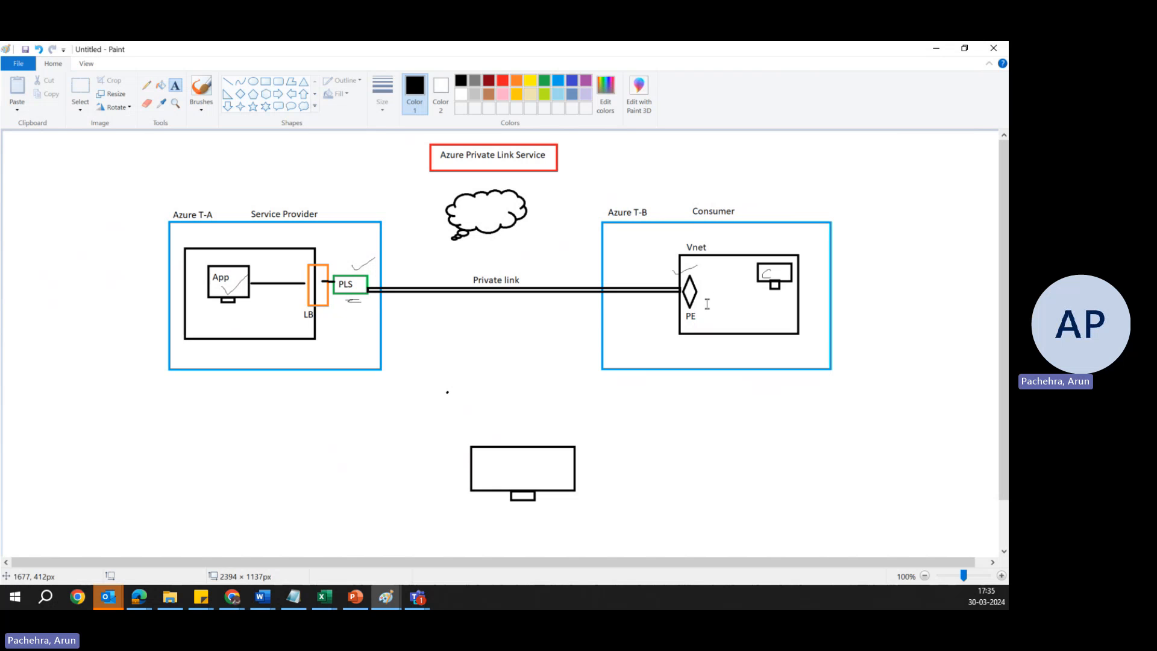
{"action": "mouse_move", "coordinate": [388, 354]}
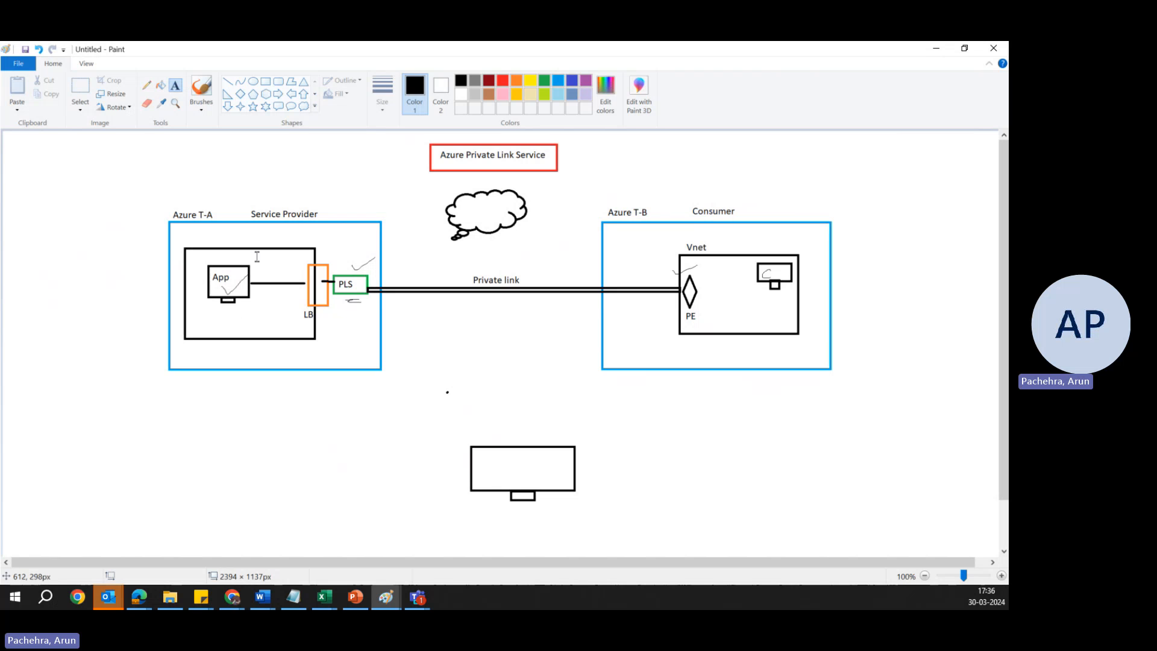
{"action": "mouse_move", "coordinate": [759, 285]}
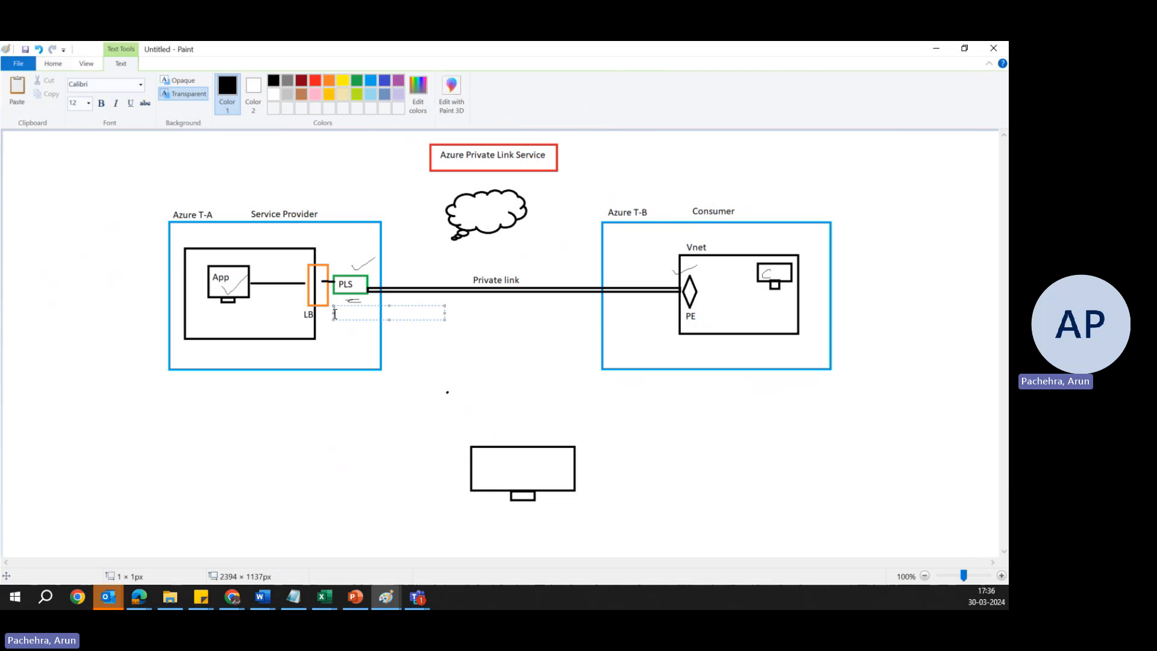
{"action": "type", "text": "NAT"}
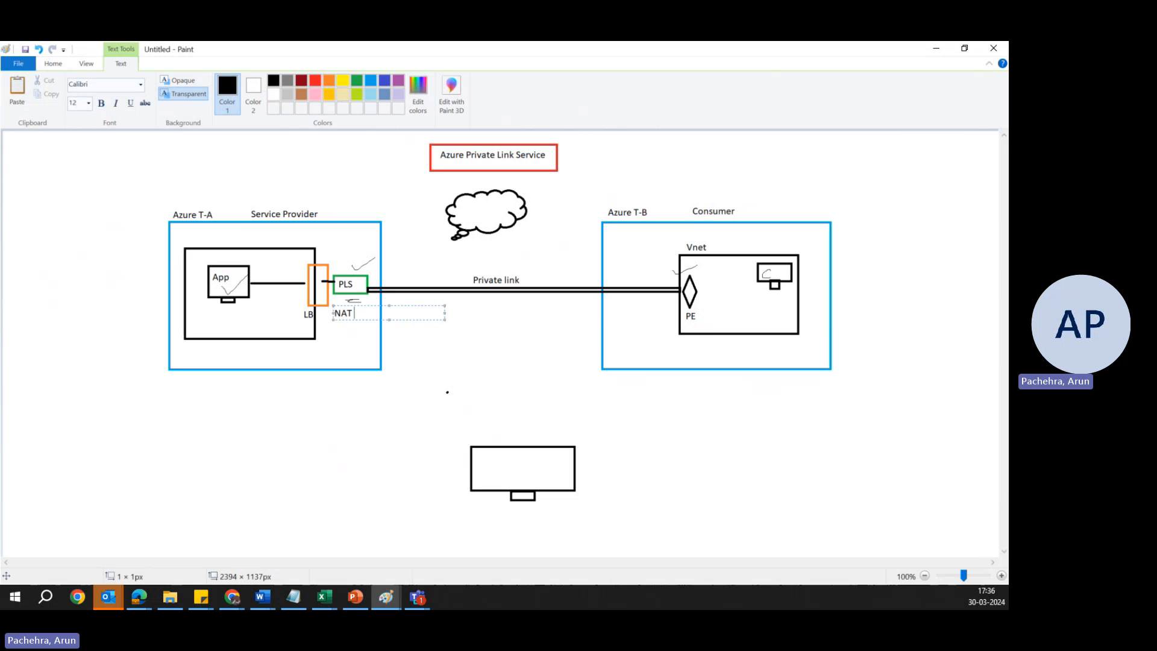
{"action": "type", "text": "IP"}
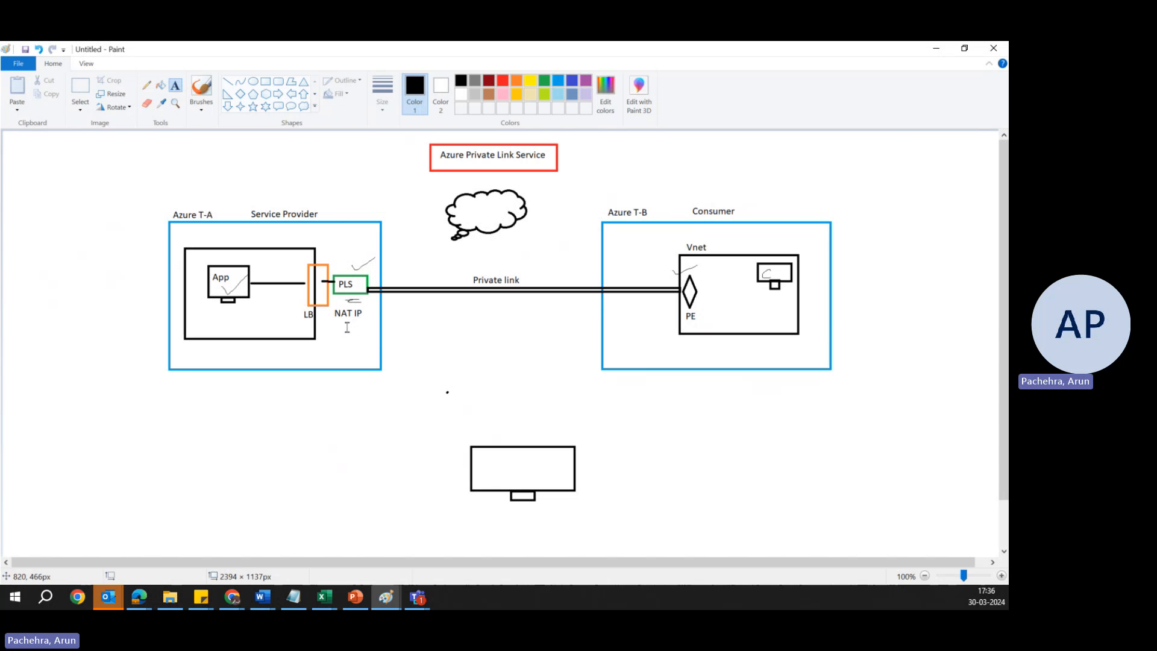
{"action": "mouse_move", "coordinate": [191, 308]}
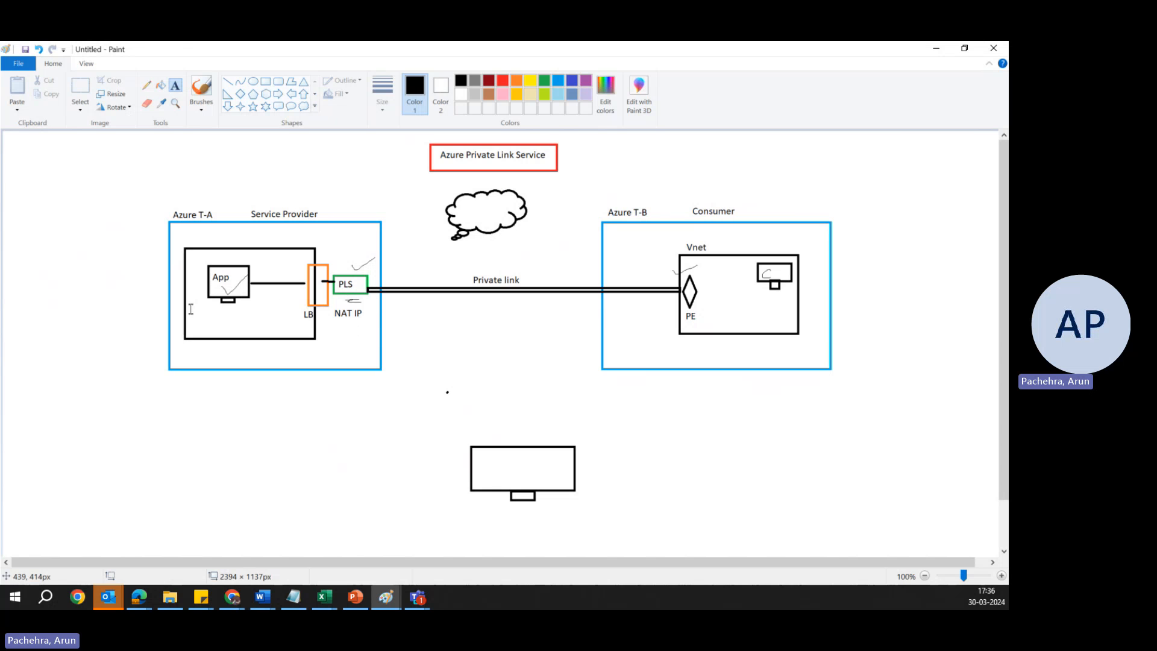
- Type and commit a 'vnet' label above the provider's inner network box
{"action": "type", "text": "vn"}
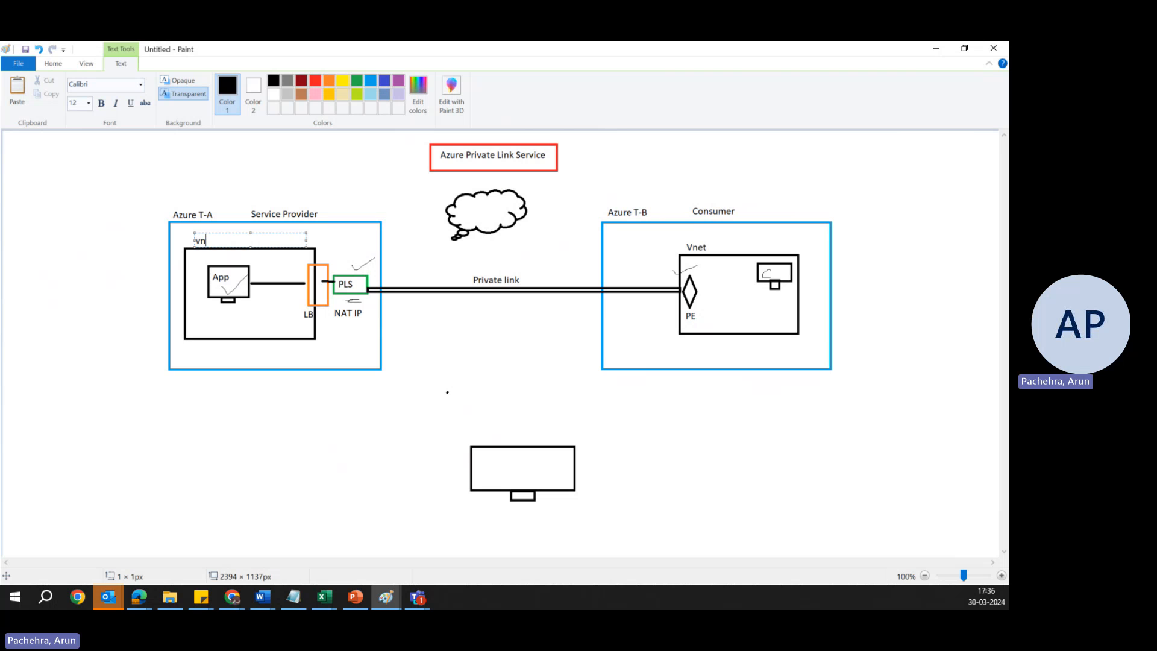
{"action": "type", "text": "et"}
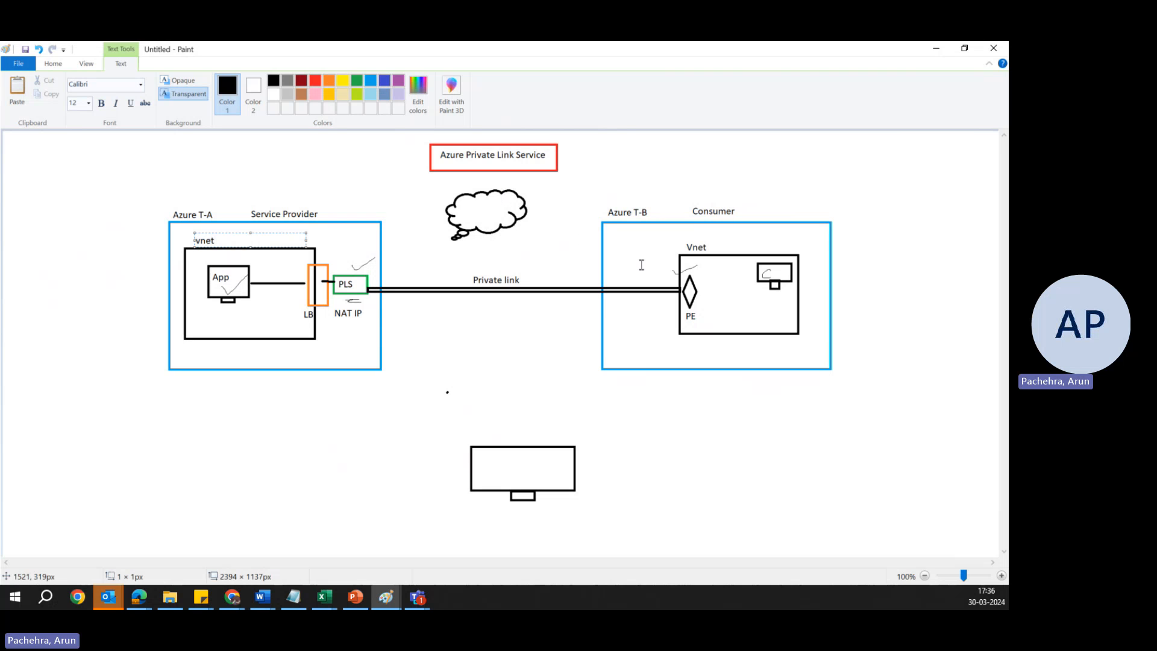
{"action": "mouse_move", "coordinate": [375, 321]}
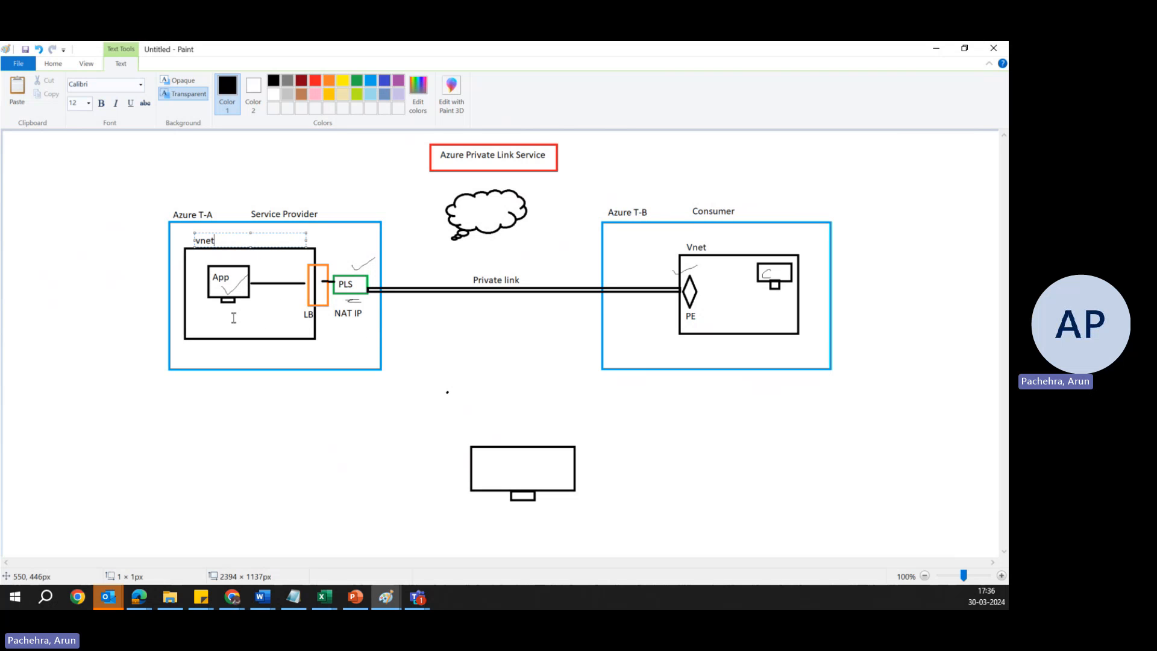
{"action": "mouse_move", "coordinate": [333, 309]}
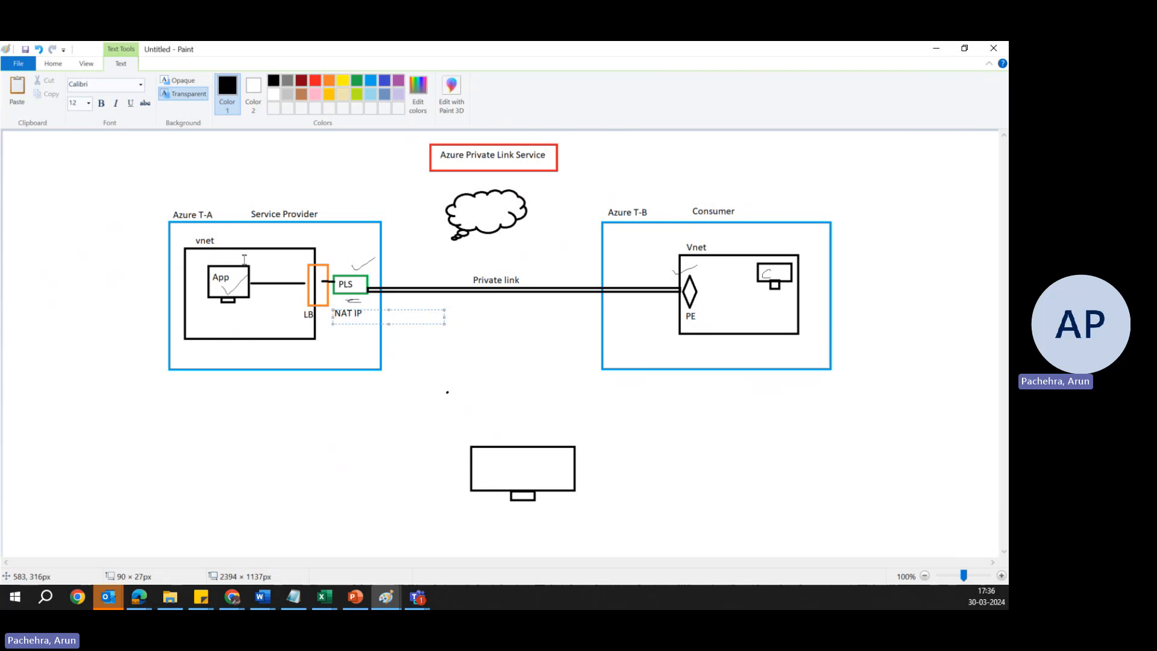
{"action": "left_click", "coordinate": [349, 344]}
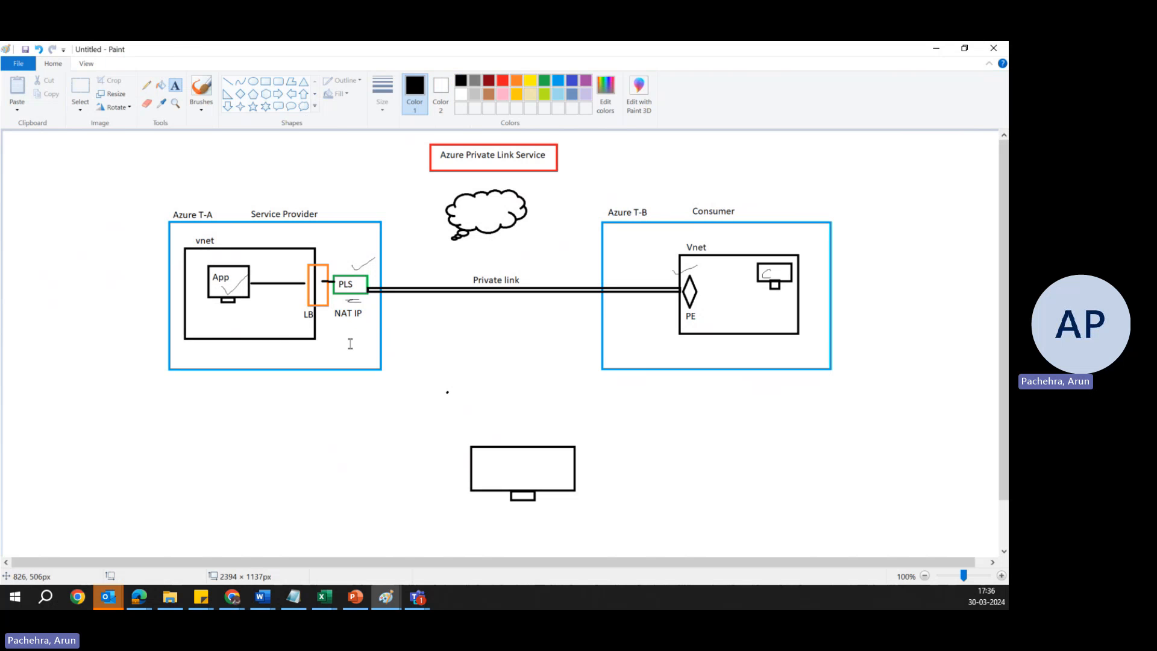
{"action": "mouse_move", "coordinate": [667, 266]}
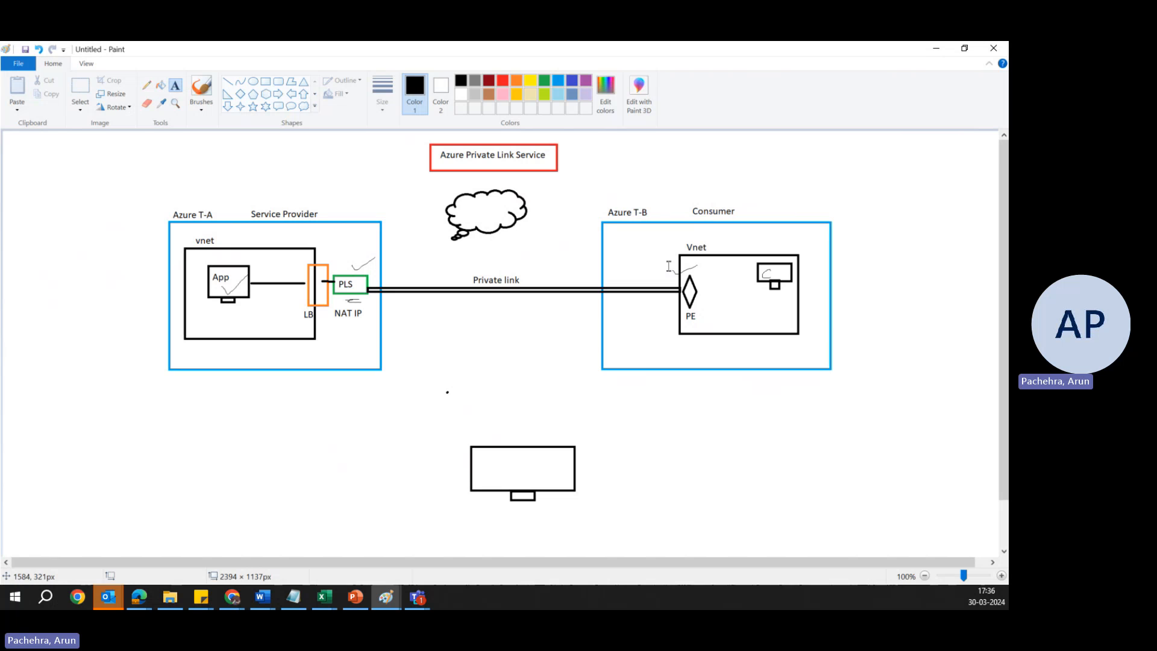
{"action": "left_click_drag", "start_coordinate": [668, 266], "coordinate": [694, 312]}
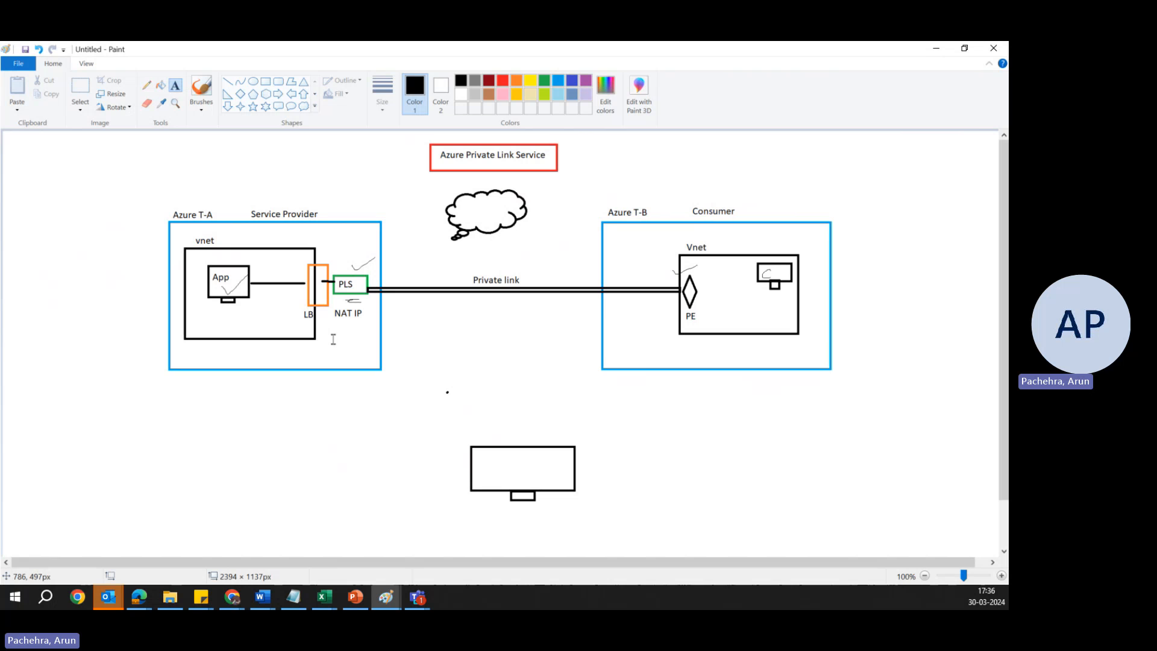
{"action": "left_click_drag", "start_coordinate": [193, 260], "coordinate": [260, 303]}
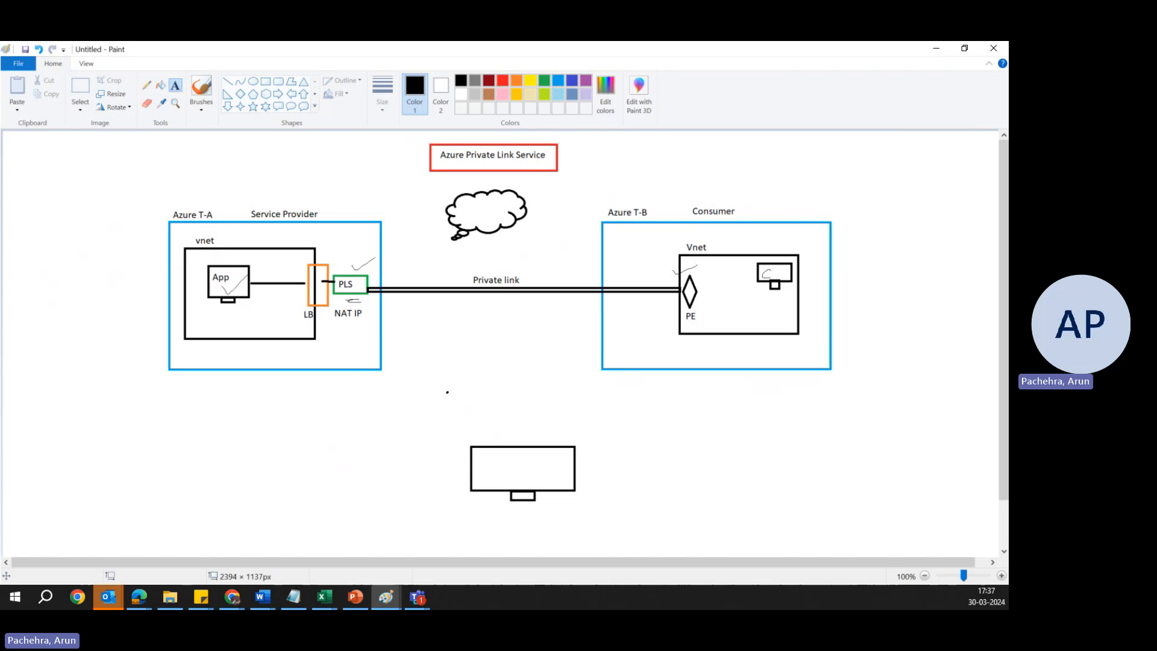
{"action": "mouse_move", "coordinate": [265, 207]}
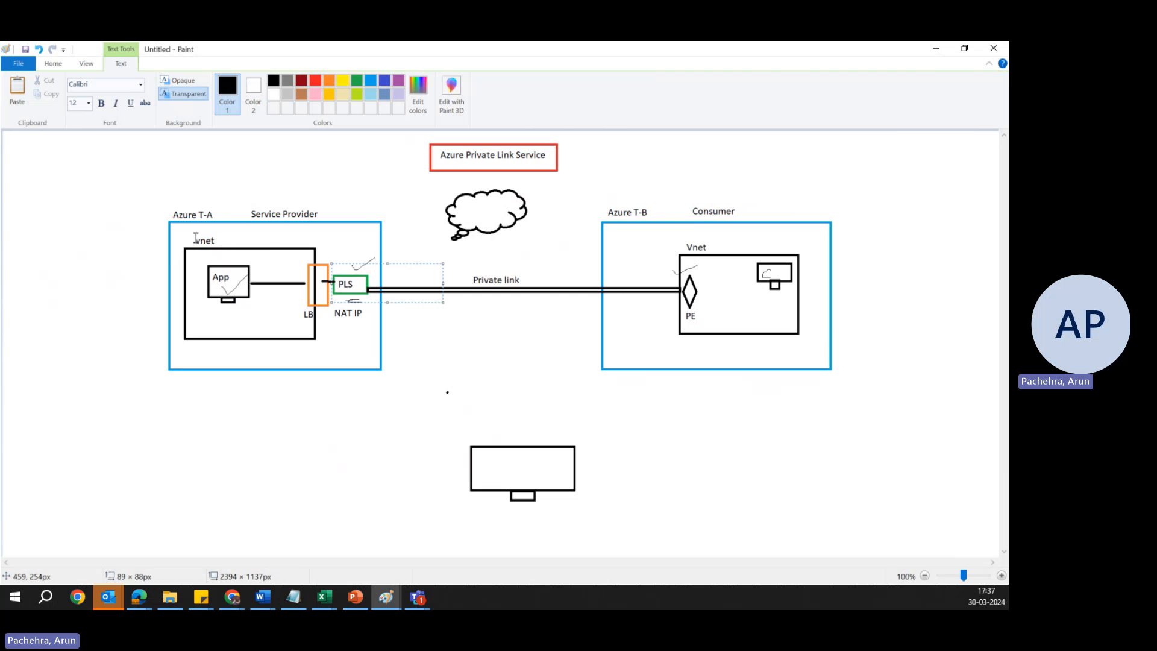
- Drag a larger text area over the provider-side vnet label to edit it again
{"action": "left_click_drag", "start_coordinate": [194, 234], "coordinate": [270, 305]}
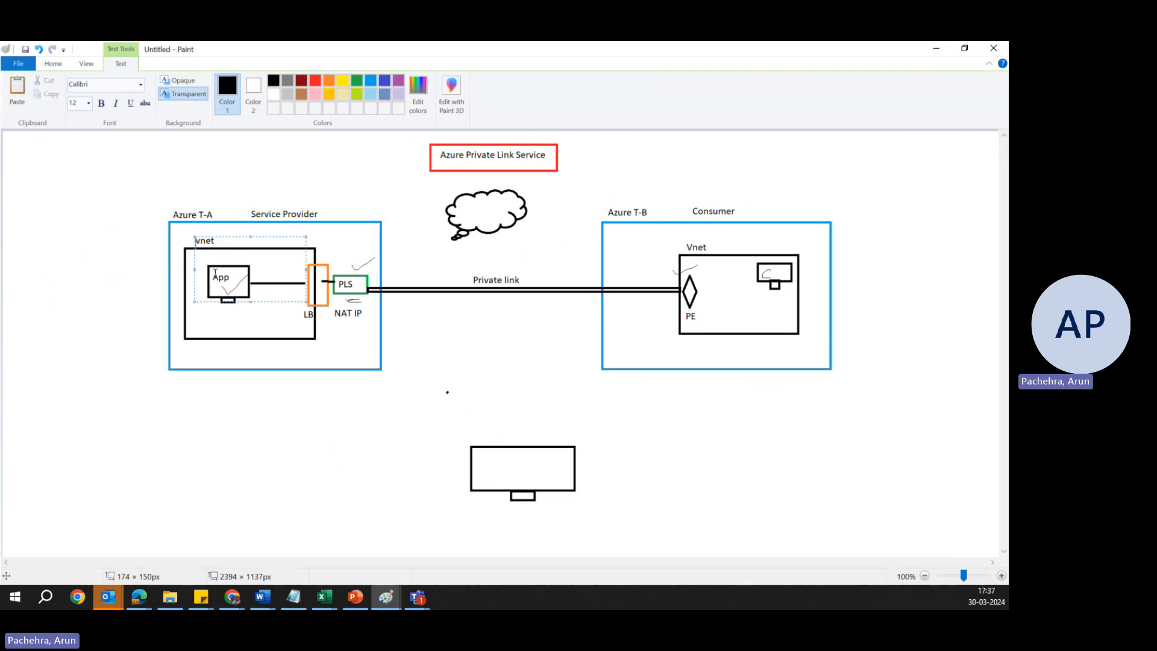
{"action": "mouse_move", "coordinate": [282, 266]}
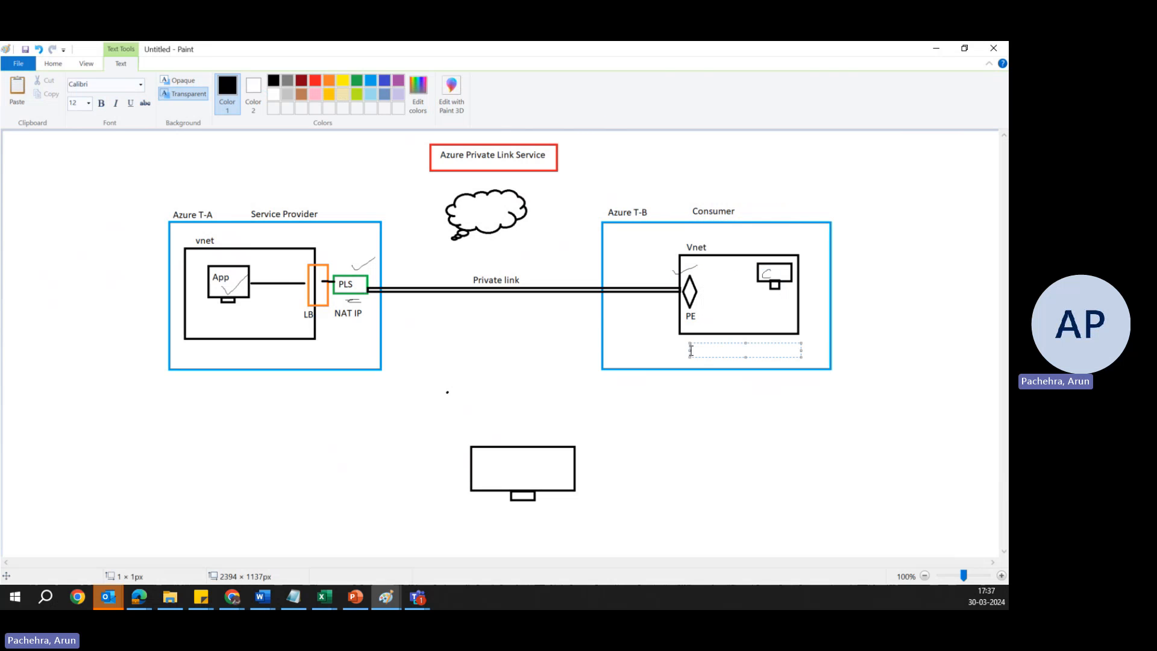
- Type the note 'DNS = Automatically' beneath the consumer's Vnet box
{"action": "type", "text": "DNS"}
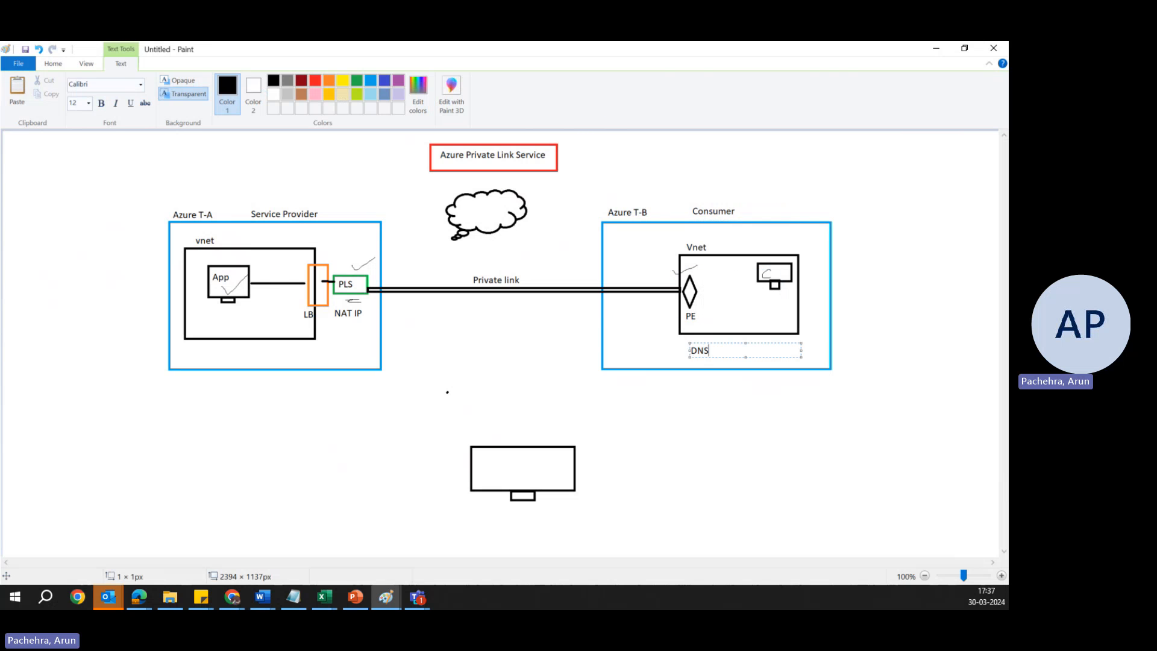
{"action": "type", "text": "="}
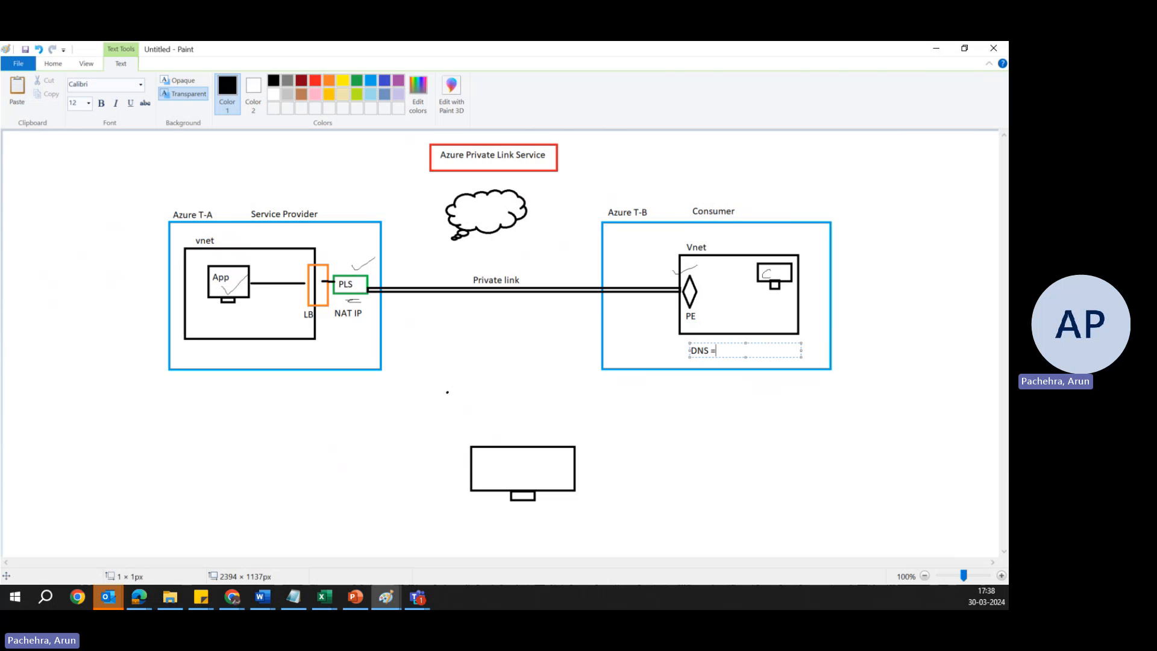
{"action": "type", "text": "Autom"}
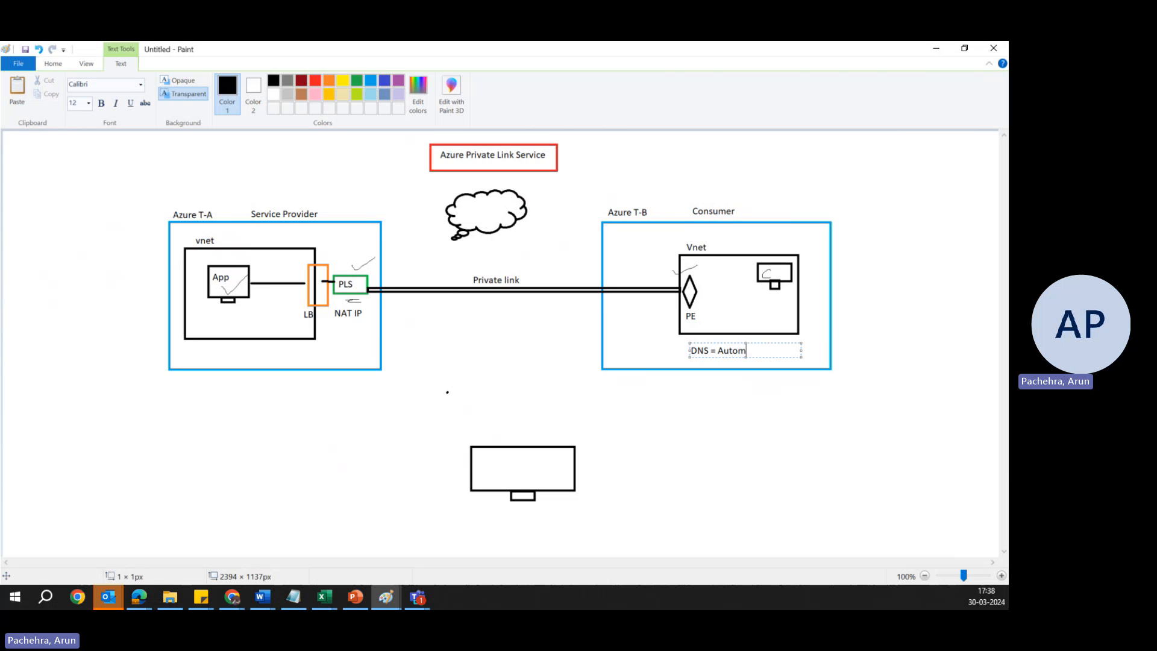
{"action": "type", "text": "atically"}
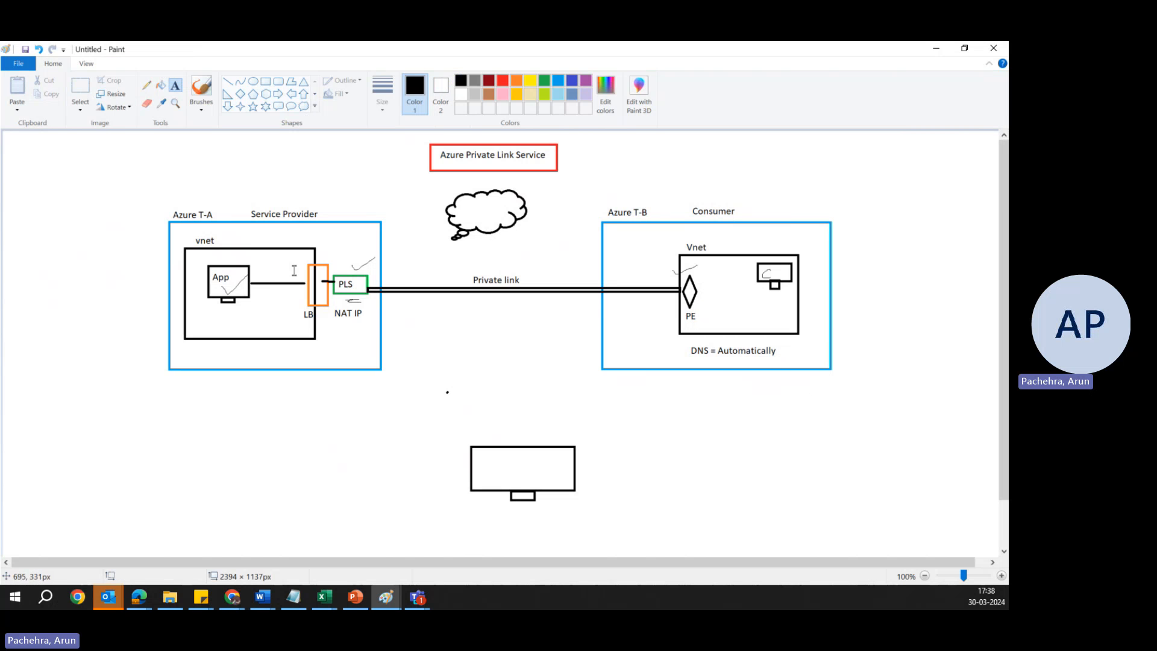
{"action": "mouse_move", "coordinate": [694, 301]}
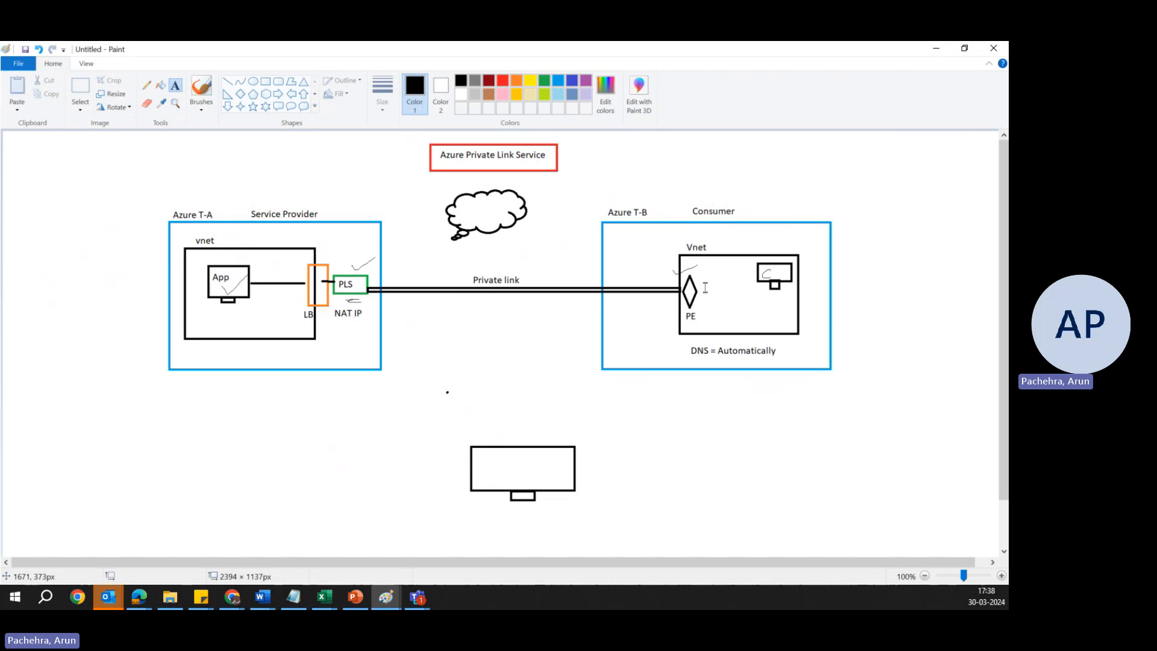
{"action": "mouse_move", "coordinate": [239, 279]}
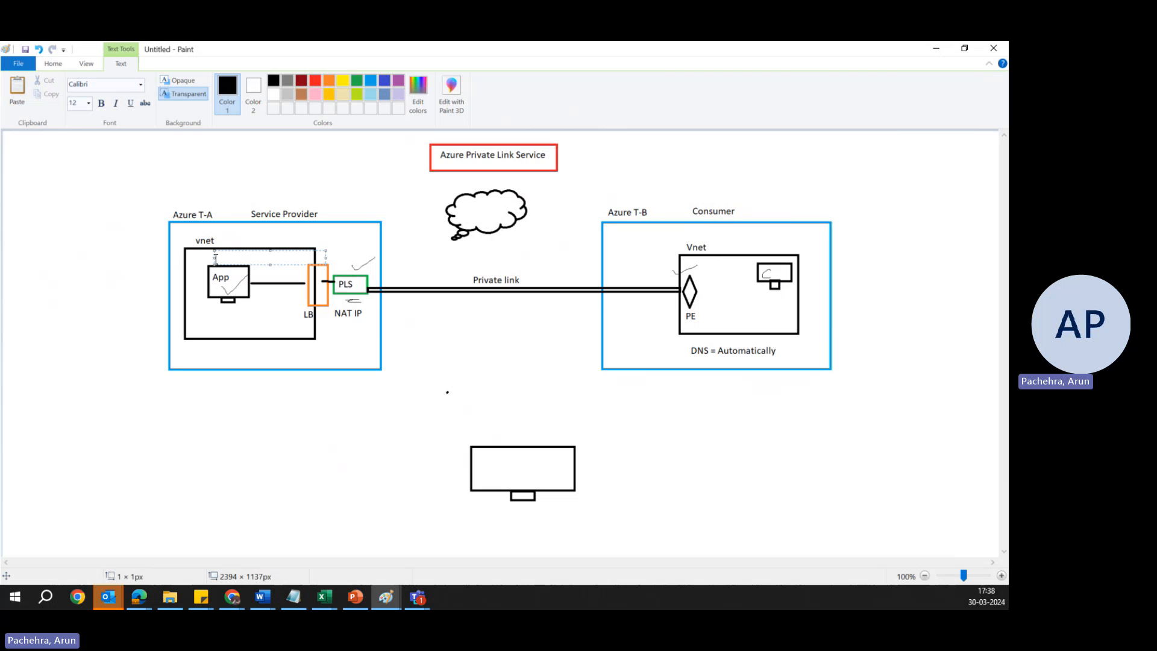
- Type and commit the 'xyz.com' label above the App box
{"action": "type", "text": "xyz.x"}
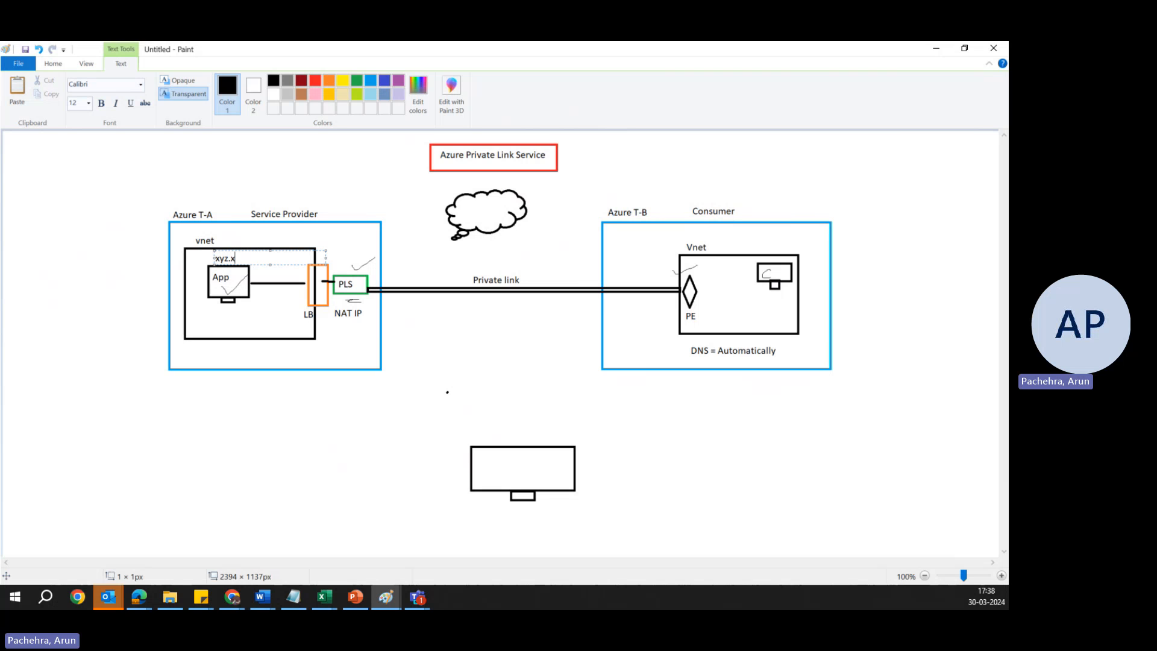
{"action": "type", "text": "om"}
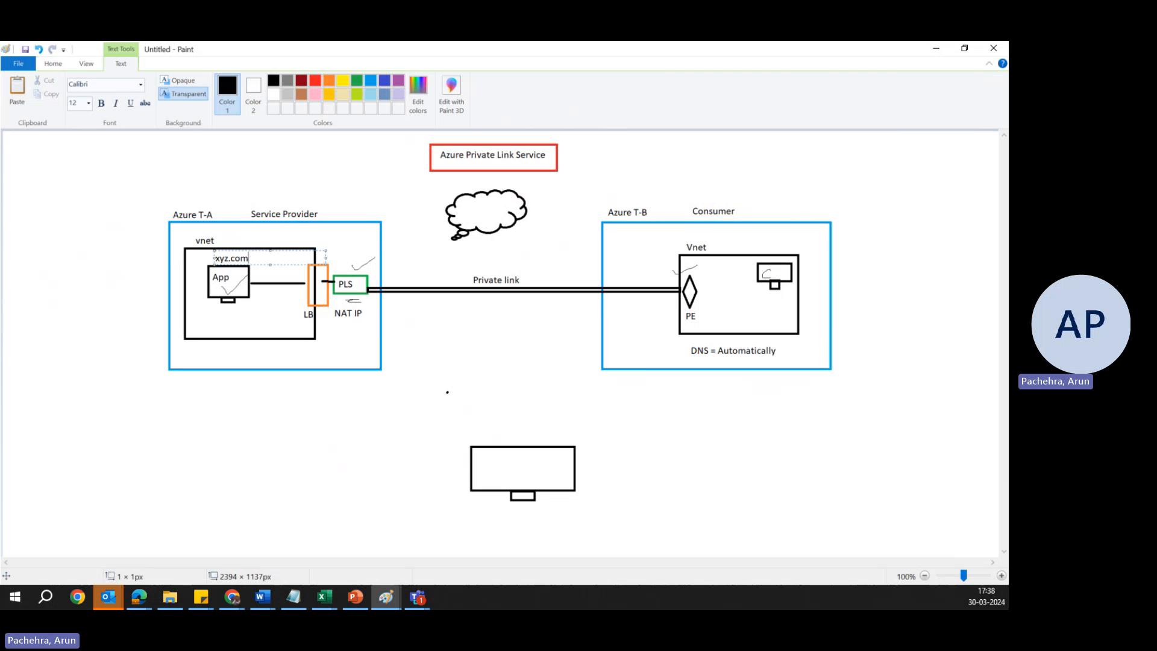
{"action": "left_click", "coordinate": [783, 322]}
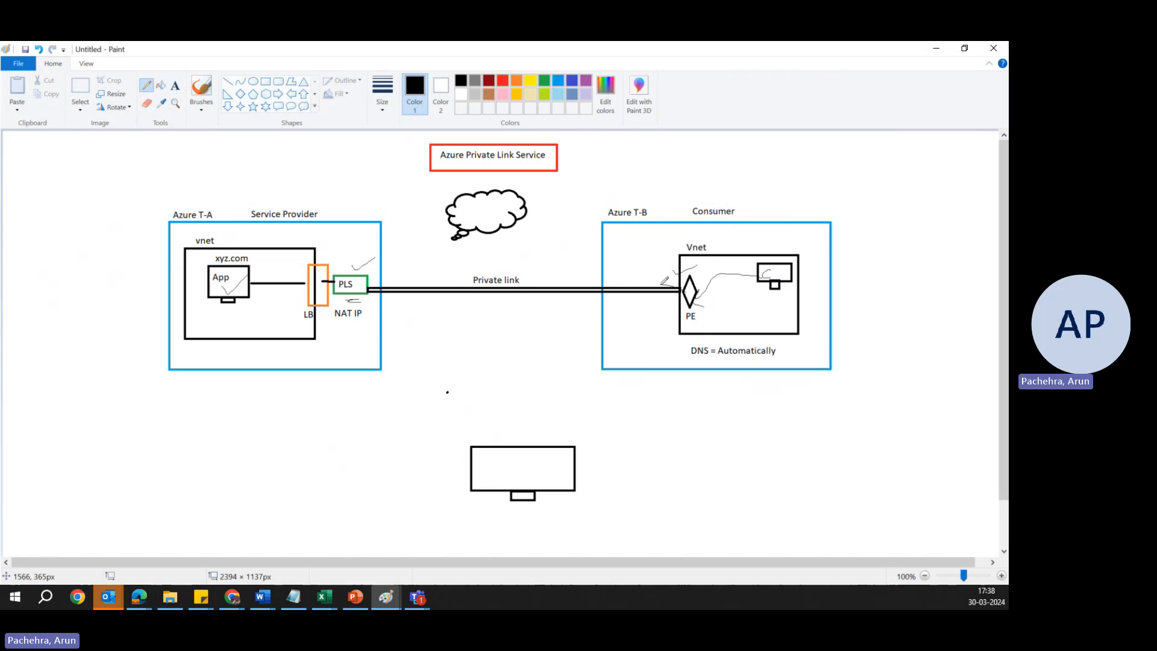
- Freehand-trace the private link from PE to PLS, loop around NAT IP, and link LB to App
{"action": "left_click_drag", "start_coordinate": [417, 280], "coordinate": [664, 283]}
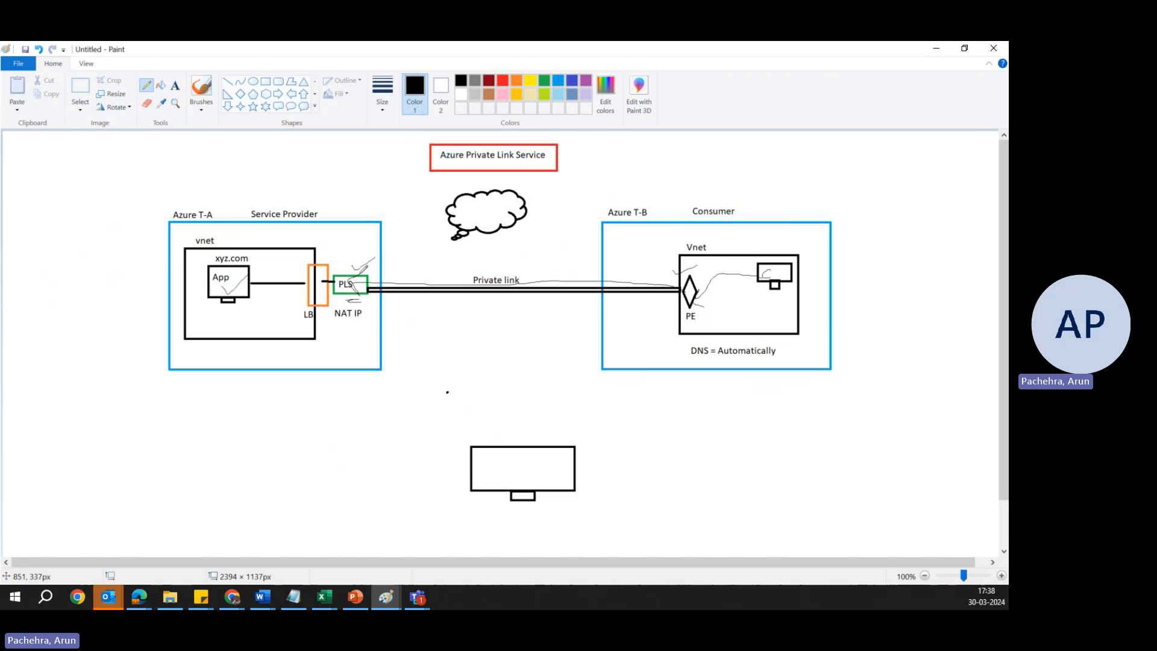
{"action": "left_click_drag", "start_coordinate": [340, 302], "coordinate": [376, 325]}
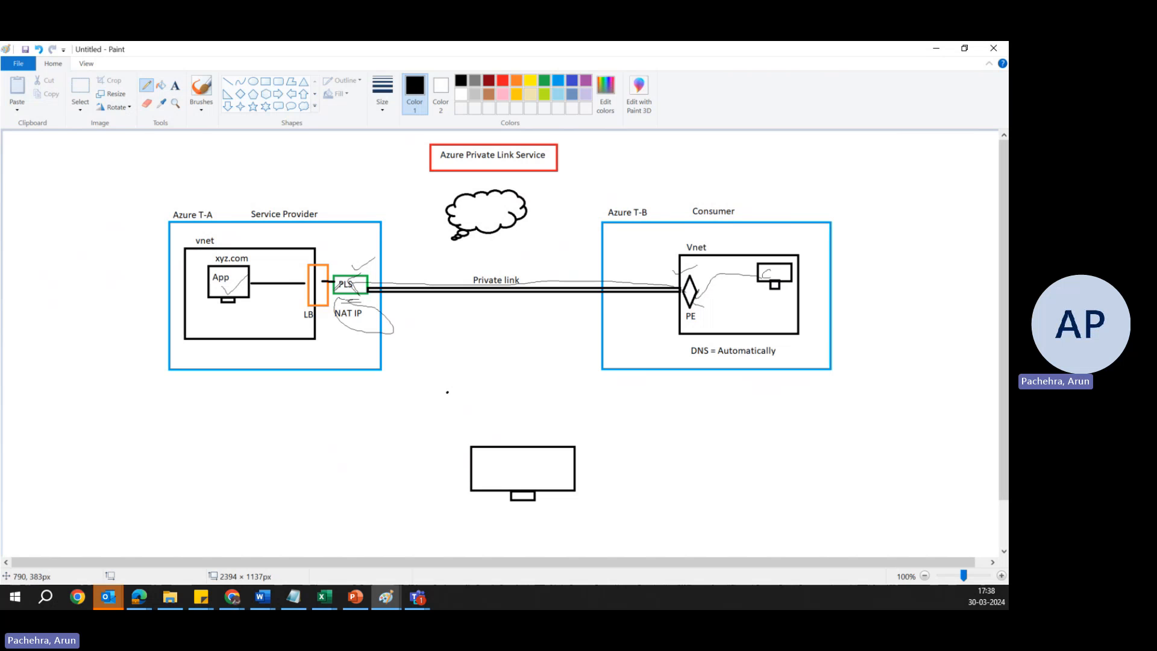
{"action": "left_click_drag", "start_coordinate": [276, 263], "coordinate": [339, 288]}
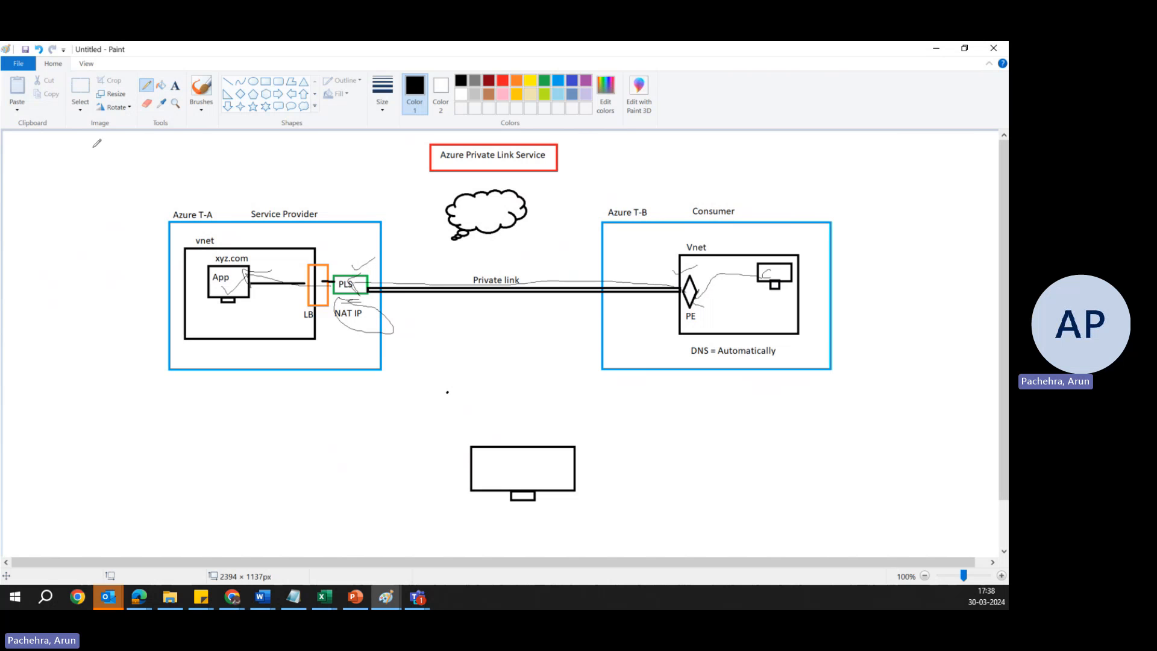
{"action": "mouse_move", "coordinate": [252, 175]}
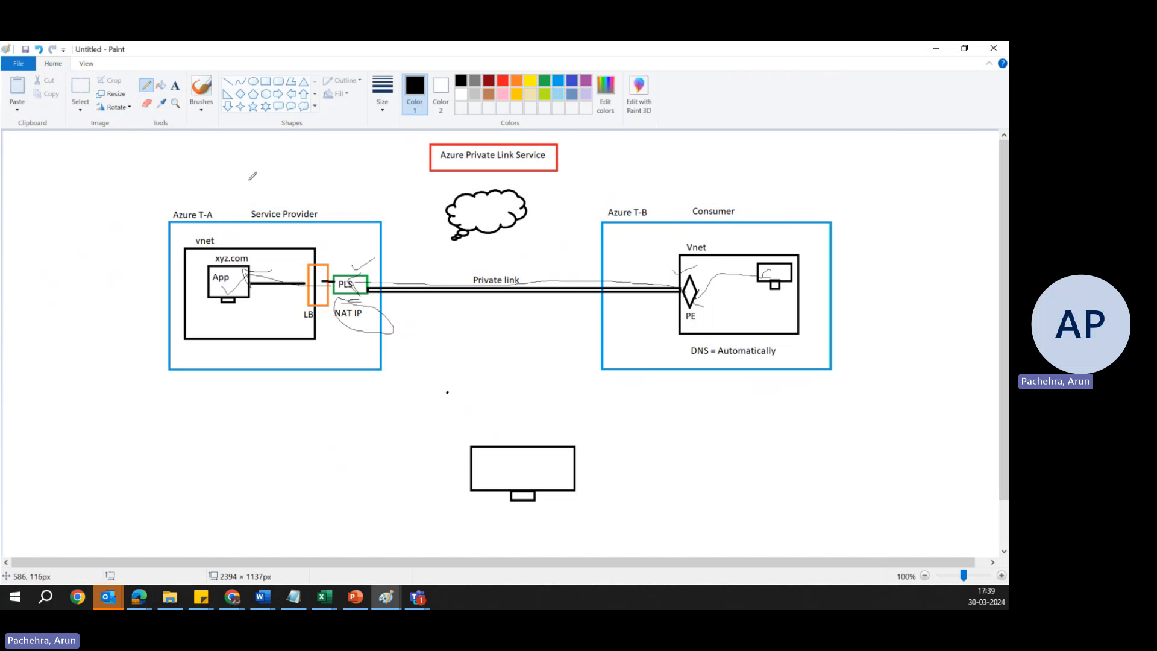
{"action": "mouse_move", "coordinate": [327, 279]}
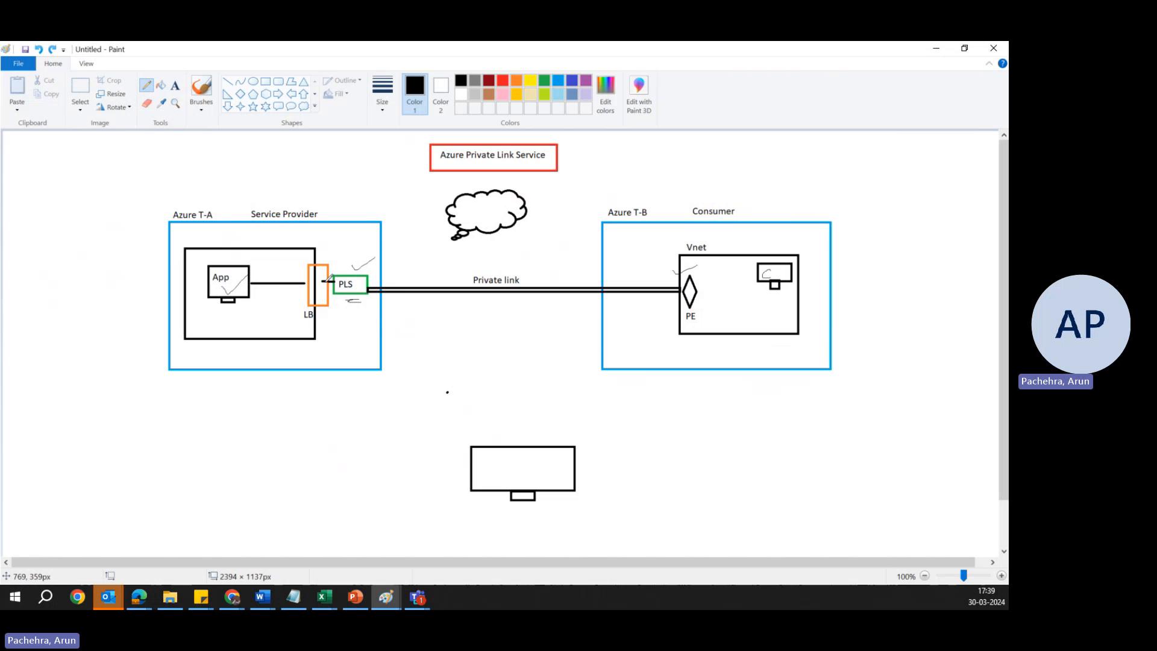
- Retype the NAT IP label under PLS and switch to the Text tool for a new label
{"action": "type", "text": "NAT IP"}
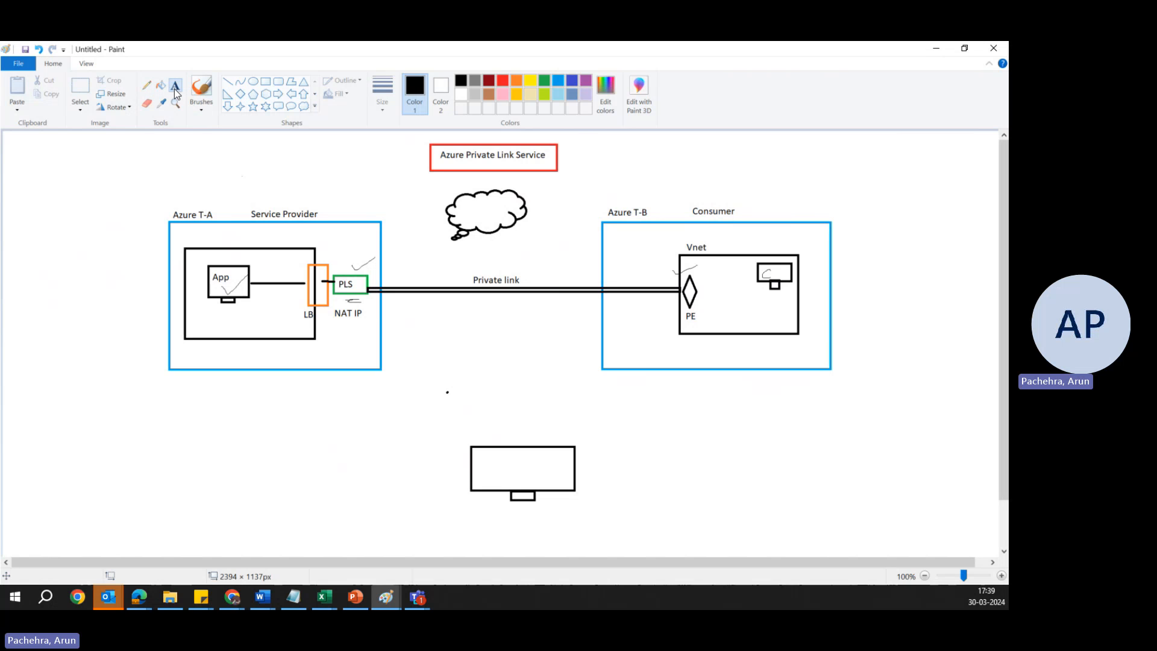
{"action": "left_click", "coordinate": [175, 85]}
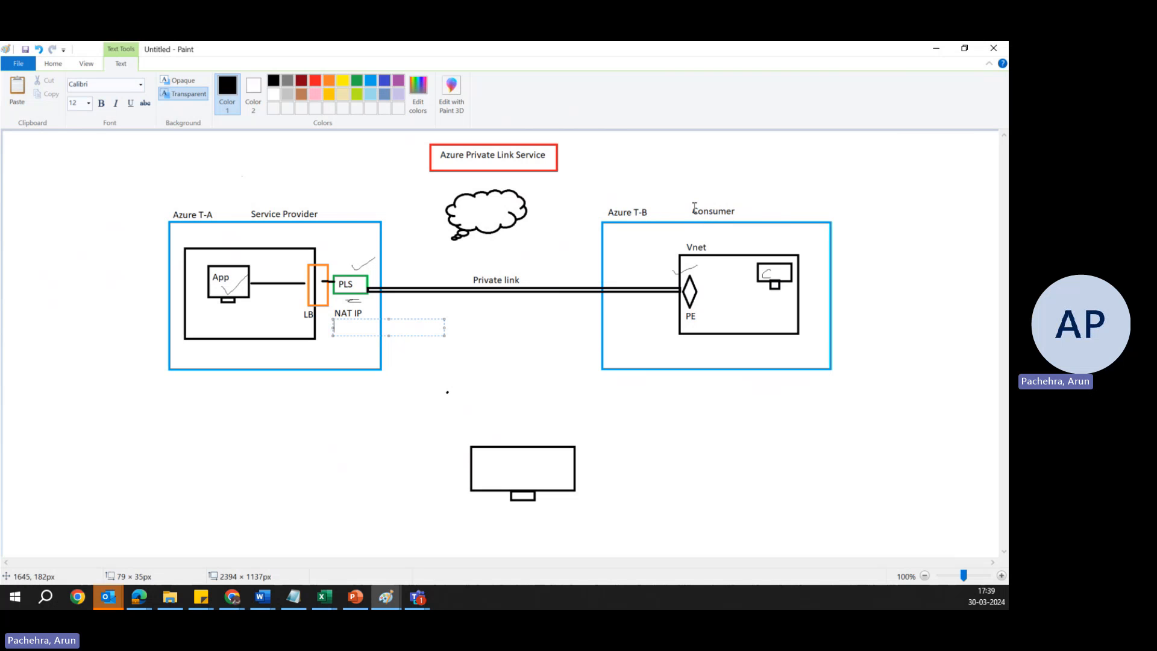
{"action": "mouse_move", "coordinate": [717, 267]}
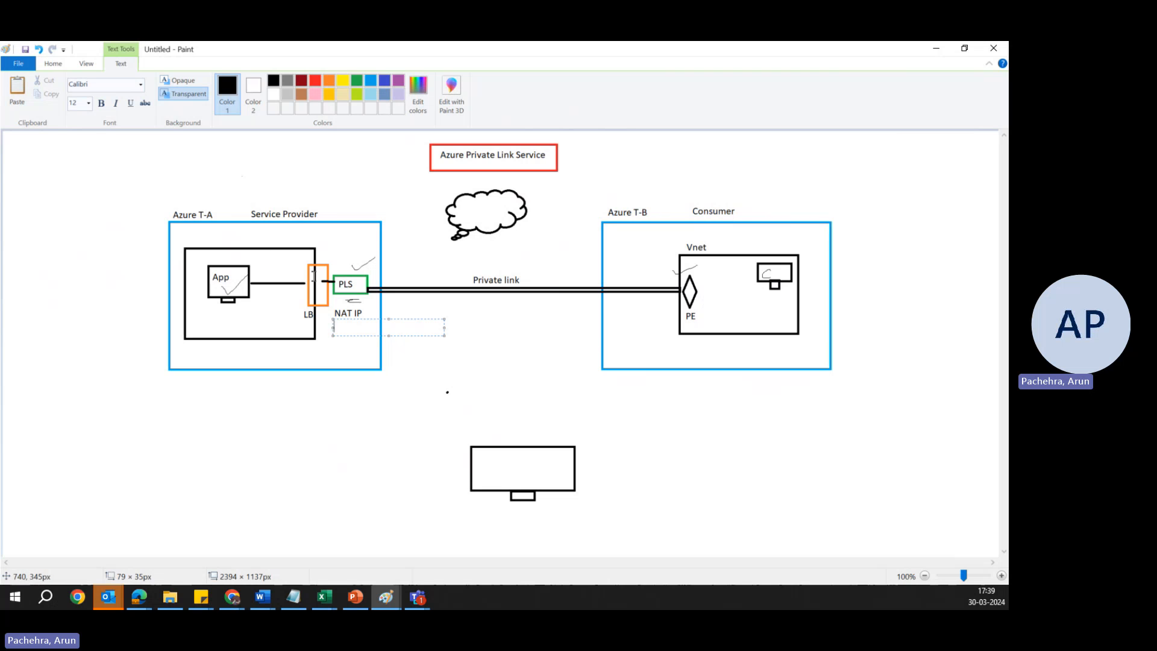
{"action": "mouse_move", "coordinate": [346, 280]}
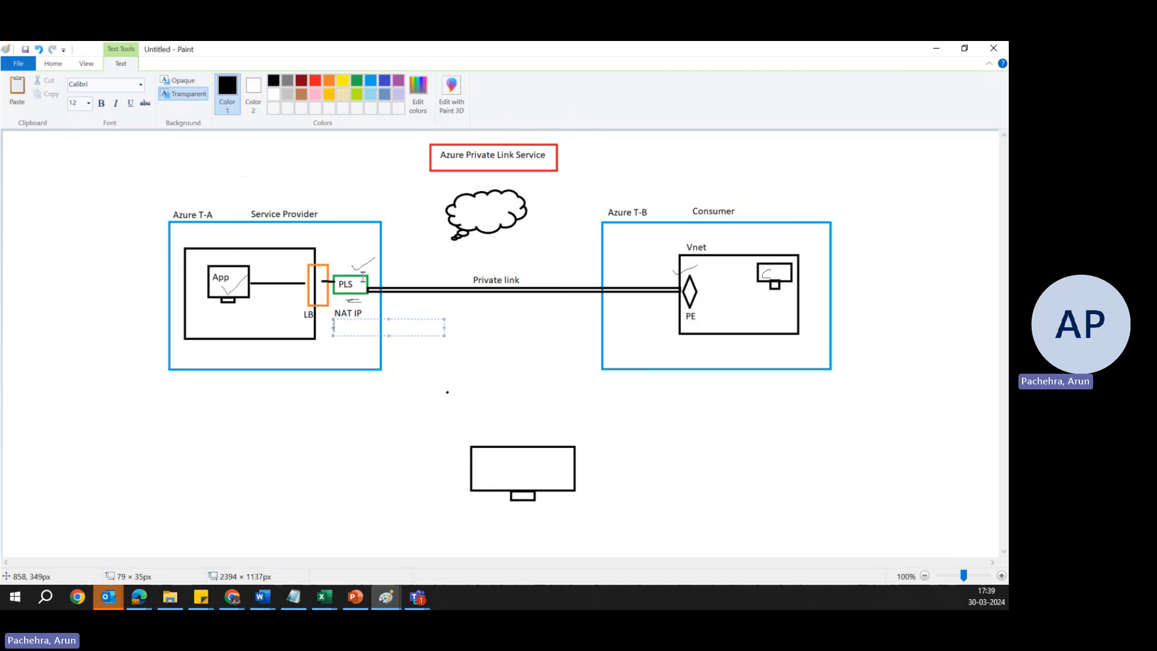
{"action": "mouse_move", "coordinate": [675, 303]}
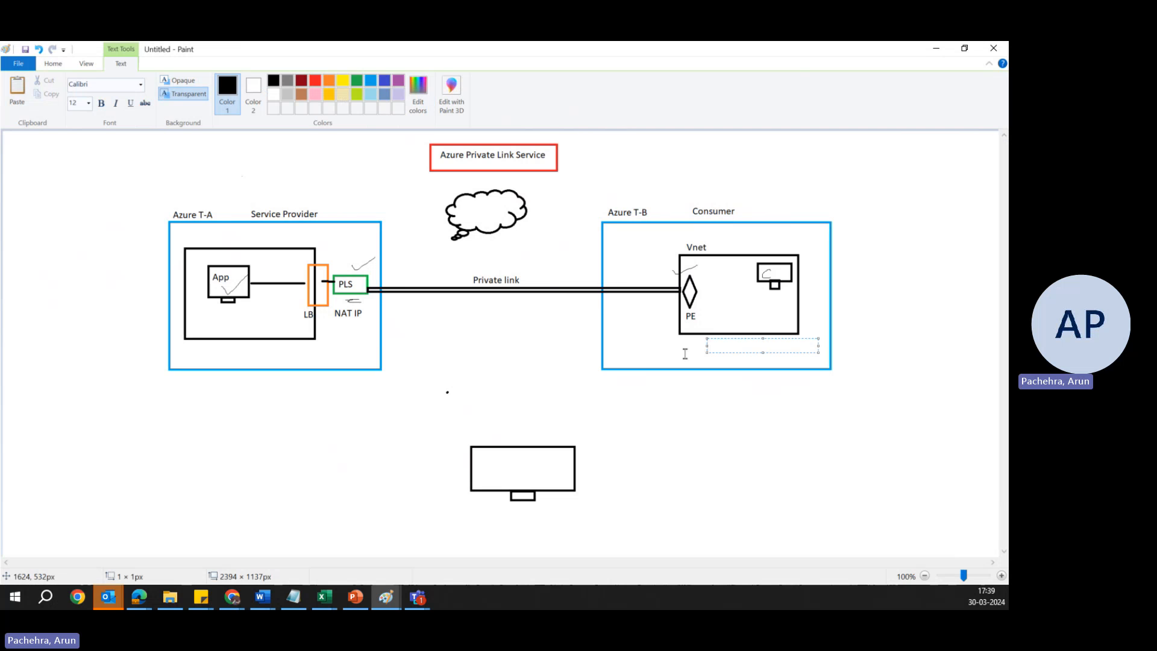
- Type a plain 'DNS' label in a text box beneath the consumer Vnet box
{"action": "type", "text": "DNS"}
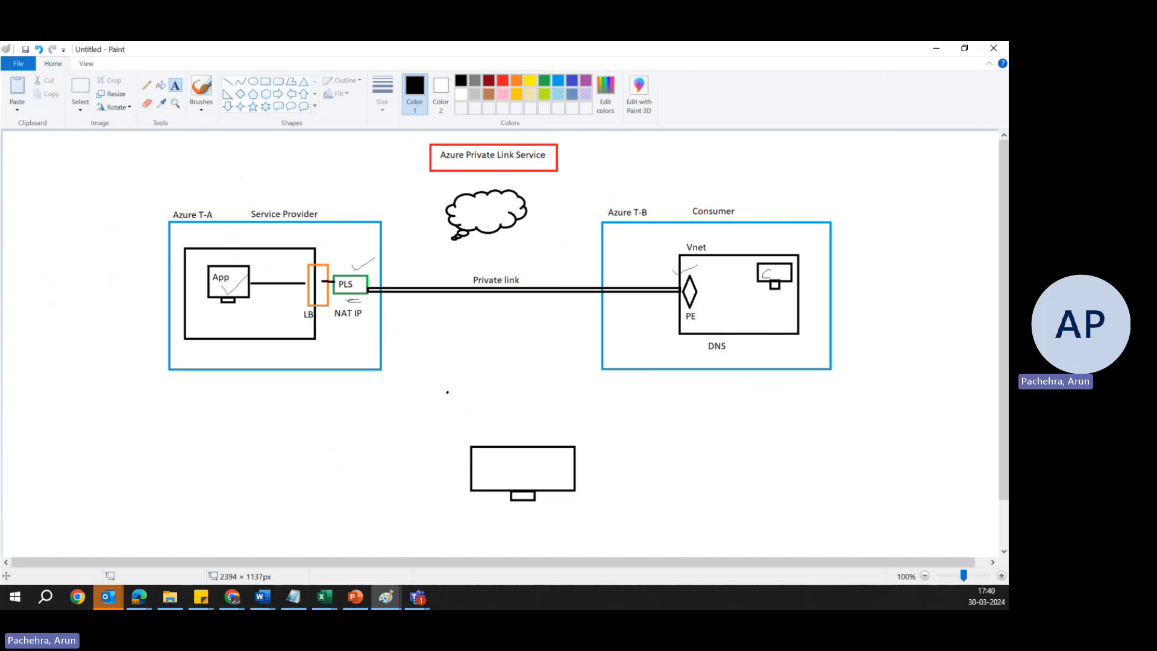
{"action": "mouse_move", "coordinate": [85, 264]}
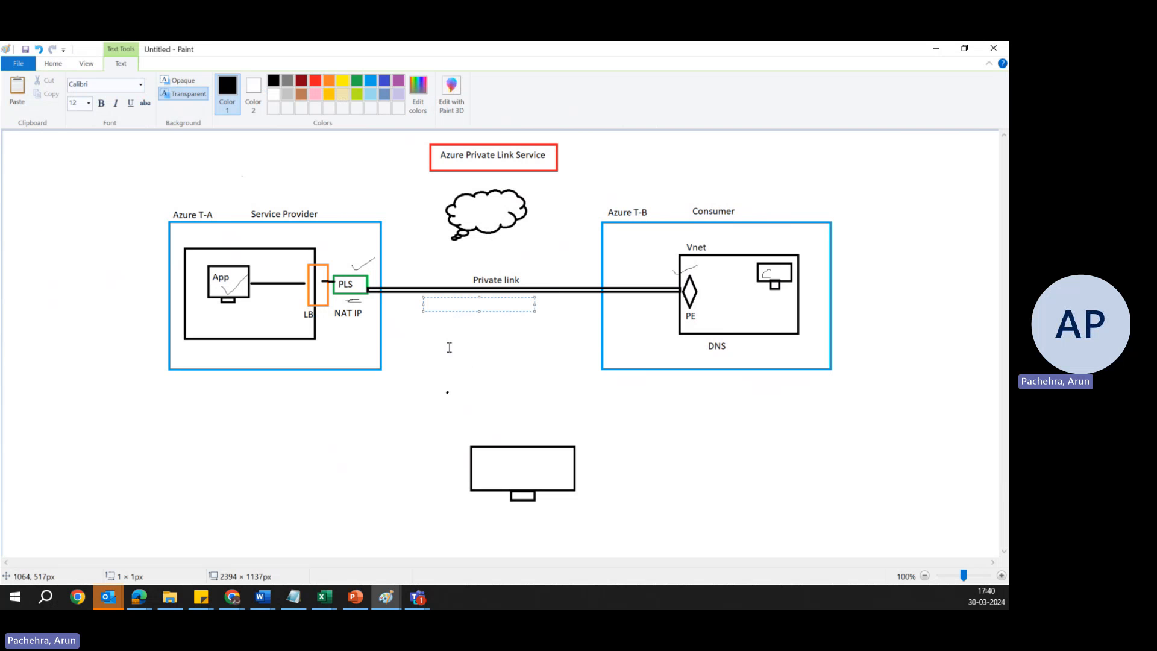
- Type the first benefit lines 'Data Privacy & Security' and 'mini the exposure'
{"action": "type", "text": "Data"}
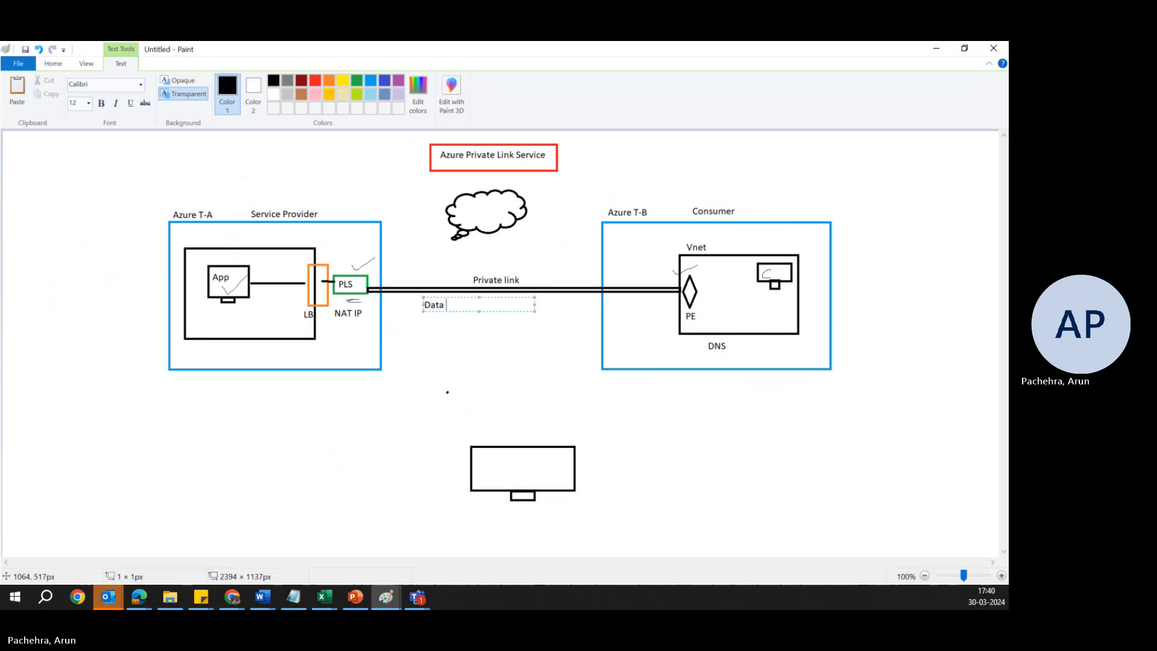
{"action": "type", "text": "Privacy"}
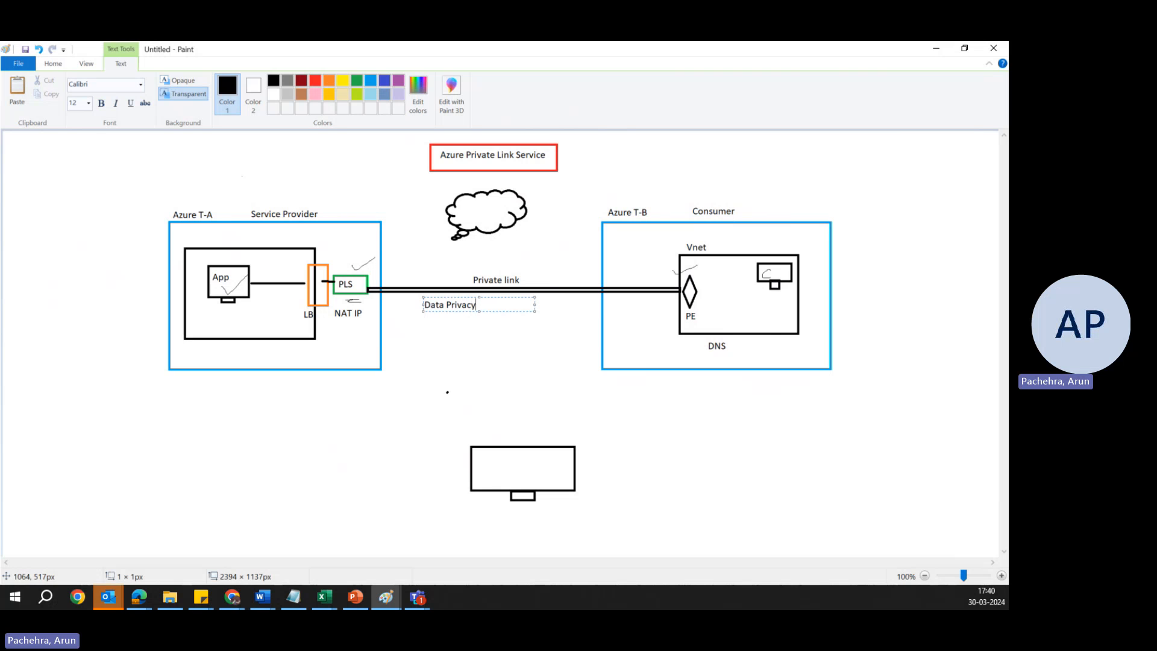
{"action": "type", "text": "&"}
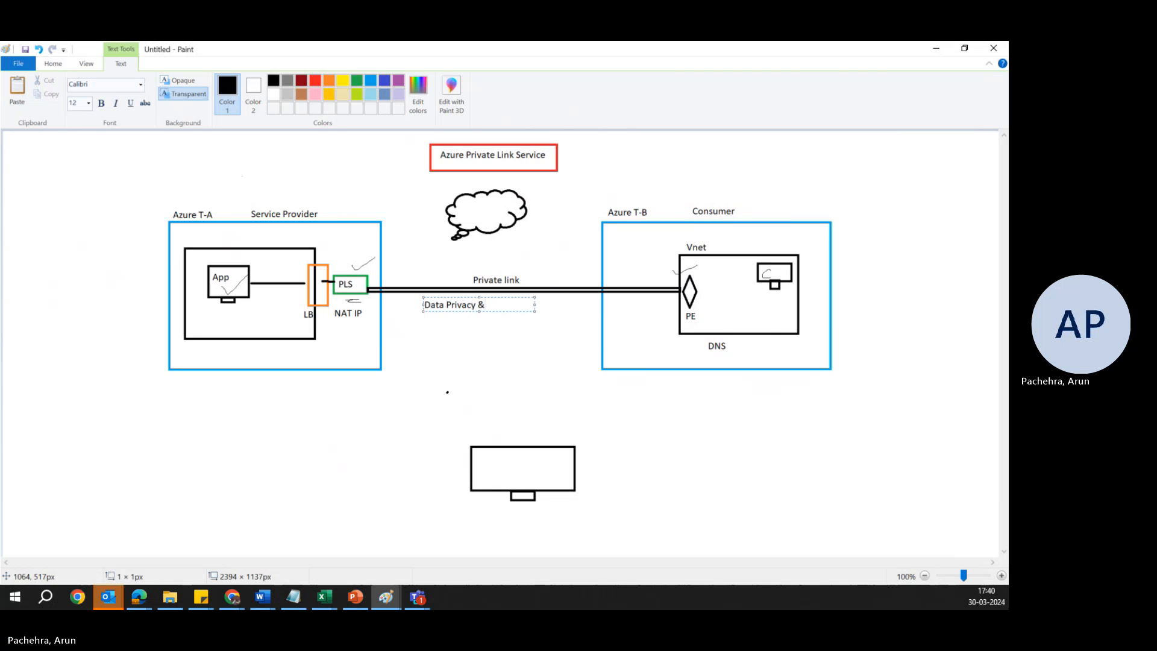
{"action": "type", "text": "Security"}
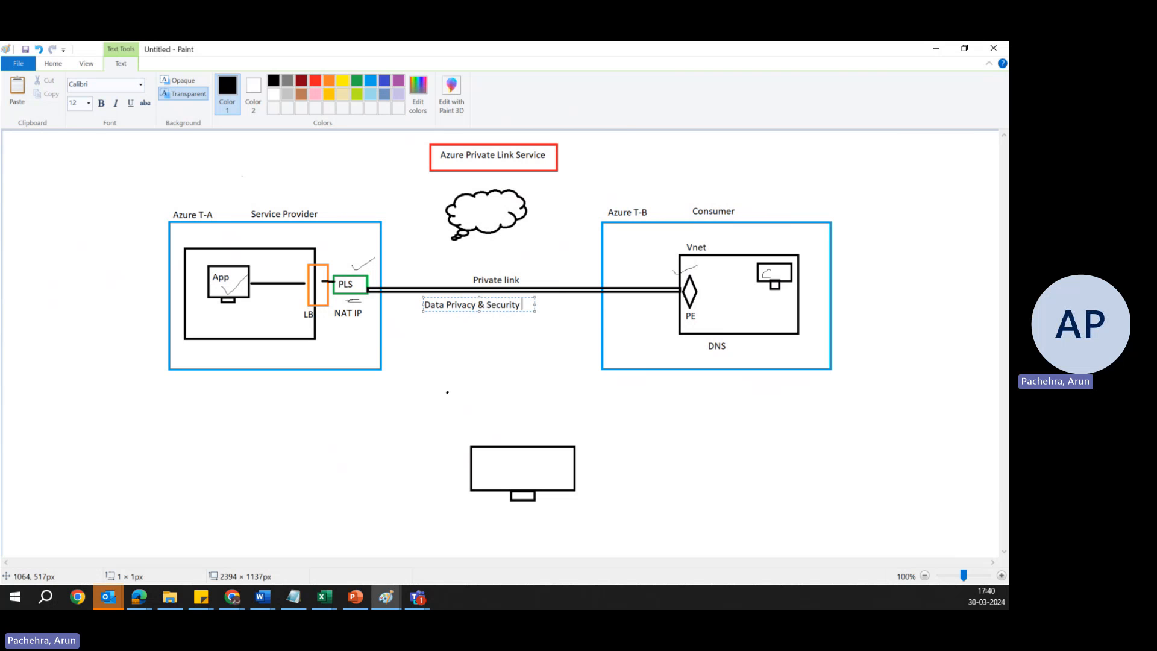
{"action": "type", "text": "mini the e"}
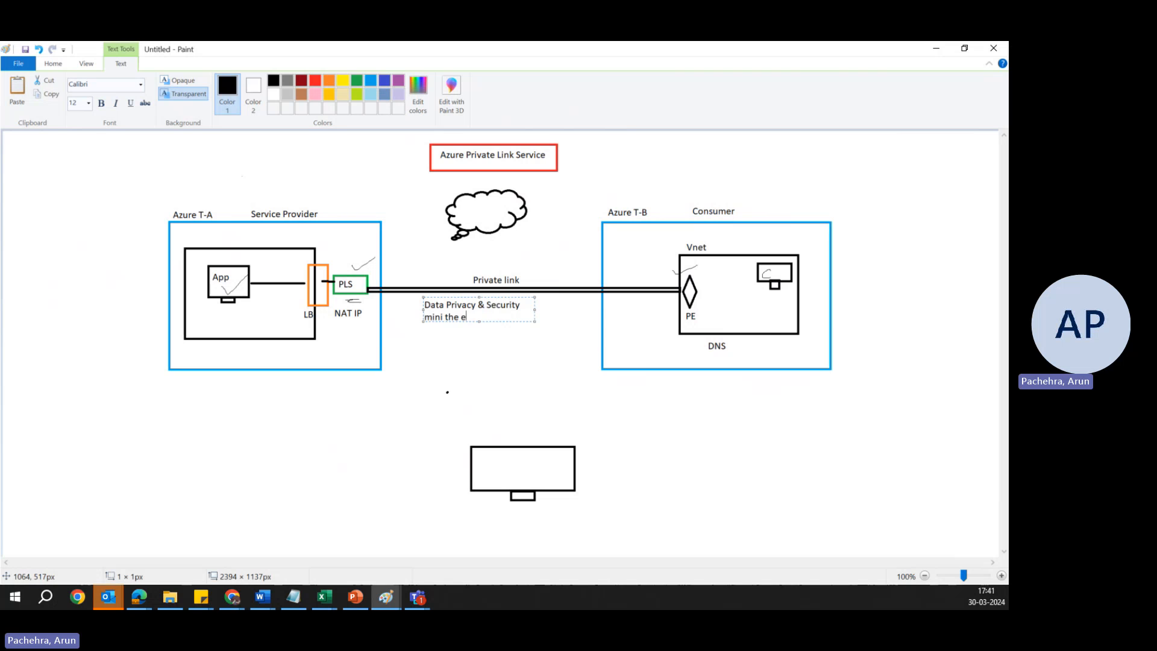
{"action": "type", "text": "xposure"}
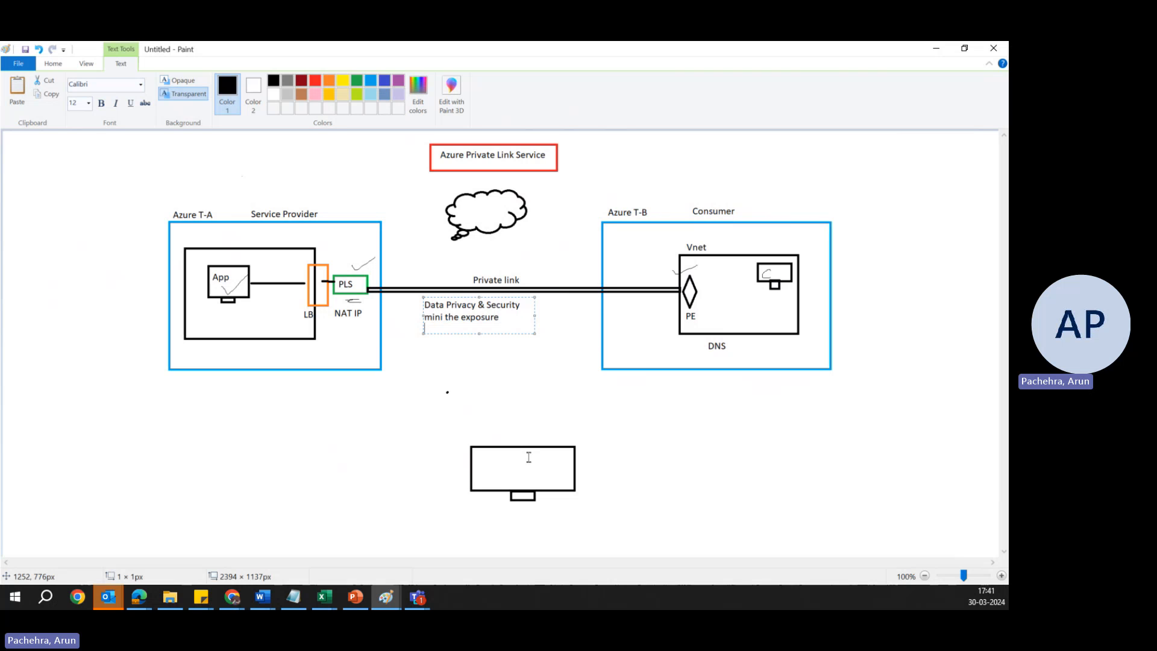
- Type 'Complex Network requiments' as the third benefit line
{"action": "type", "text": "Com"}
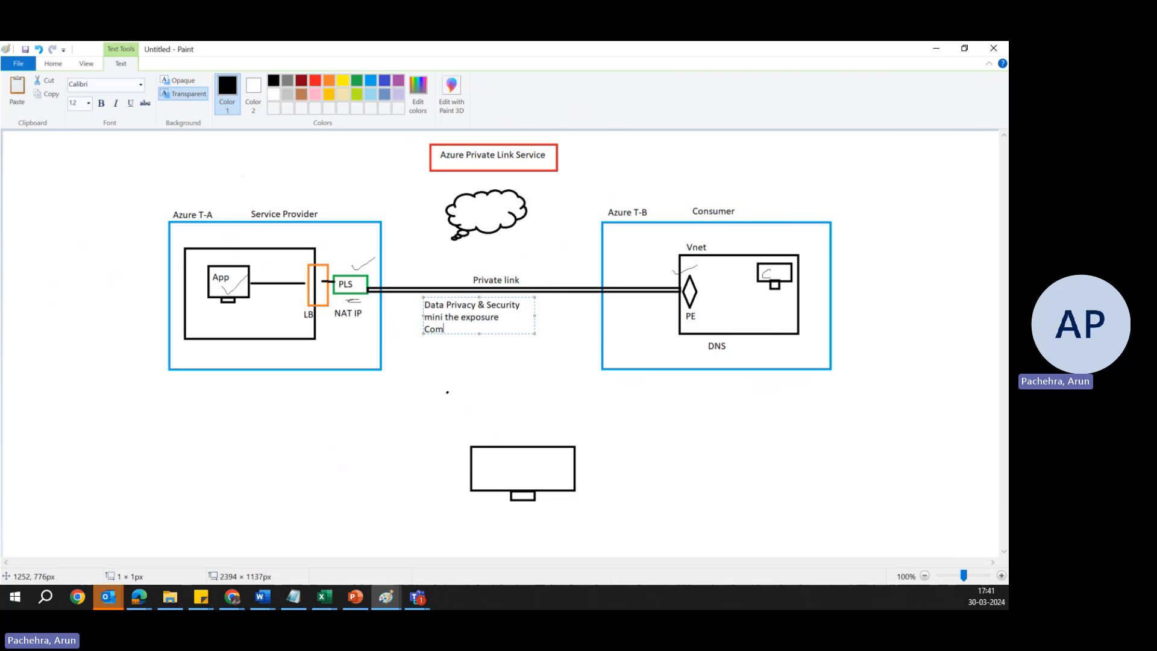
{"action": "type", "text": "pl"}
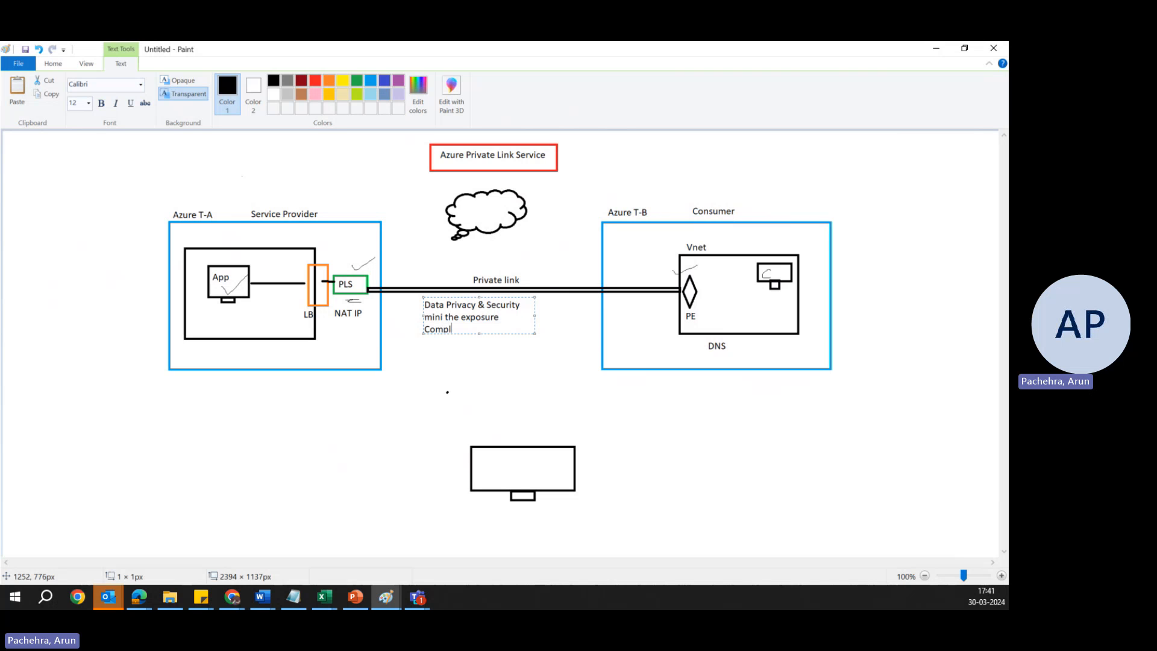
{"action": "type", "text": "ex"}
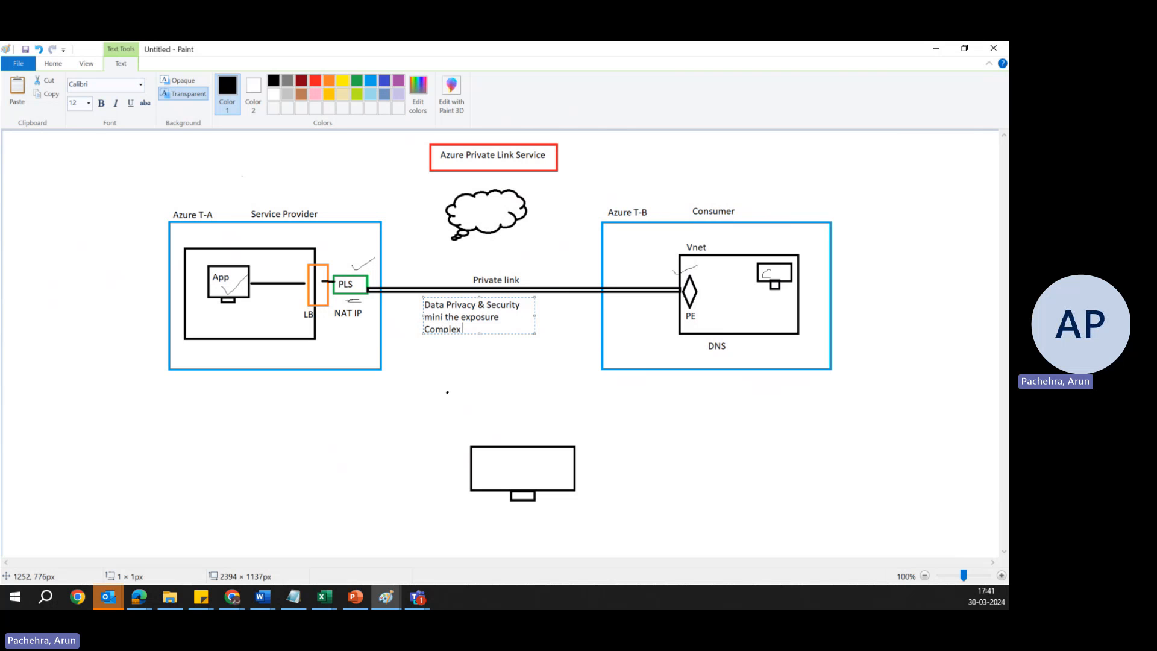
{"action": "type", "text": "Ne"}
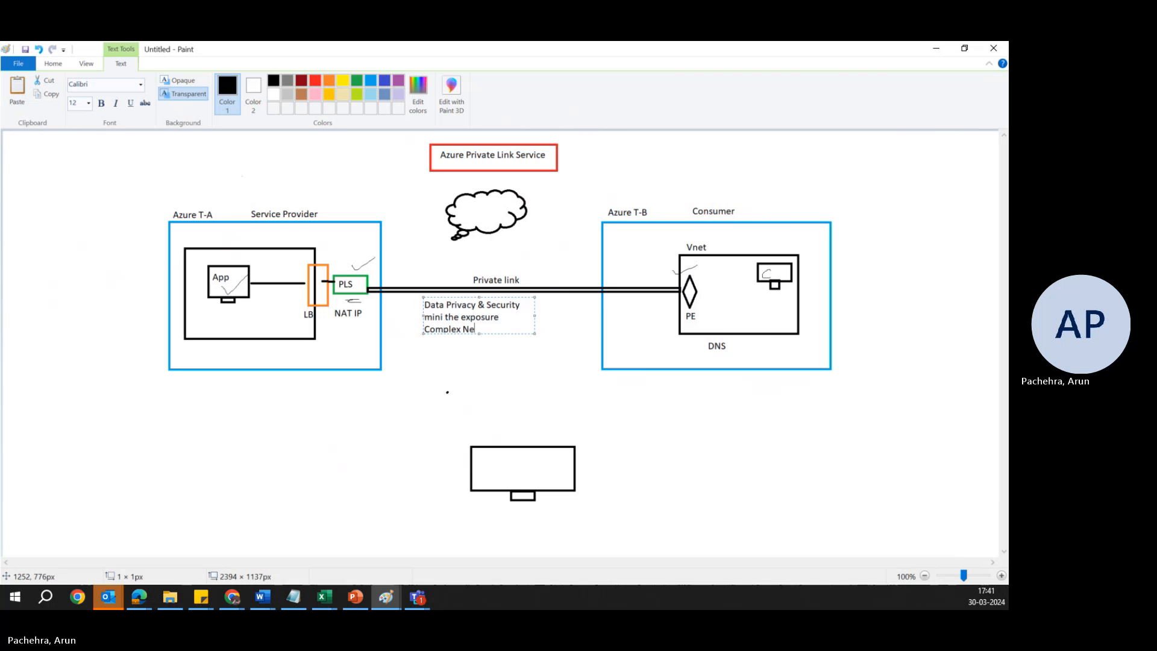
{"action": "type", "text": "work requiments"}
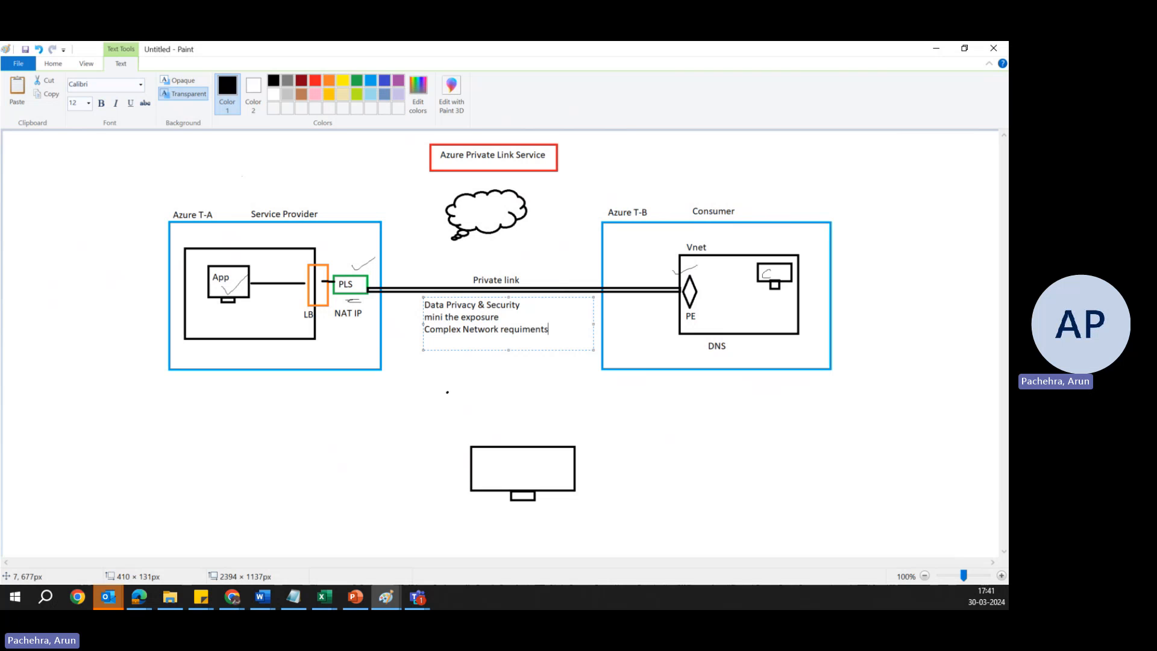
{"action": "mouse_move", "coordinate": [573, 364]}
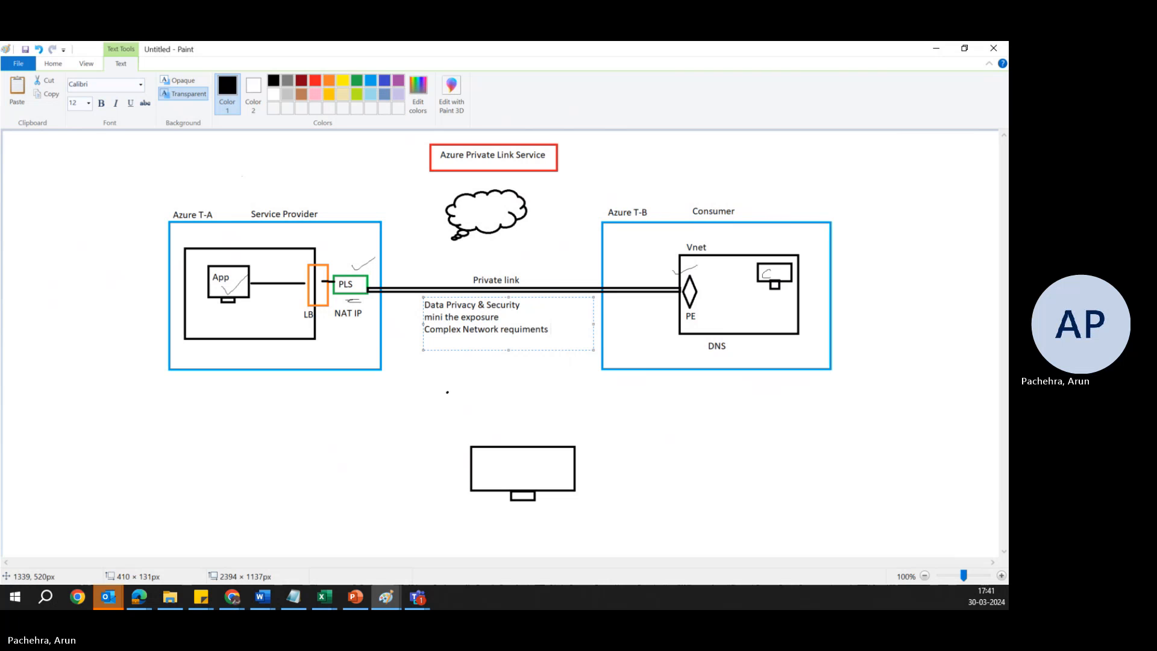
- Add 'solves', 'Complaince' and 'Cross Subscription & Cross Tenant' lines, then commit the text
{"action": "type", "text": "solves"}
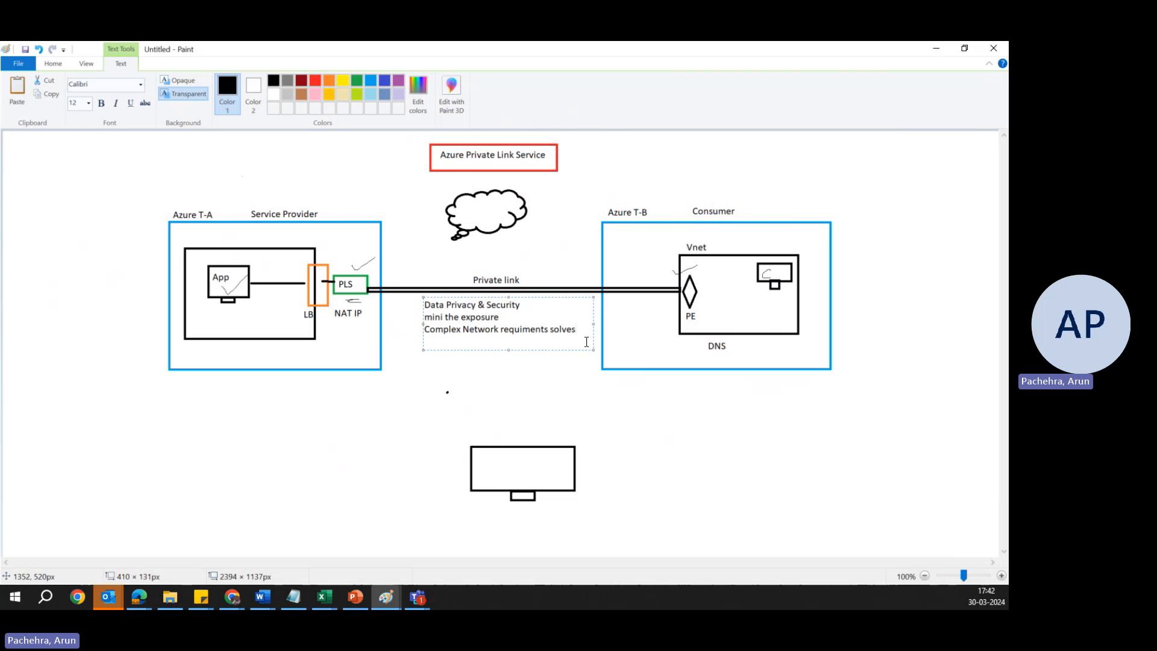
{"action": "type", "text": "Com"}
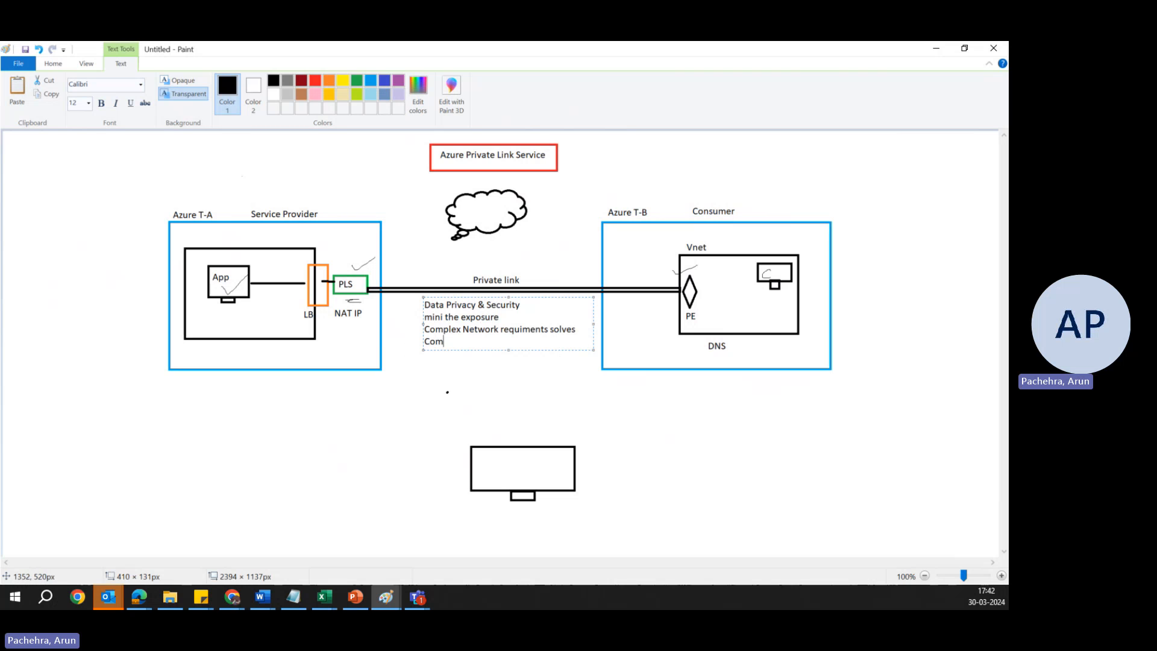
{"action": "type", "text": "plaince"}
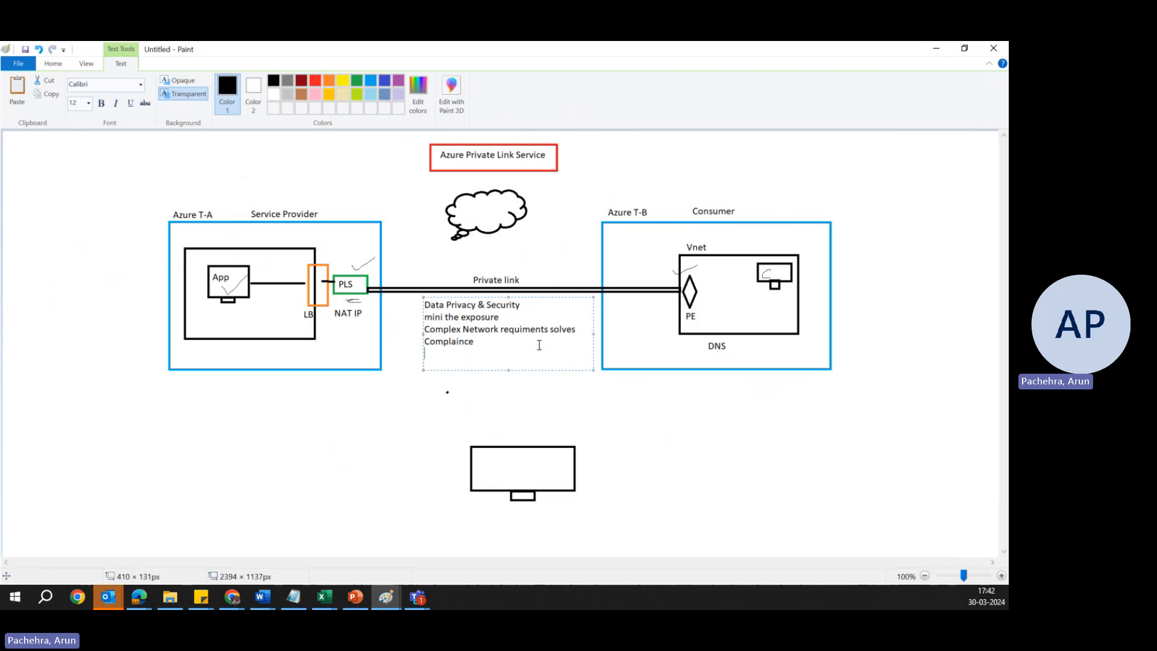
{"action": "type", "text": "Cr"}
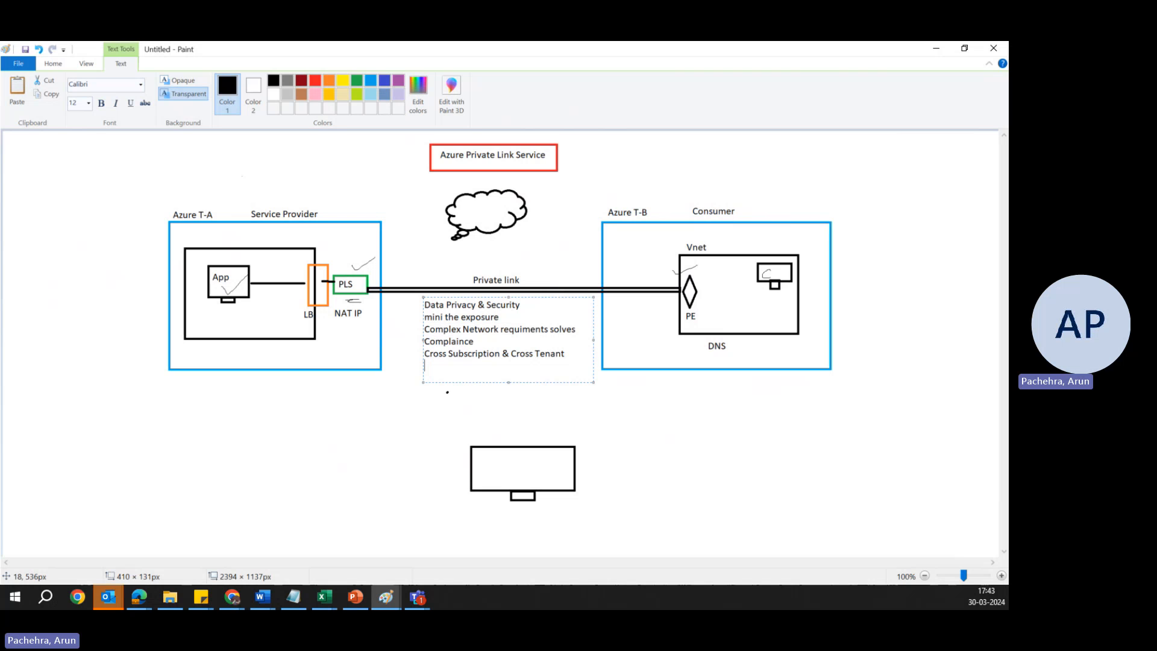
{"action": "left_click", "coordinate": [639, 414]}
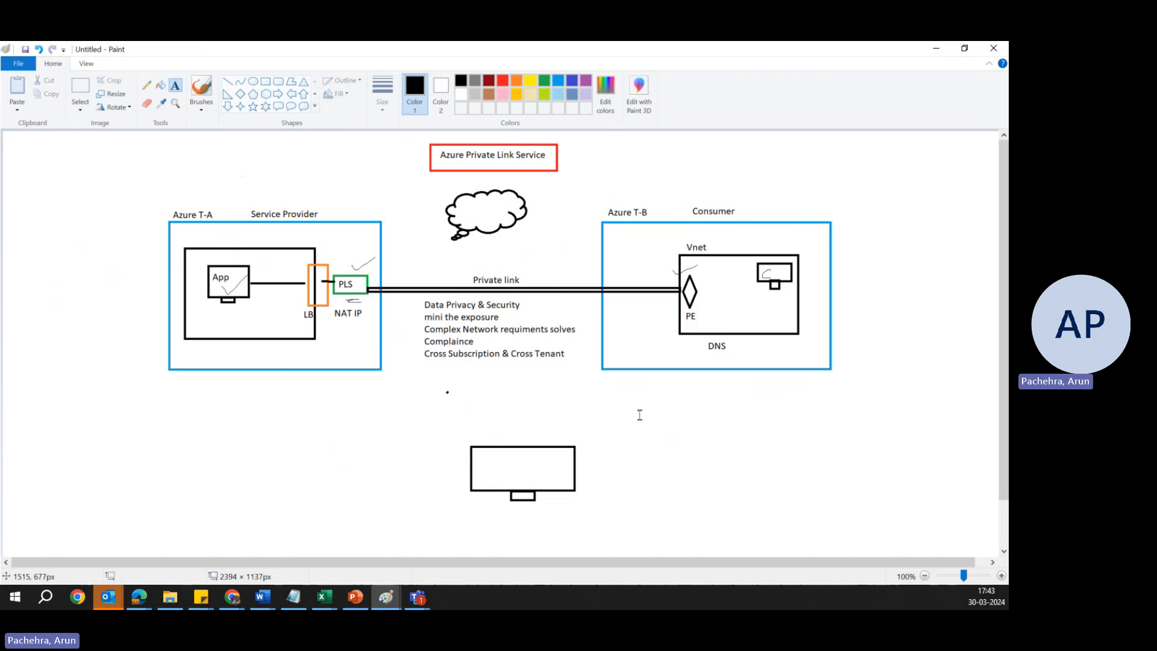
{"action": "mouse_move", "coordinate": [118, 329]}
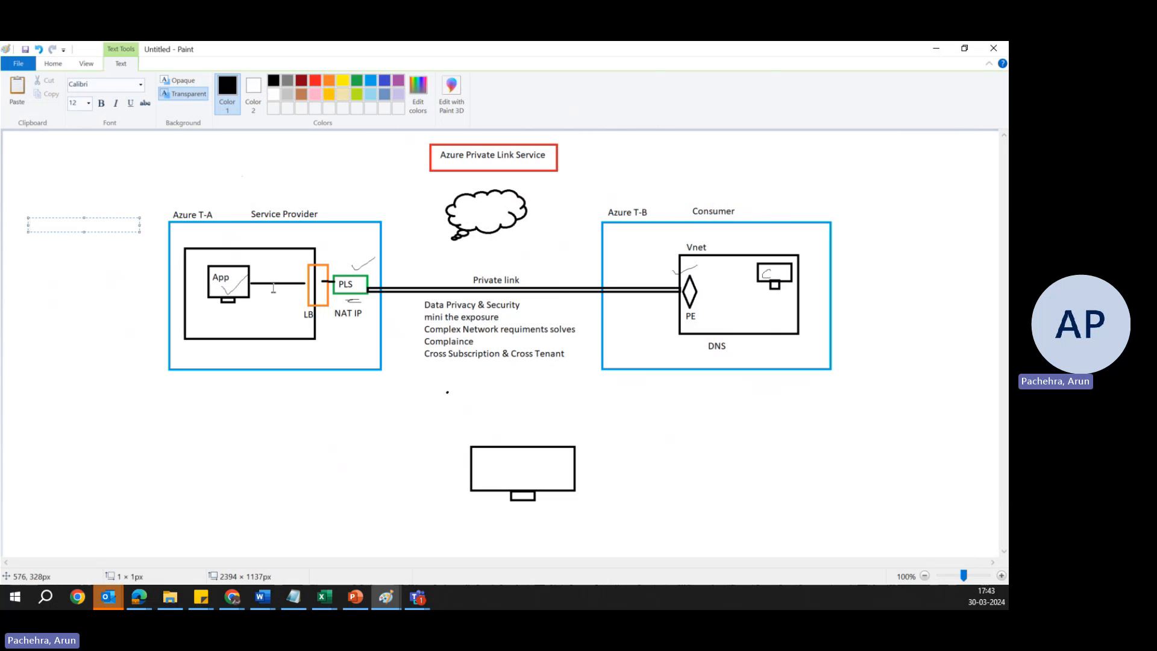
{"action": "mouse_move", "coordinate": [230, 596]}
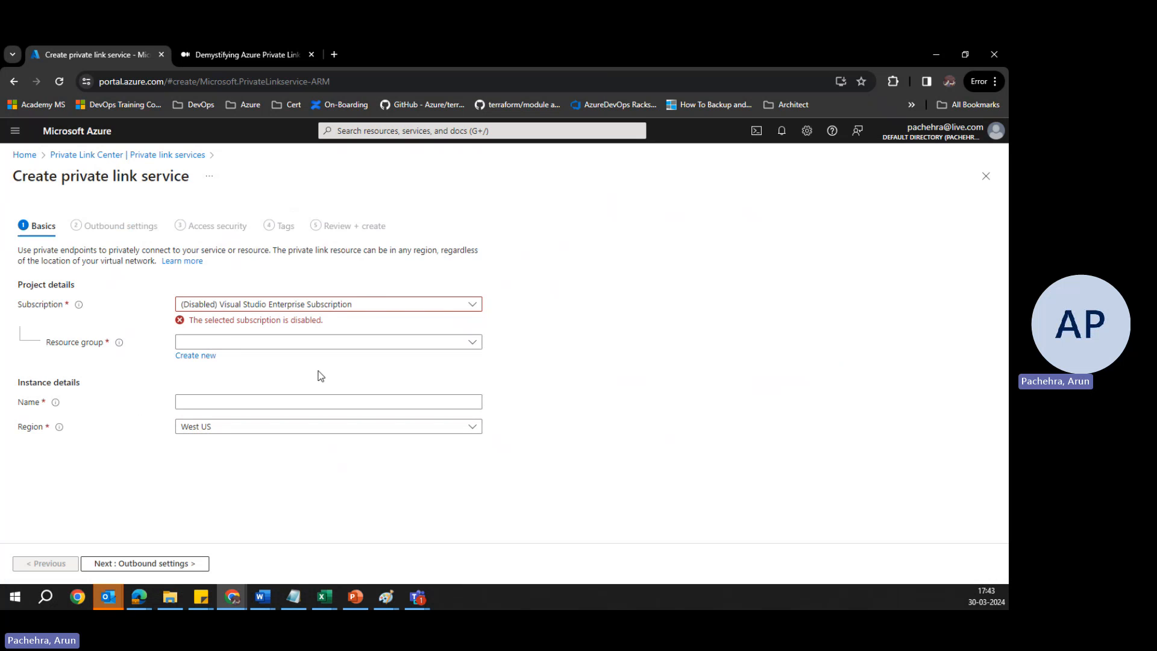
{"action": "mouse_move", "coordinate": [146, 315]}
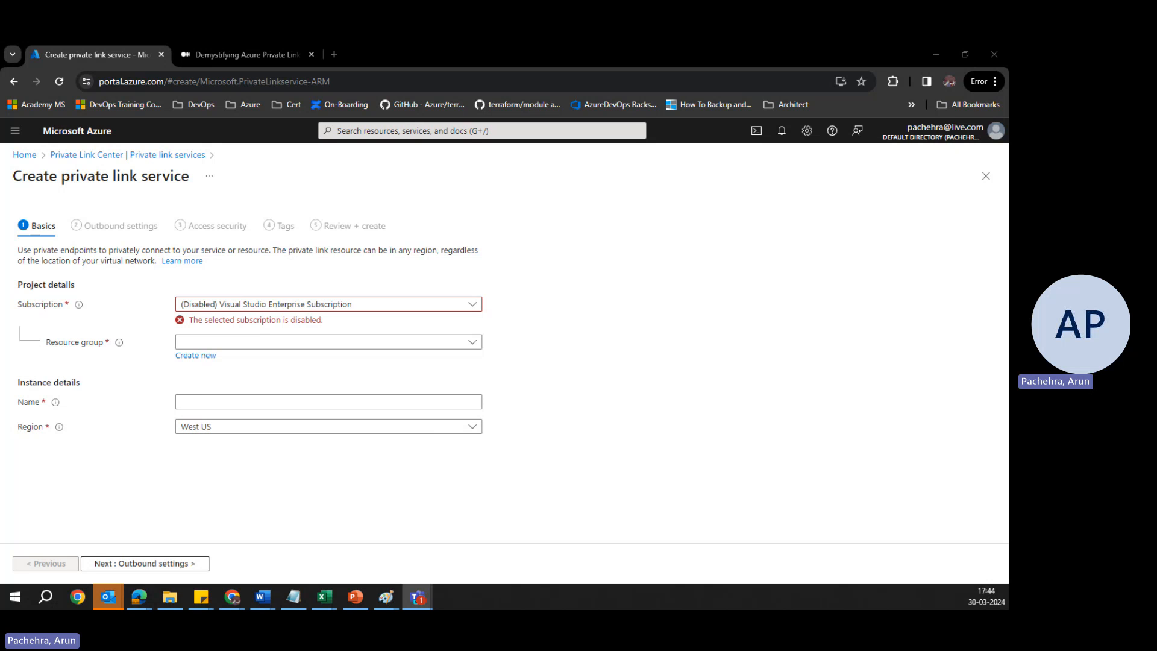
{"action": "mouse_move", "coordinate": [438, 542]}
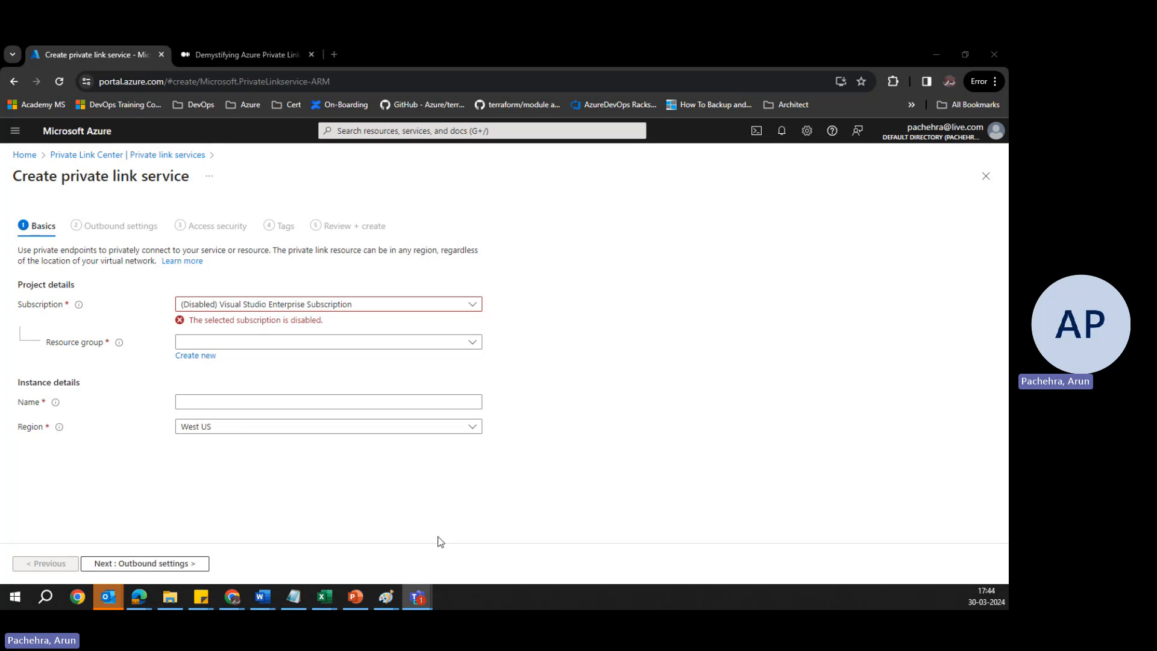
- Switch from the Azure portal back to the Paint diagram via the taskbar
{"action": "left_click", "coordinate": [385, 596]}
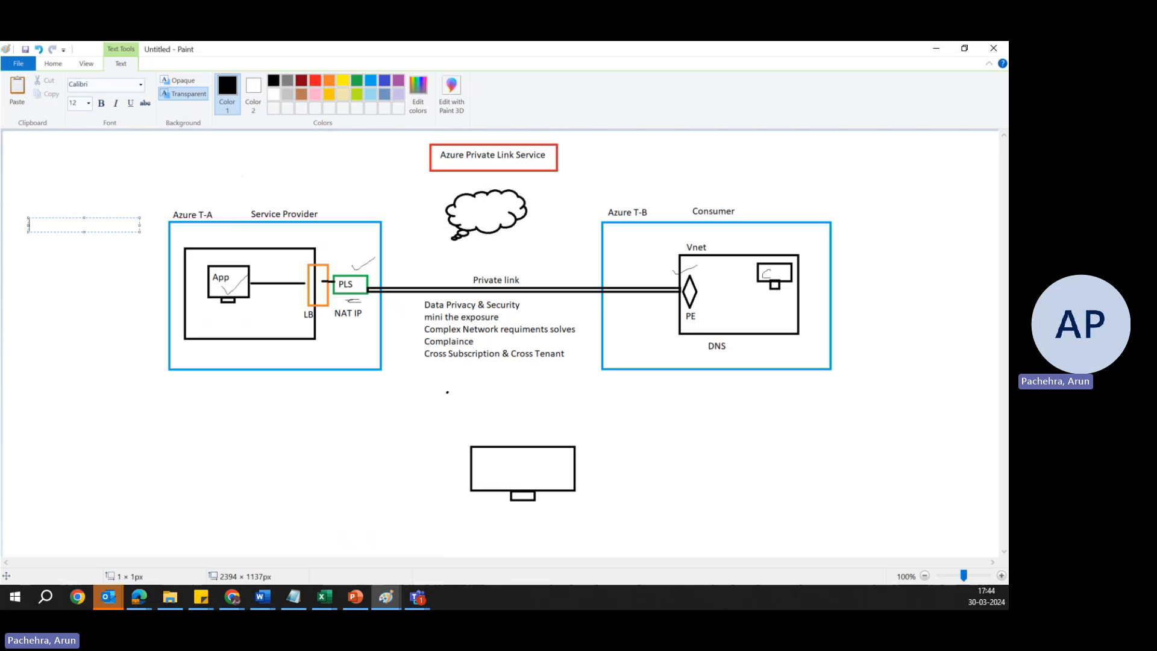
{"action": "left_click", "coordinate": [491, 390]}
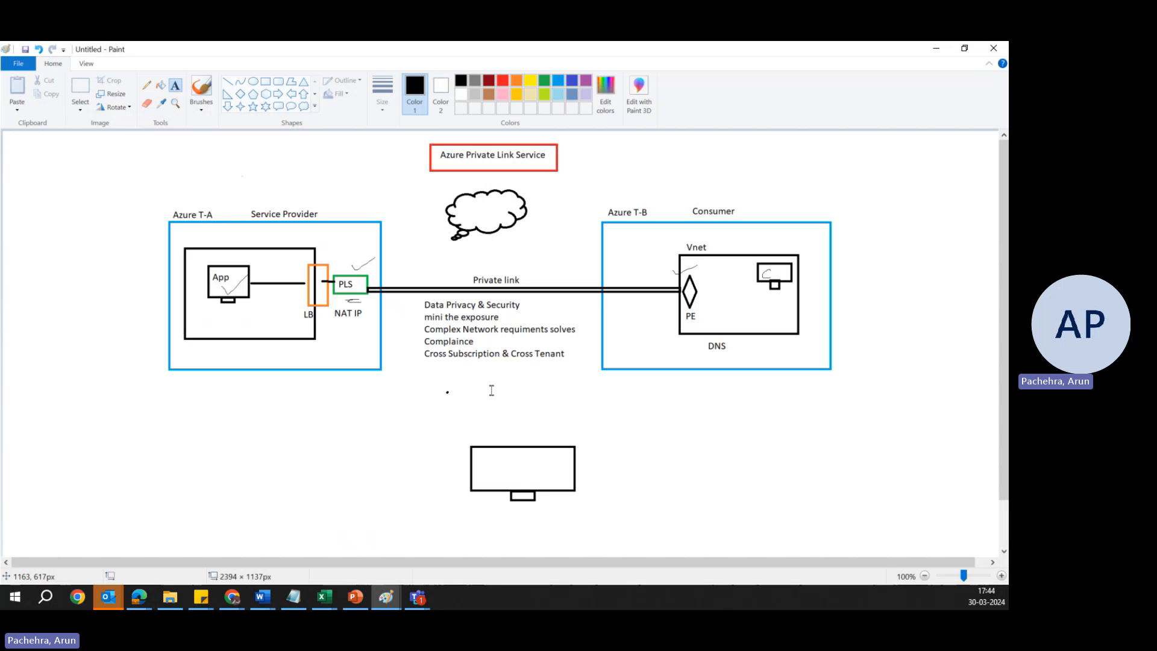
{"action": "mouse_move", "coordinate": [414, 399]}
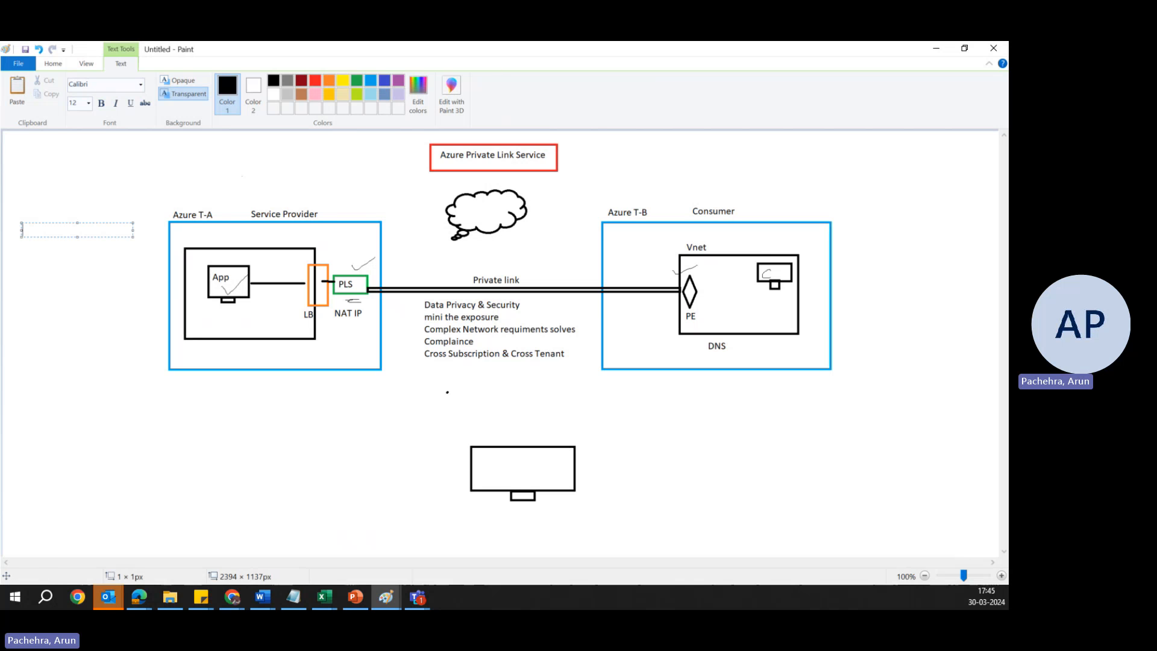
{"action": "mouse_move", "coordinate": [150, 185]}
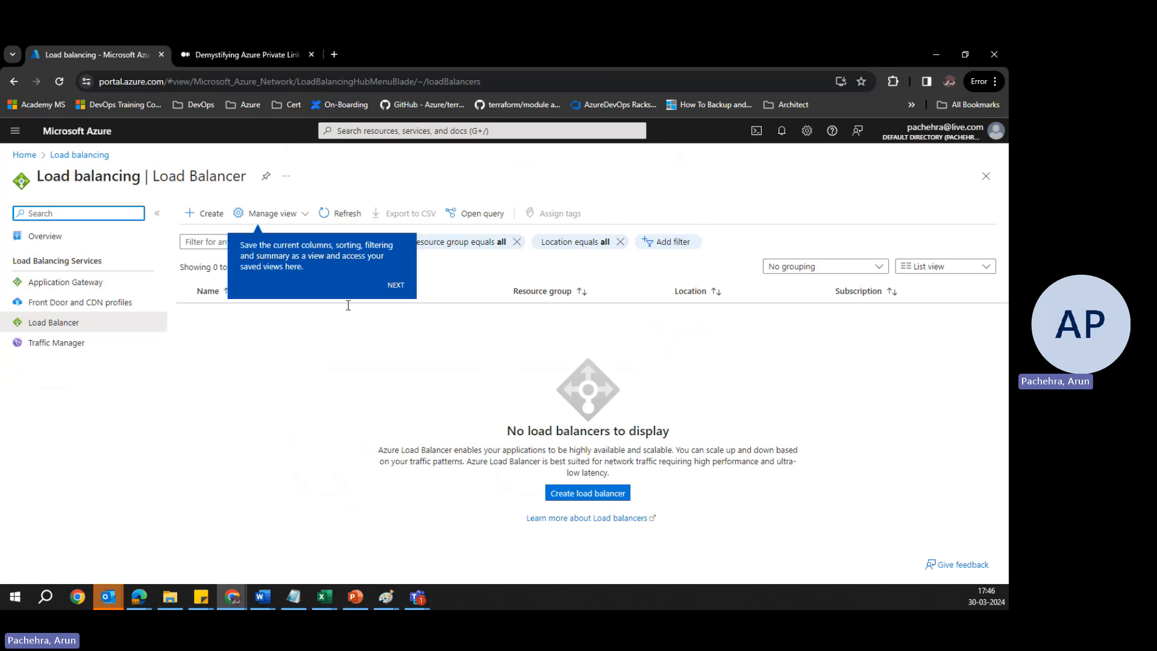
{"action": "mouse_move", "coordinate": [273, 395]}
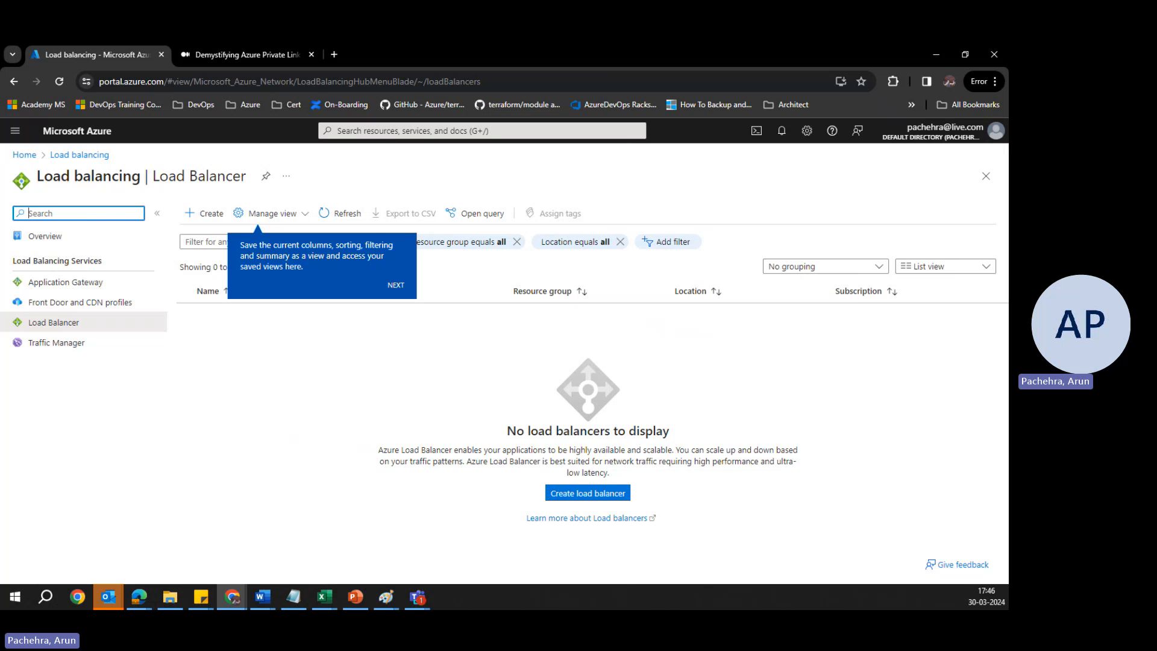
{"action": "mouse_move", "coordinate": [384, 596]}
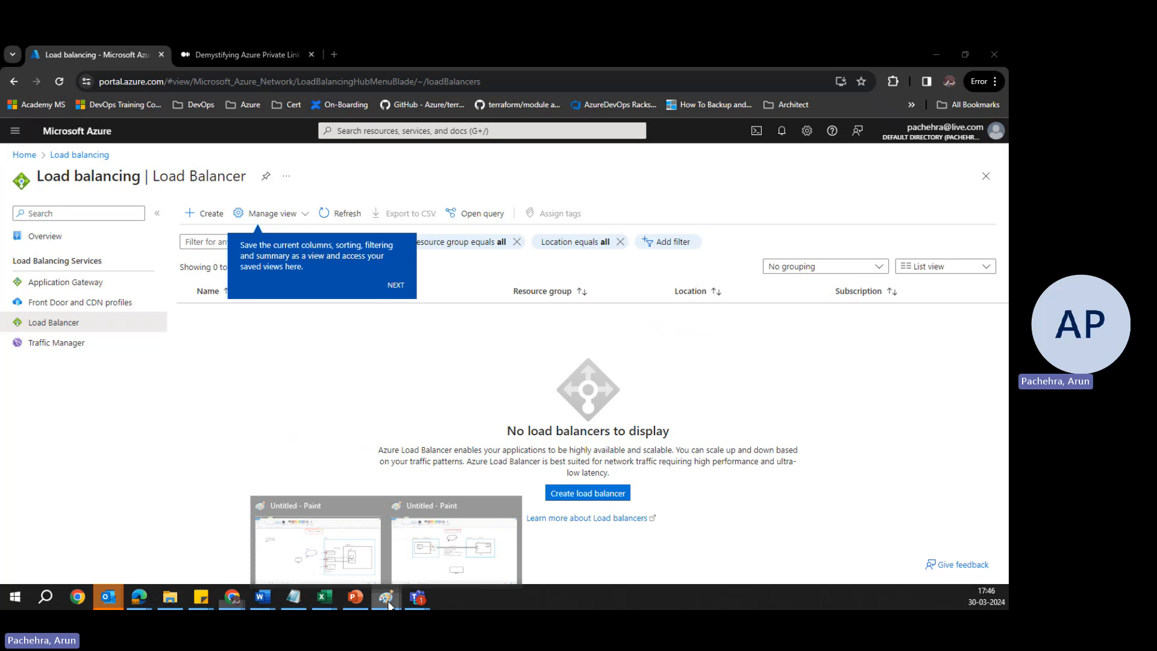
- Bring the Paint Private Link diagram window back to the front from the taskbar
{"action": "left_click", "coordinate": [385, 596]}
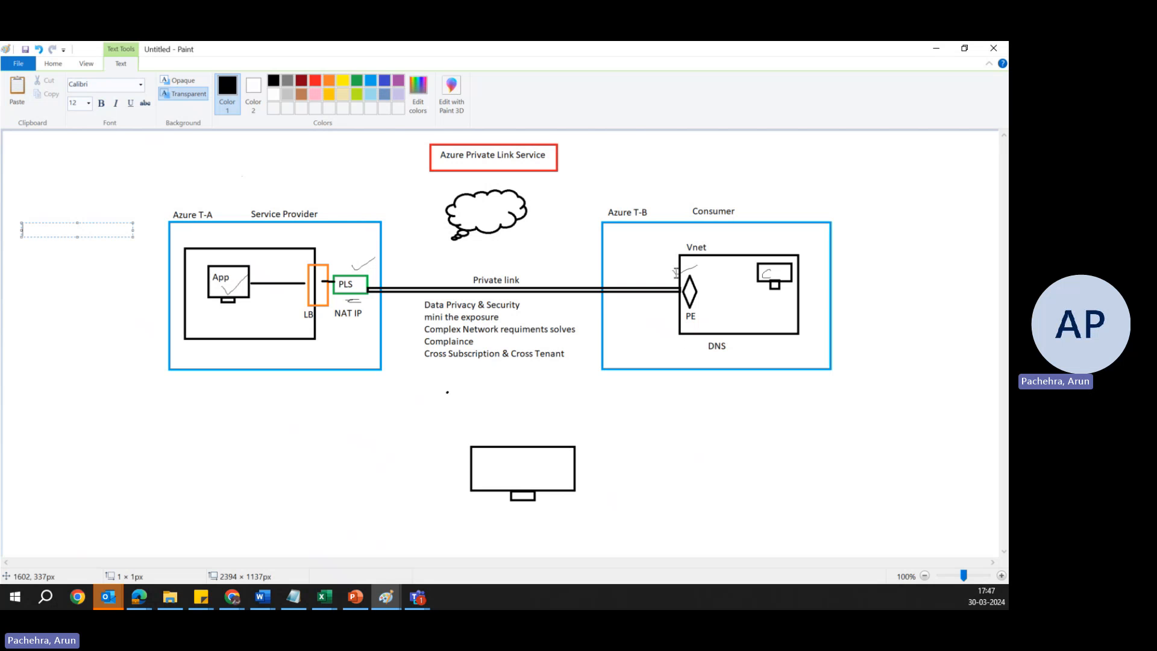
{"action": "mouse_move", "coordinate": [765, 280]}
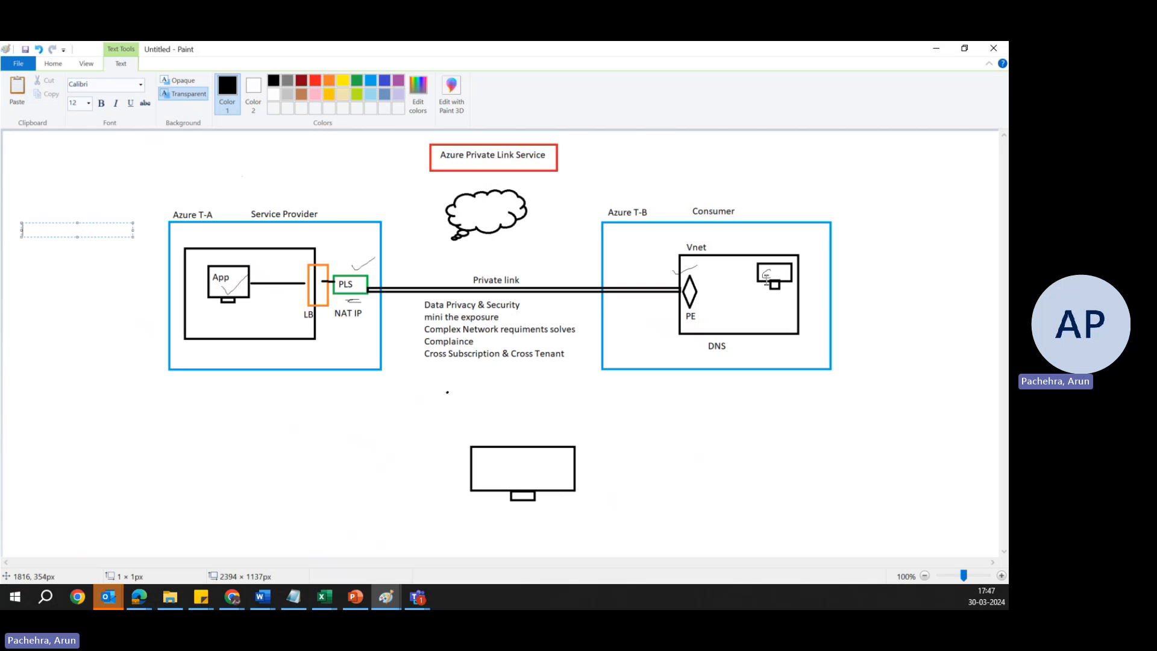